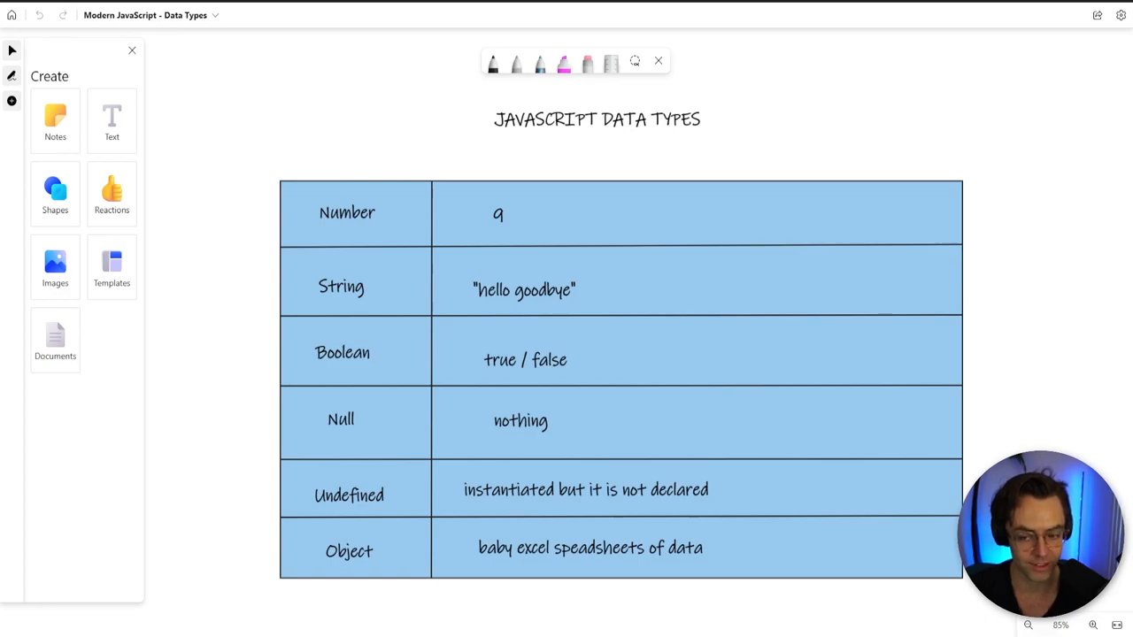
# Step: Add a 'primitive' text label beside the 9 in the Number row
pyautogui.click(596, 119)
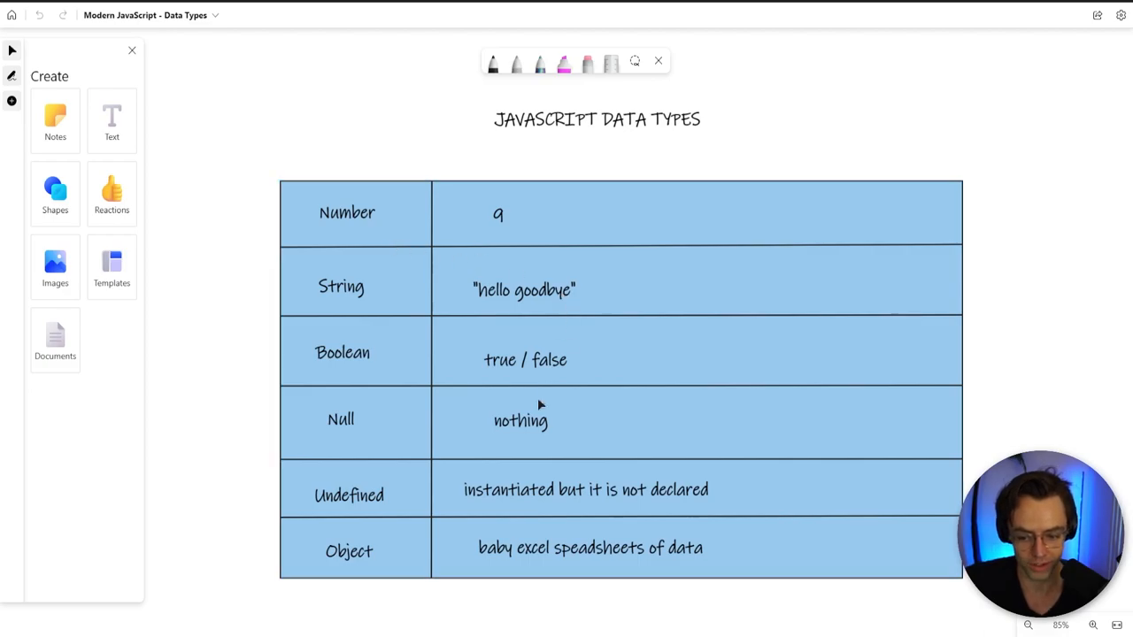
pyautogui.moveTo(287, 158)
pyautogui.write('primitive')
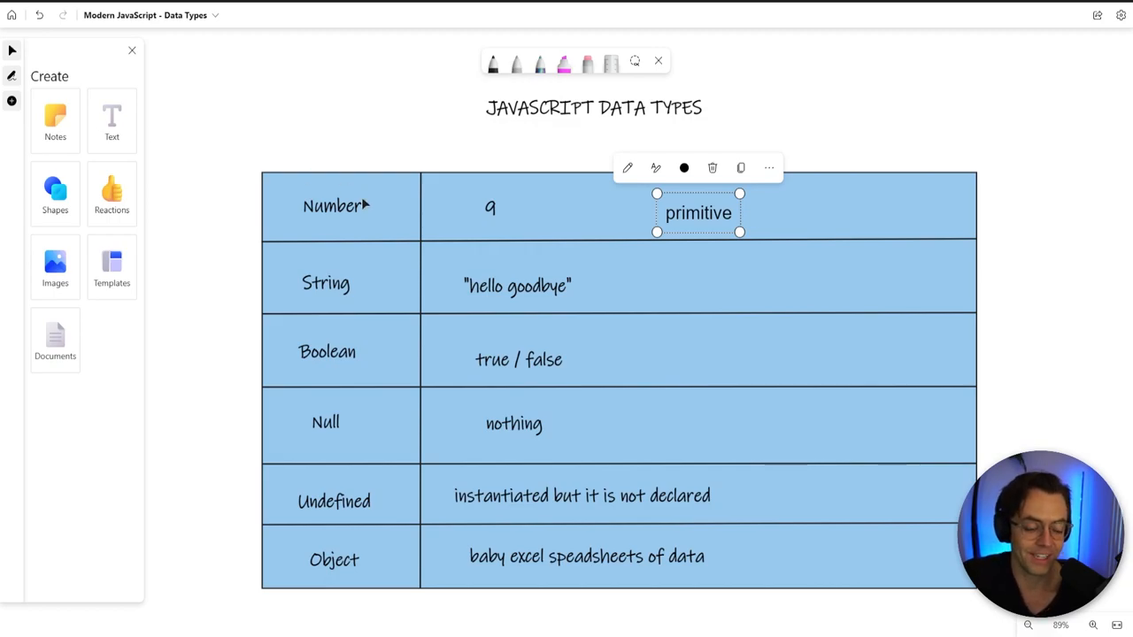
# Step: Review the Number label and its 'primitive' note before leaving the board for index.js
pyautogui.click(333, 205)
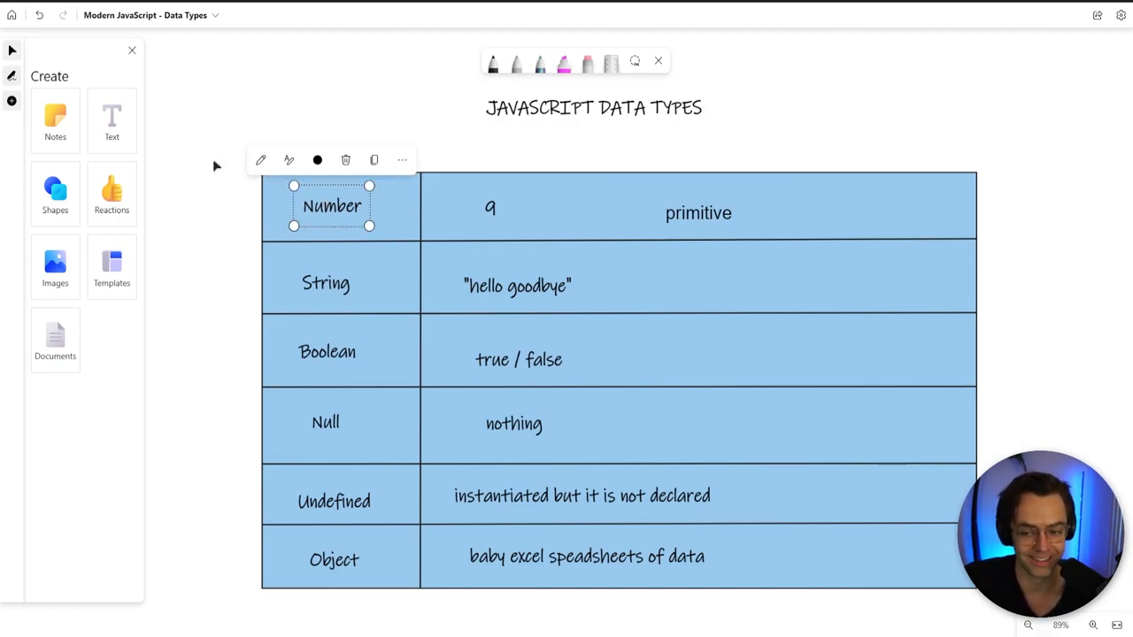
pyautogui.click(209, 180)
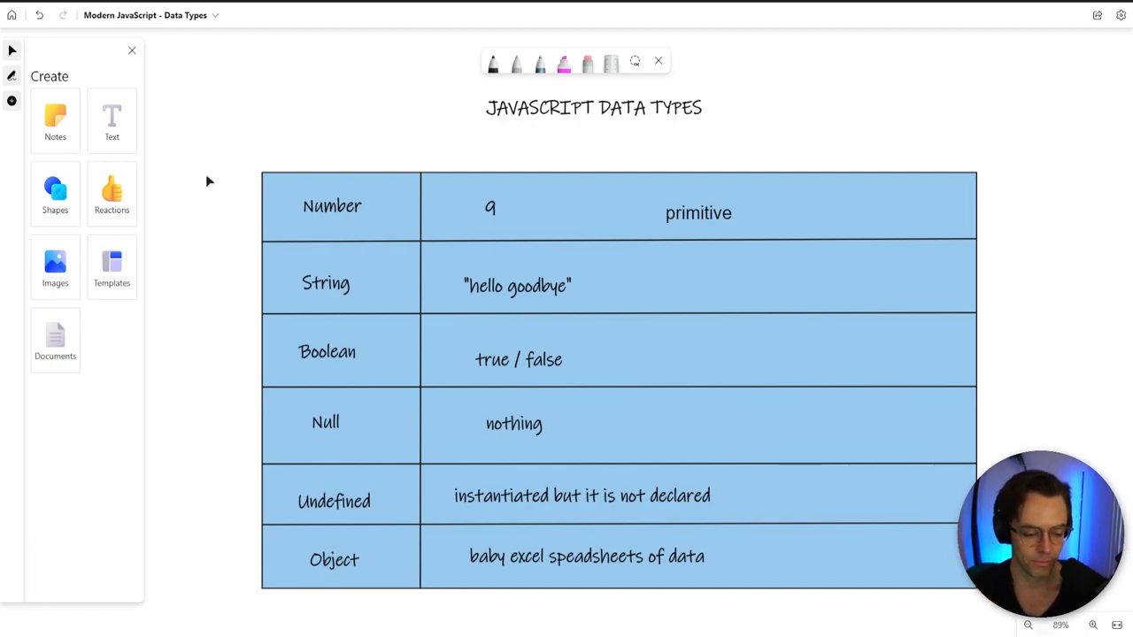
pyautogui.click(697, 212)
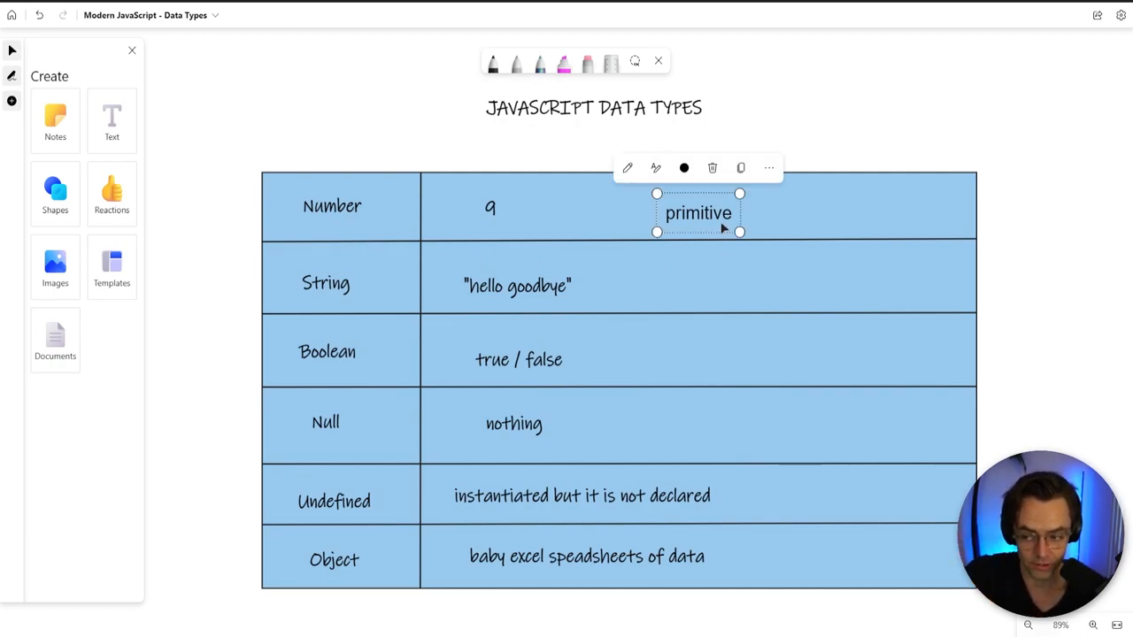
pyautogui.moveTo(699, 216)
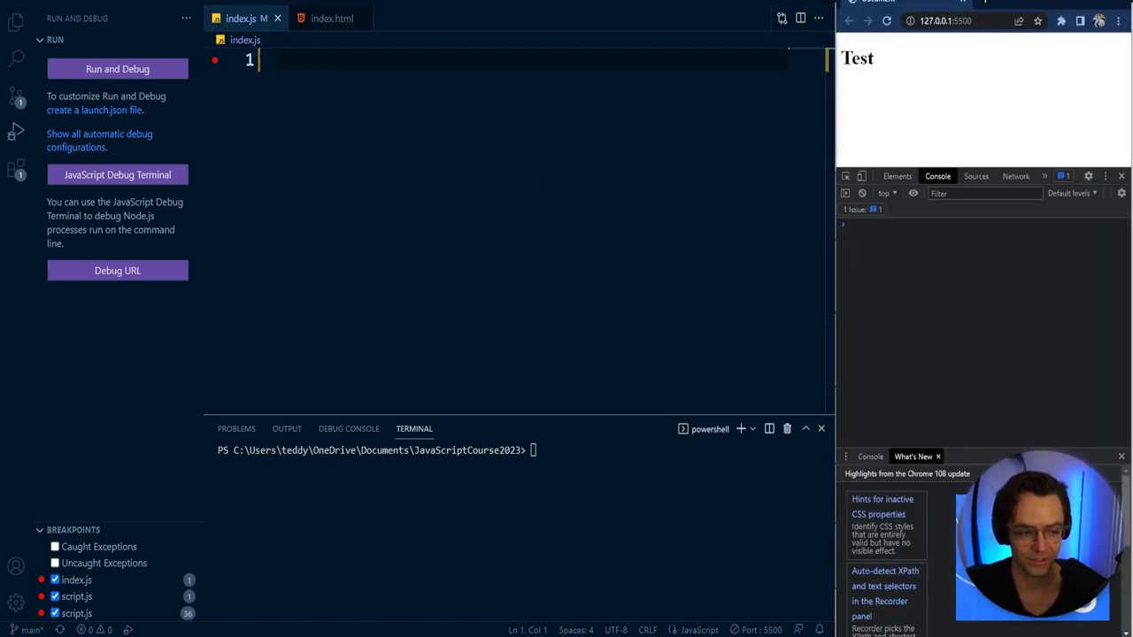
# Step: Declare the variable name let numberOfRatsINewYork on line 1 of index.js
pyautogui.write('let')
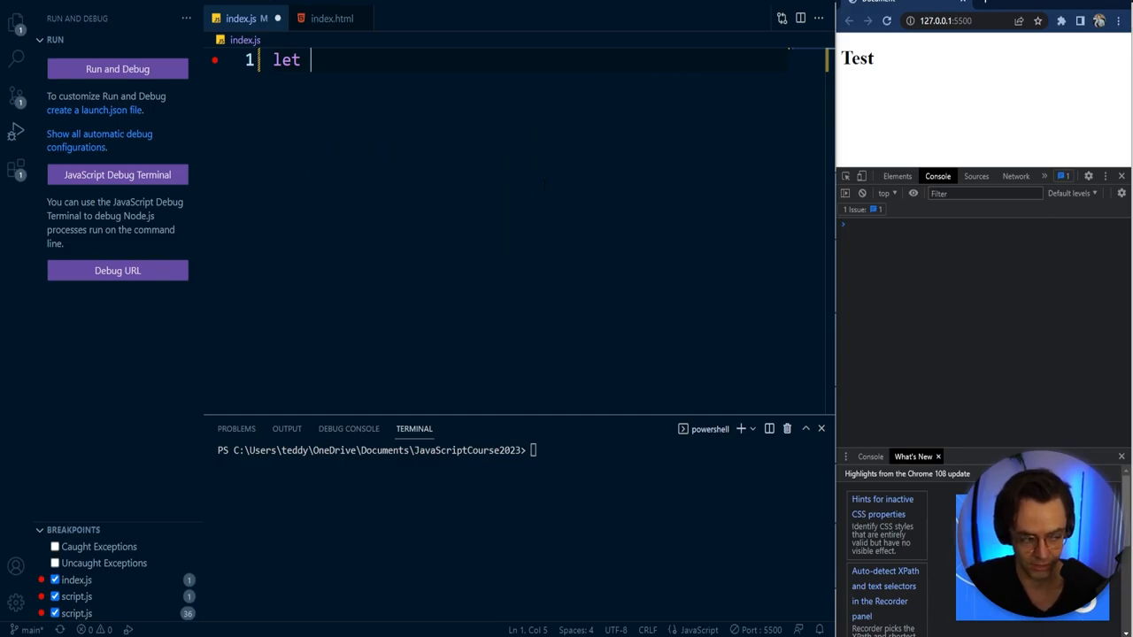
pyautogui.write('number')
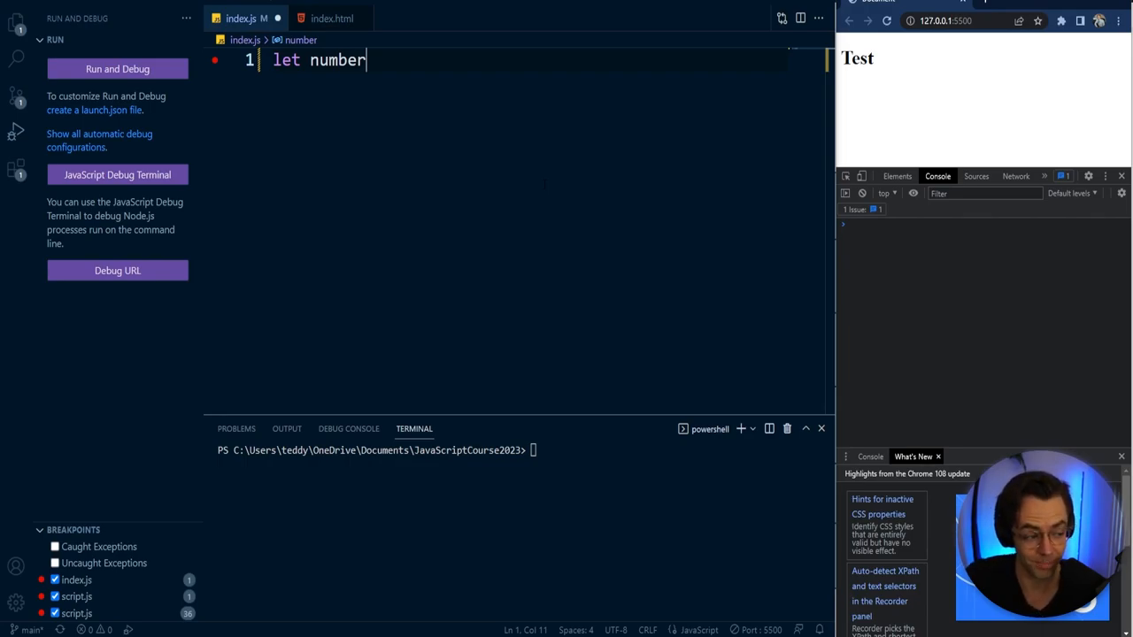
pyautogui.write('OfRas')
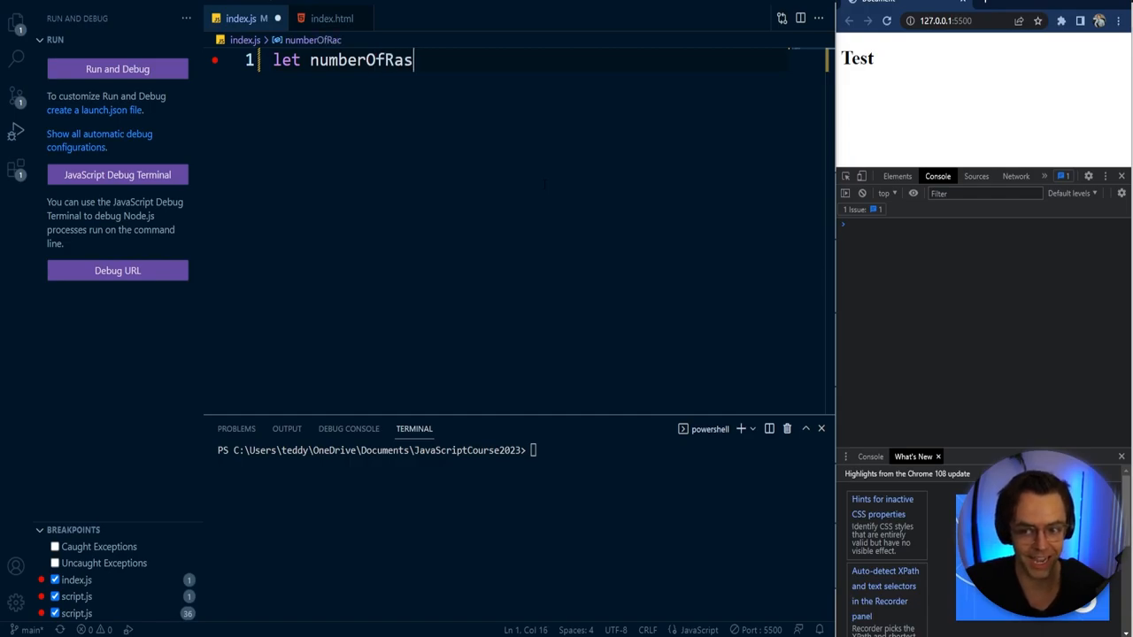
pyautogui.write('tas')
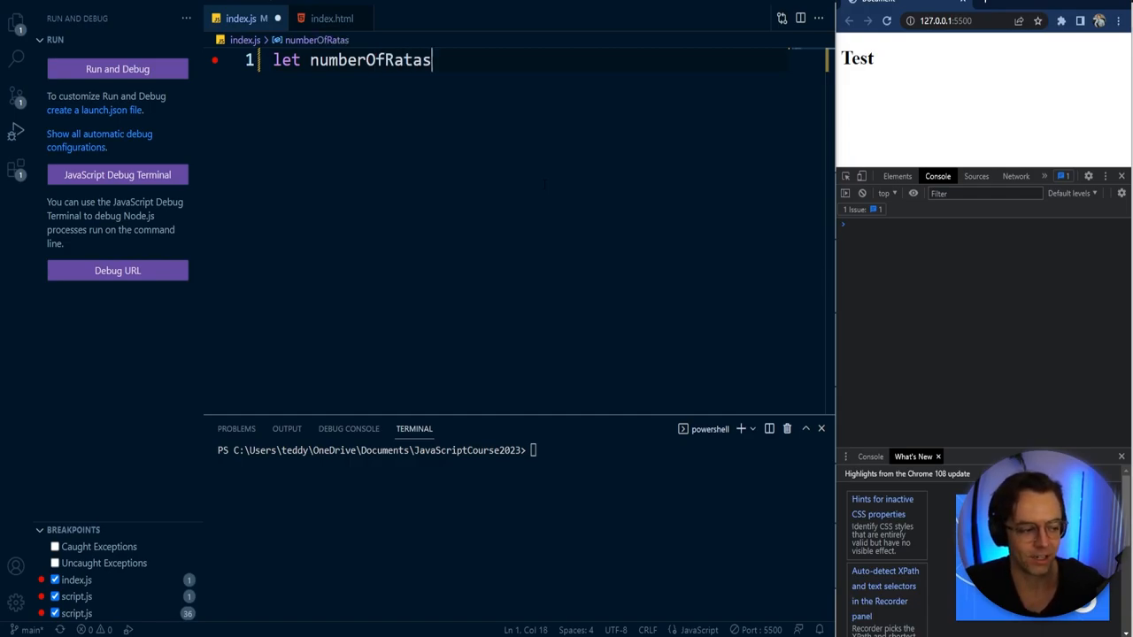
pyautogui.press('Backspace')
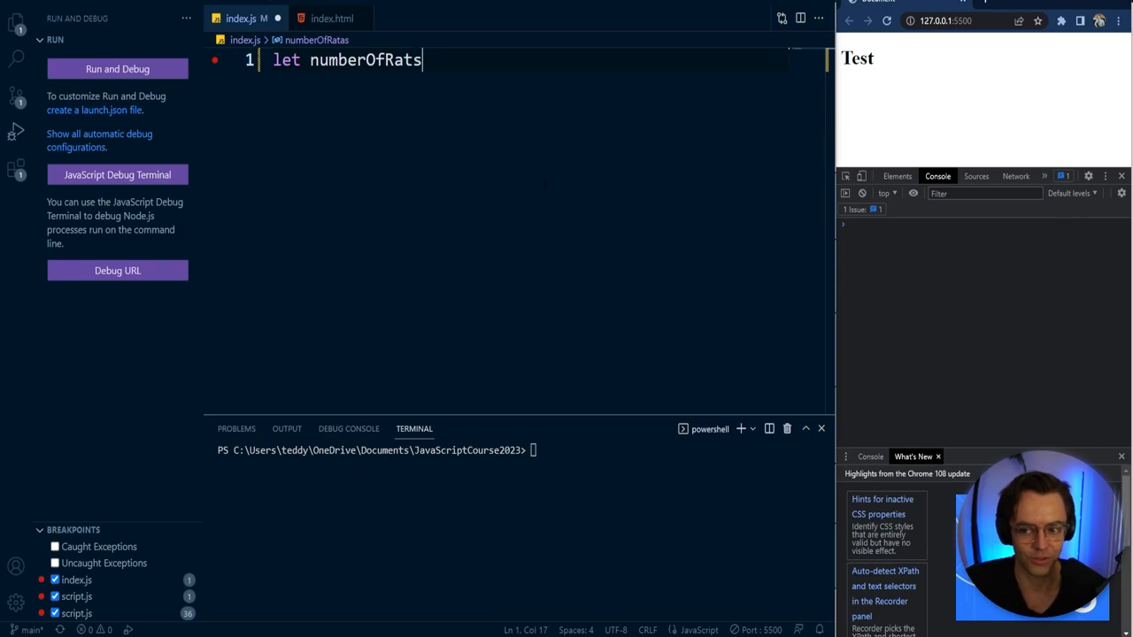
pyautogui.write('I')
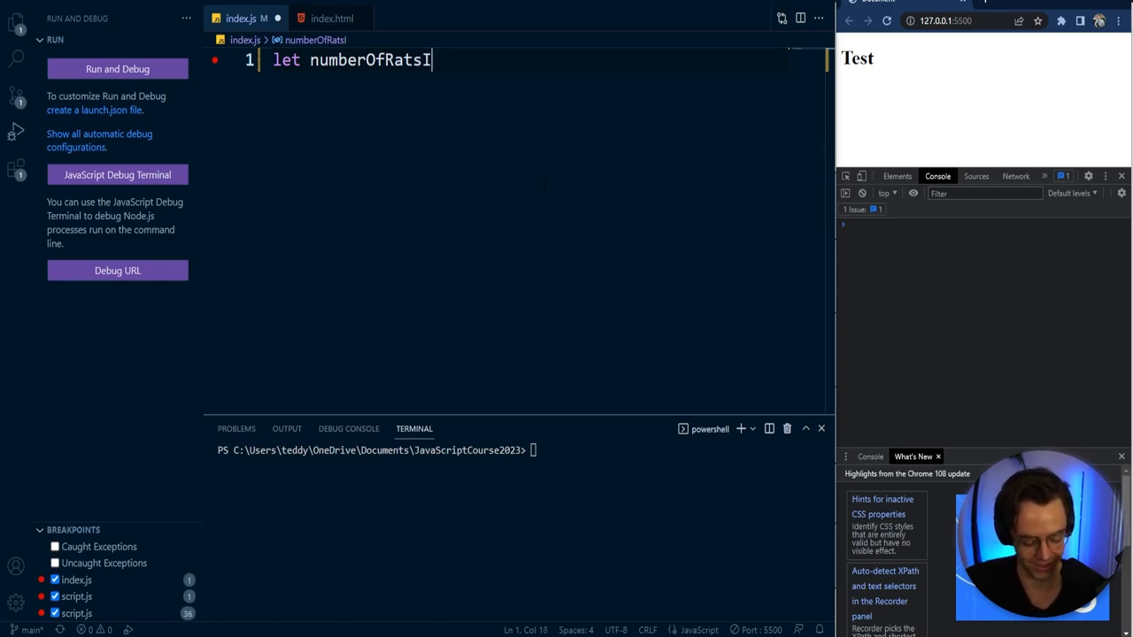
pyautogui.write('NewYork')
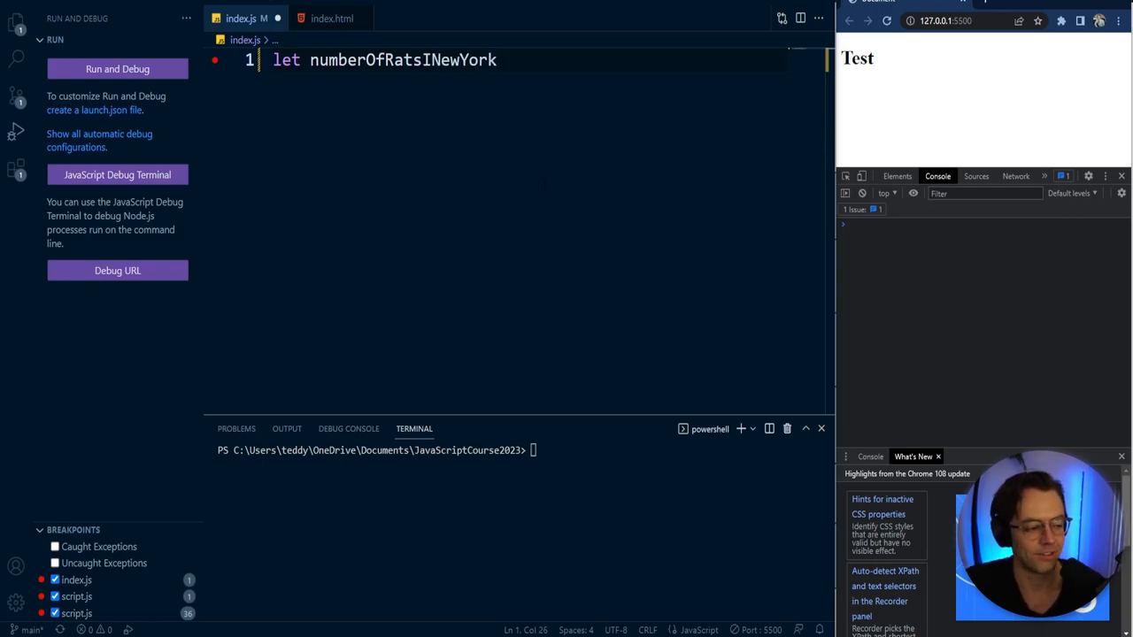
# Step: Assign it 2000000; ending the statement, trying .5 and reverting to the whole number
pyautogui.write('= 20')
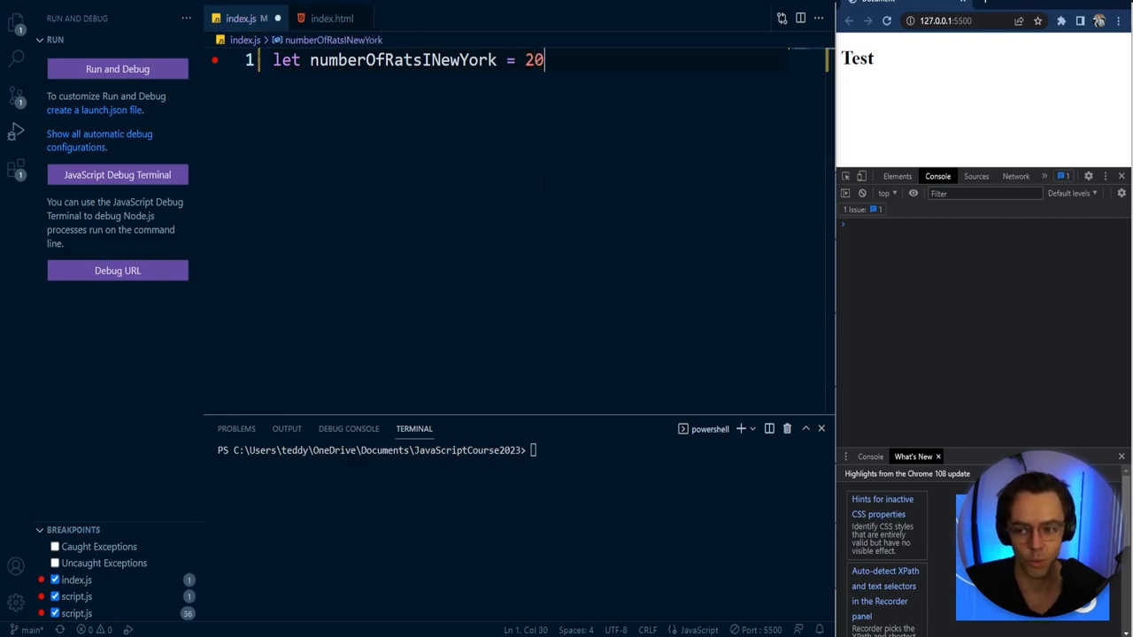
pyautogui.write('00000')
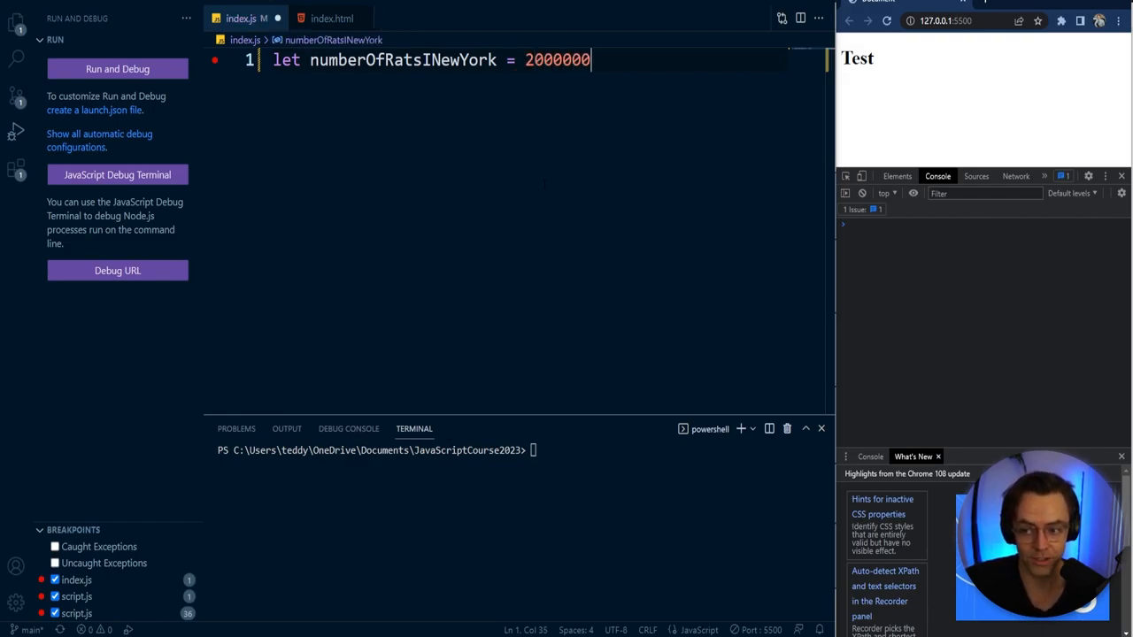
pyautogui.write(';')
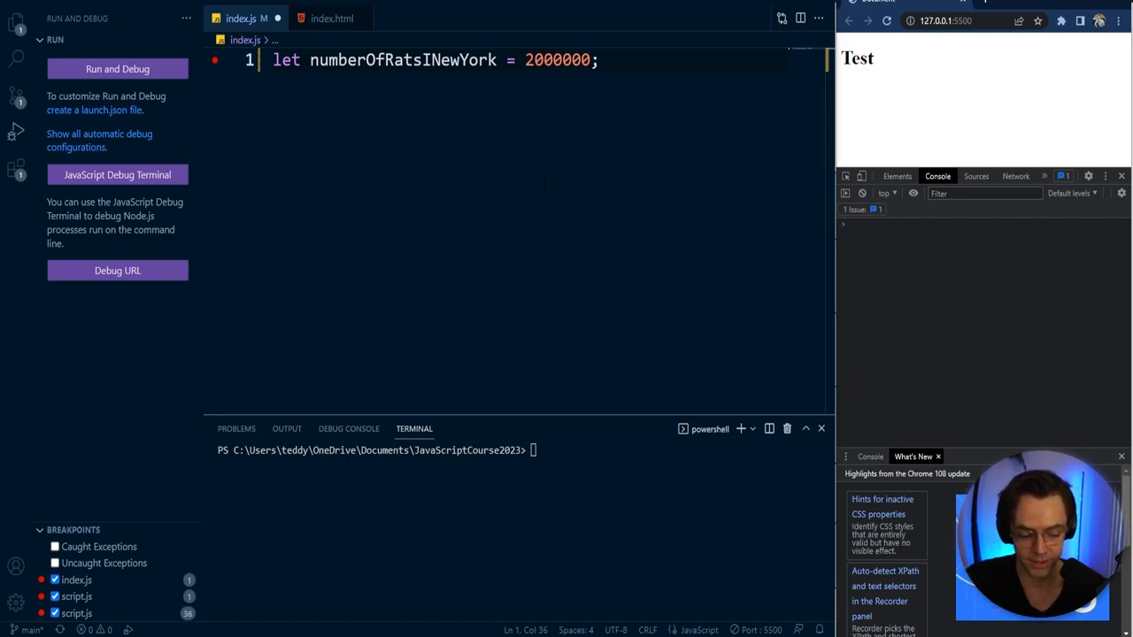
pyautogui.write('.')
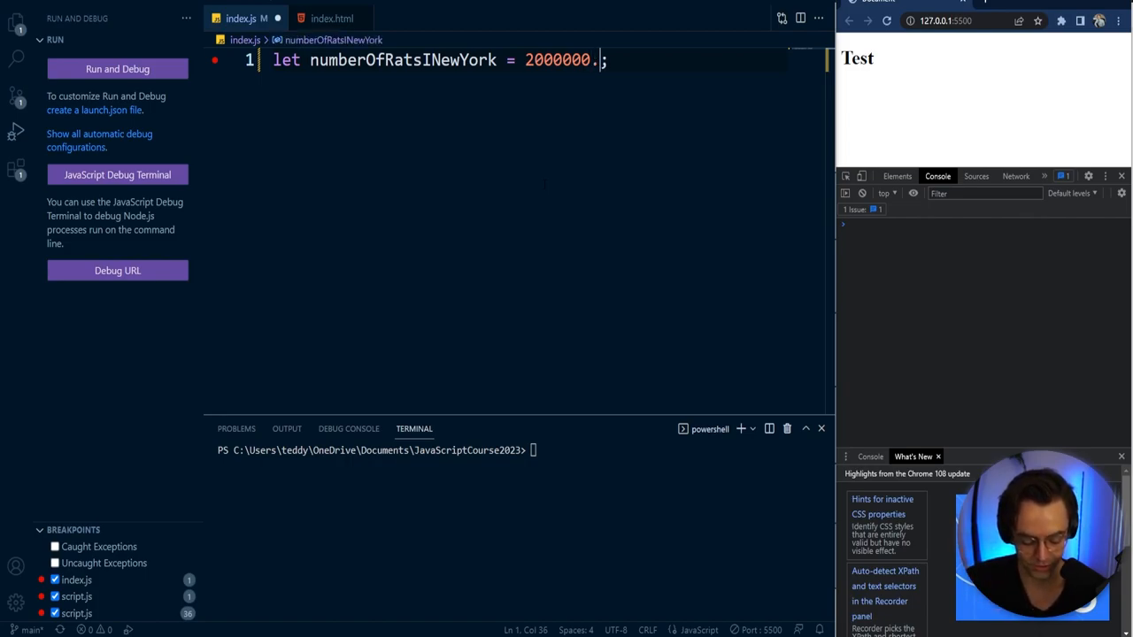
pyautogui.write('5')
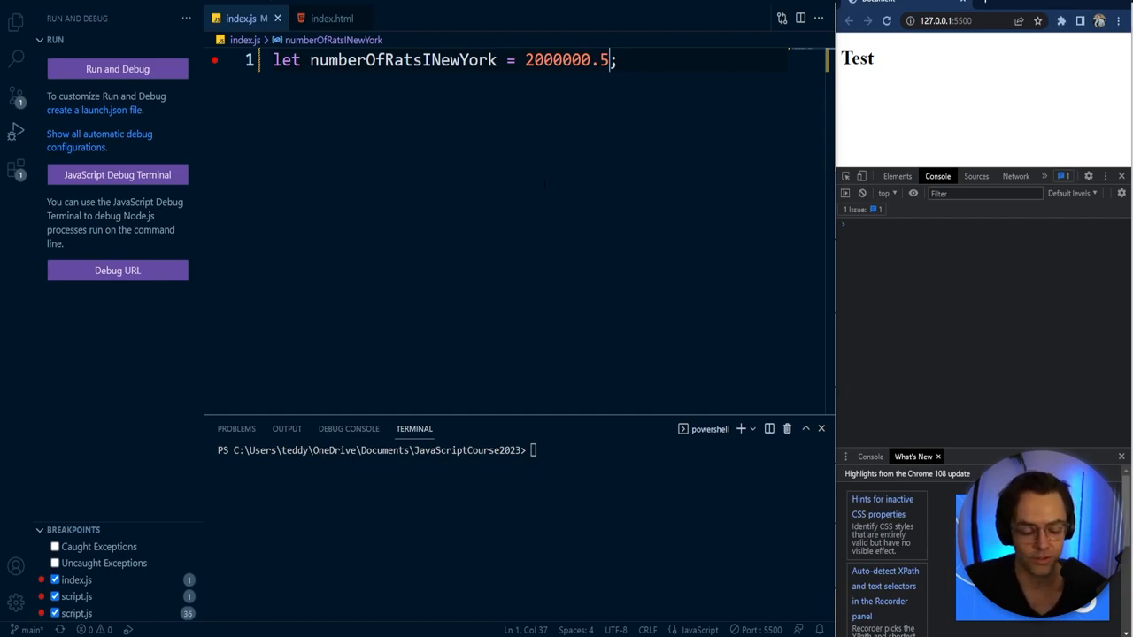
pyautogui.press('BackSpace')
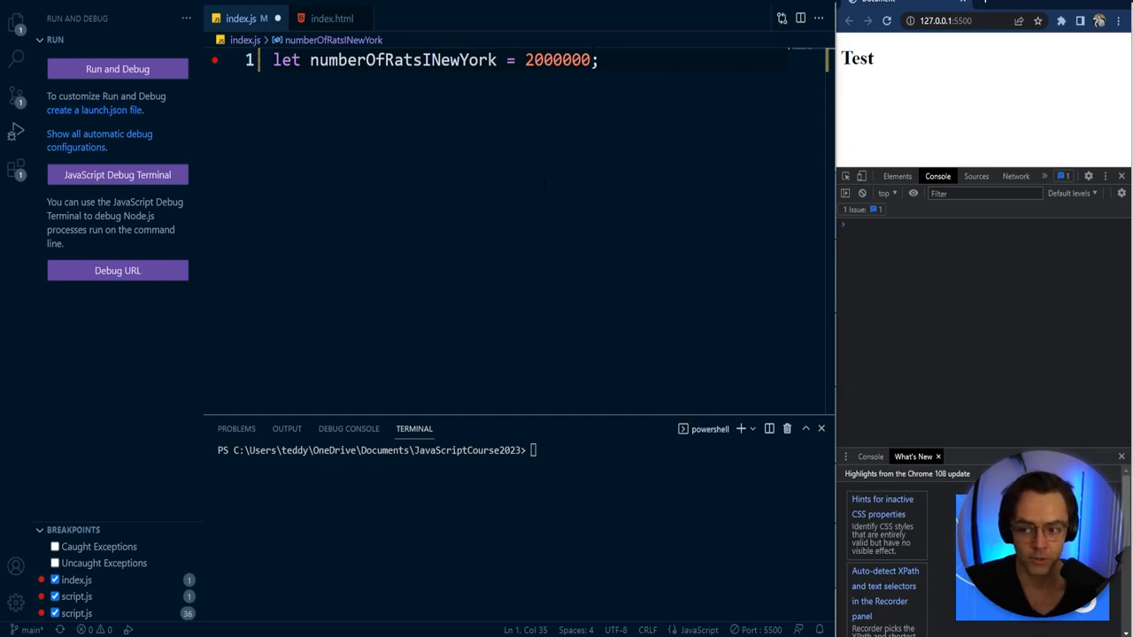
pyautogui.write(',')
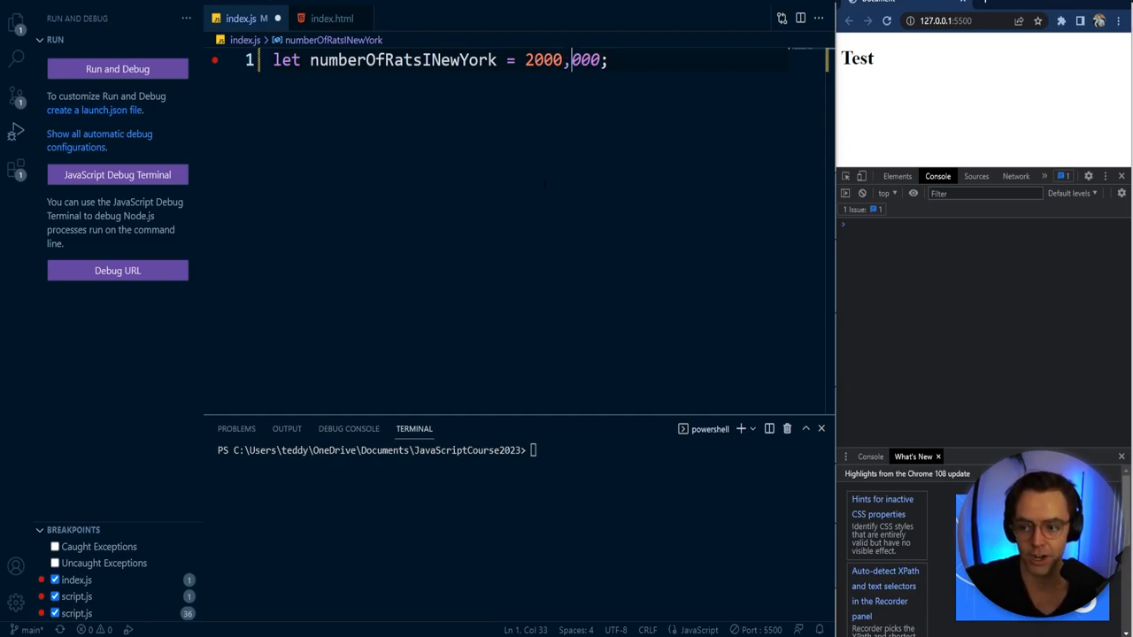
pyautogui.press('Backspace')
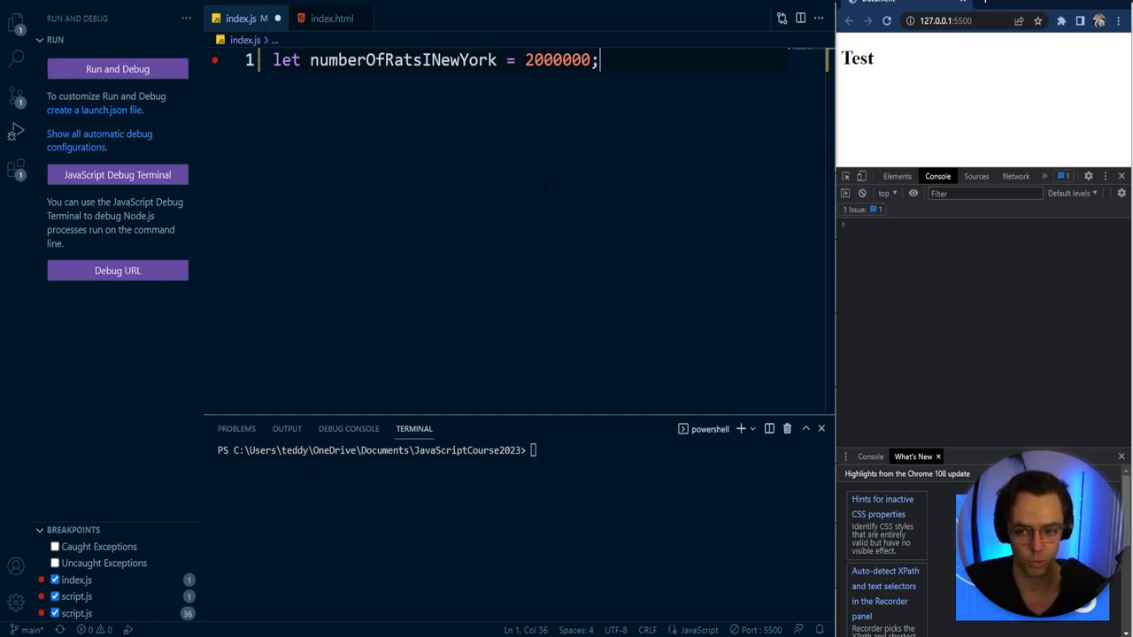
pyautogui.write('.')
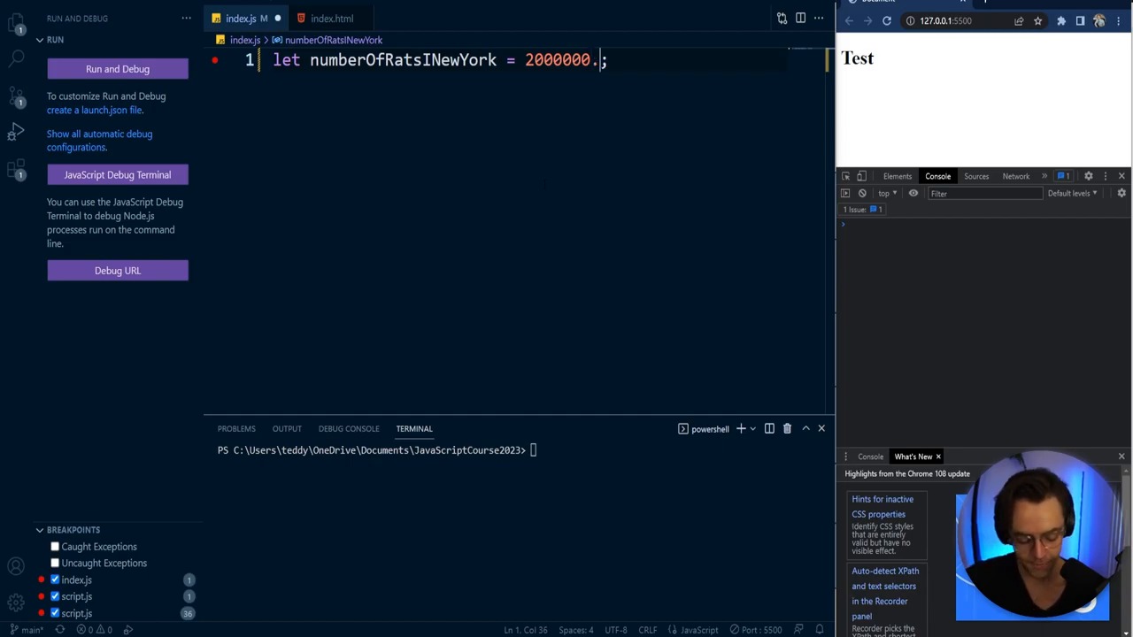
pyautogui.write('5')
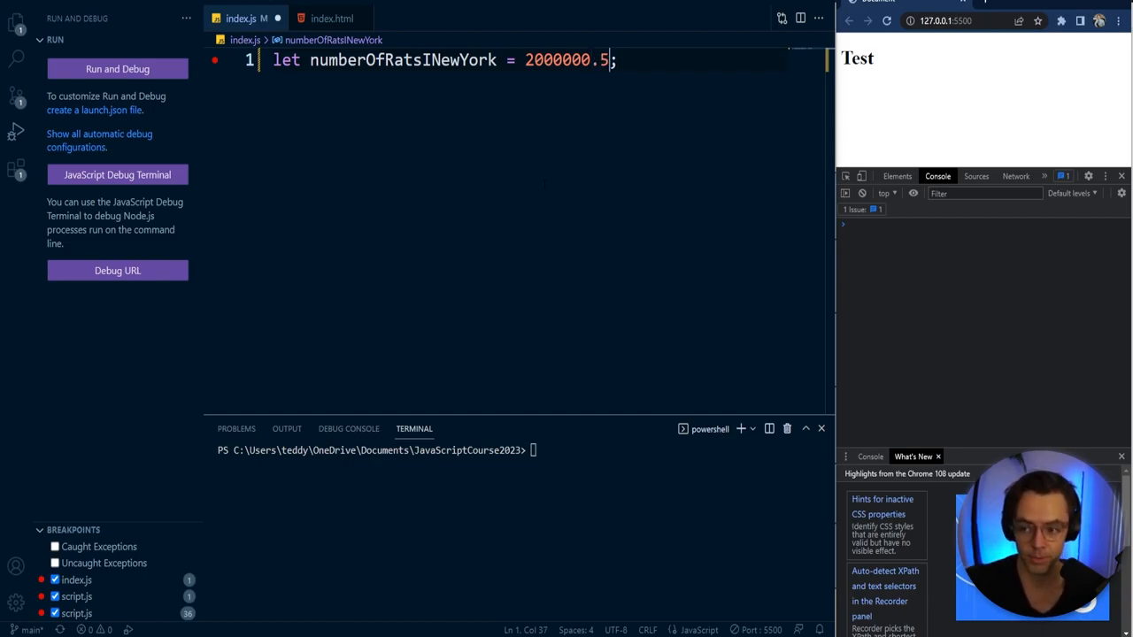
pyautogui.press('Backspace')
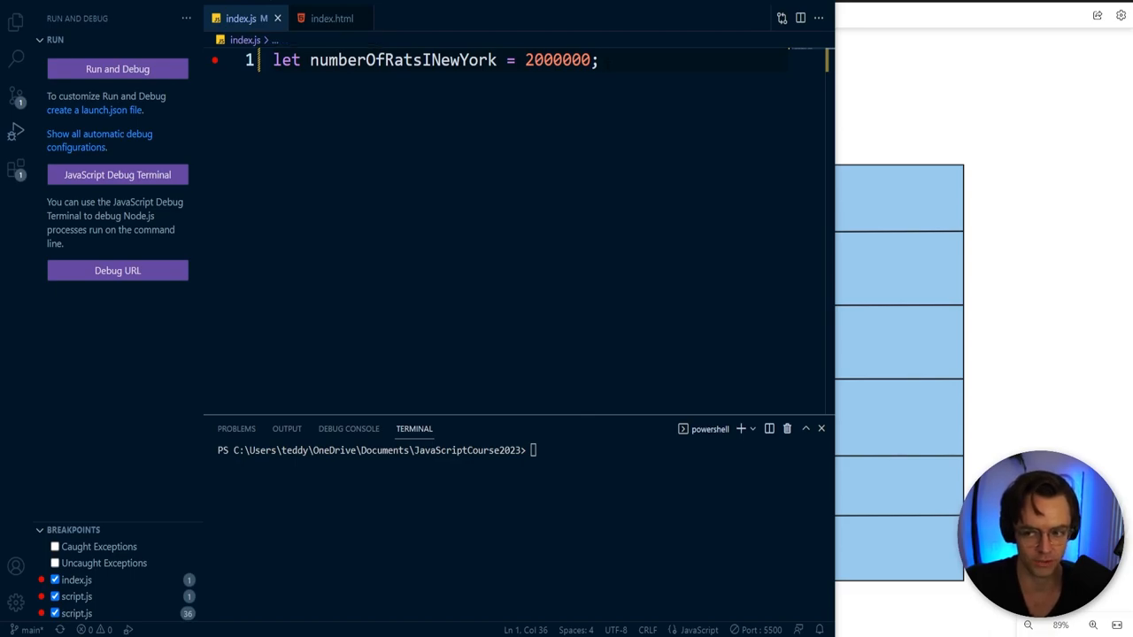
# Step: Try wording the value as 'two million;' before reverting line 1 to 2000000
pyautogui.write('let')
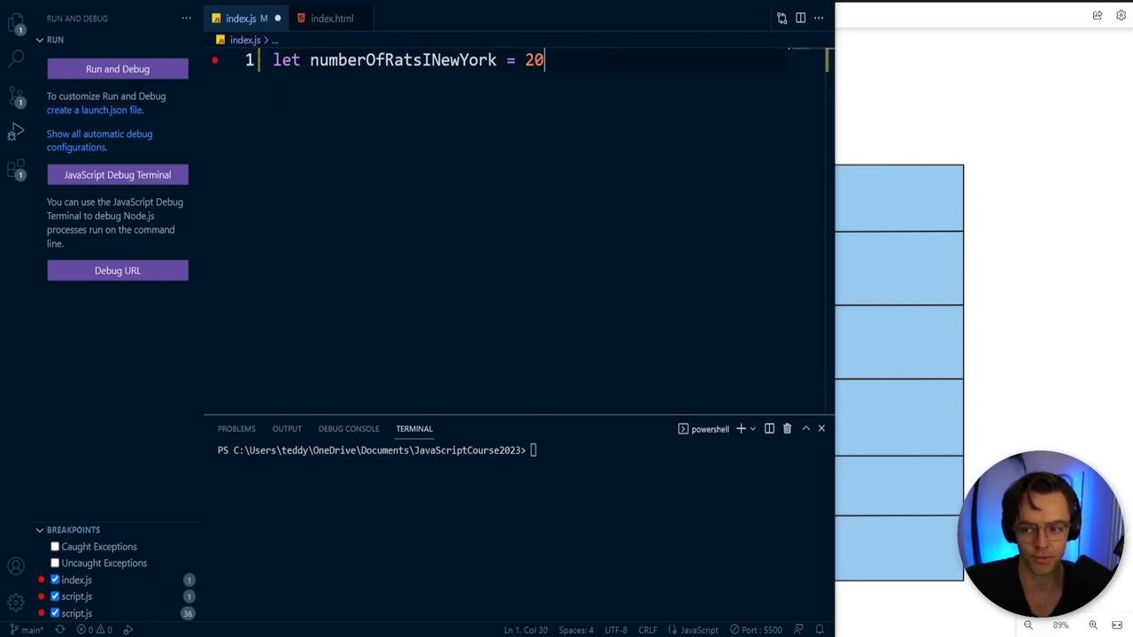
pyautogui.write('two mill')
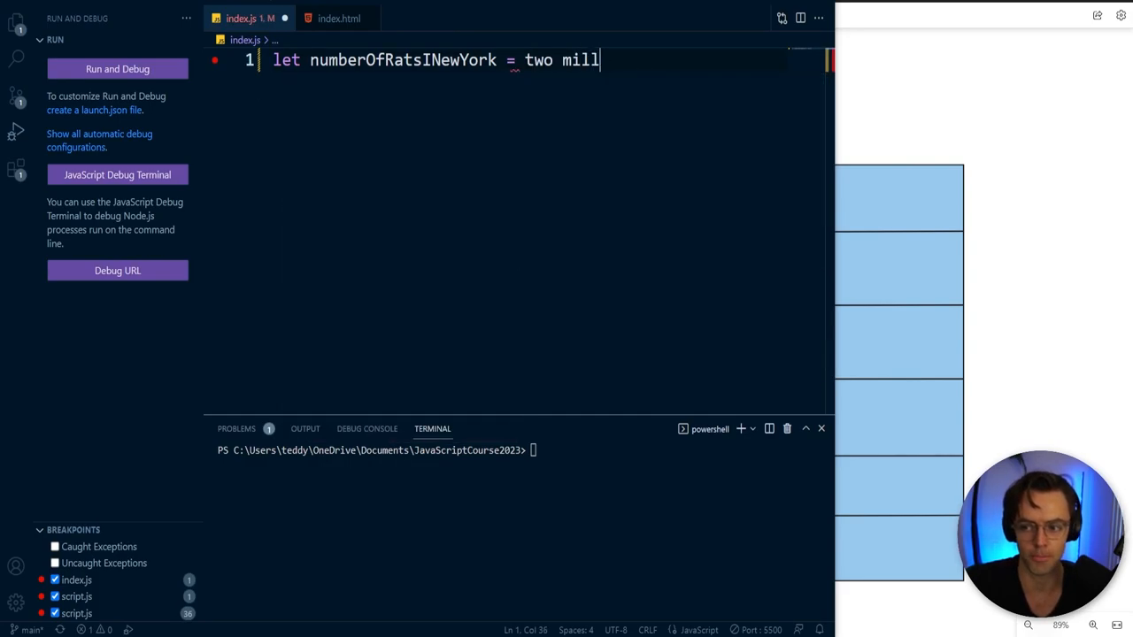
pyautogui.write('ion')
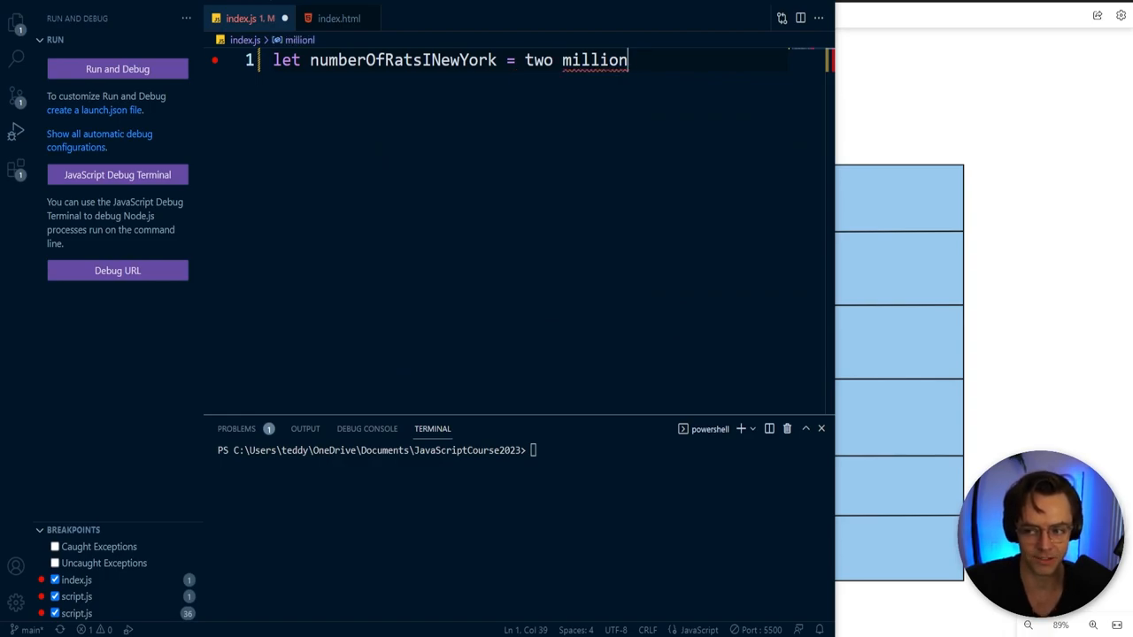
pyautogui.write(';')
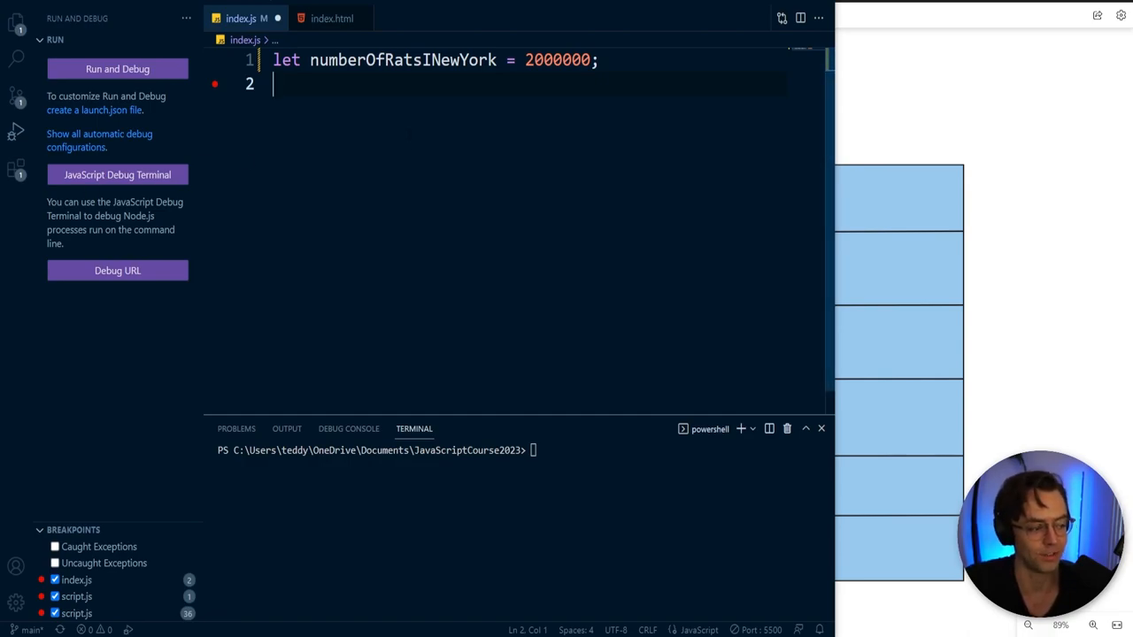
# Step: Declare let favoriteRatType = "" on line 3 as an empty string
pyautogui.write('let')
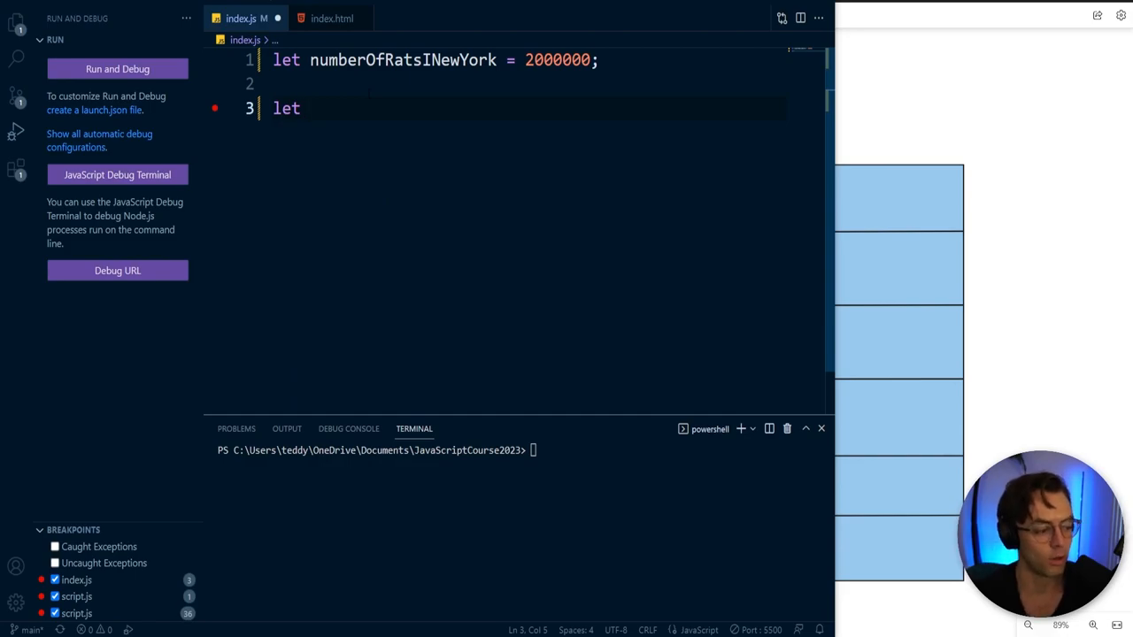
pyautogui.write('fac')
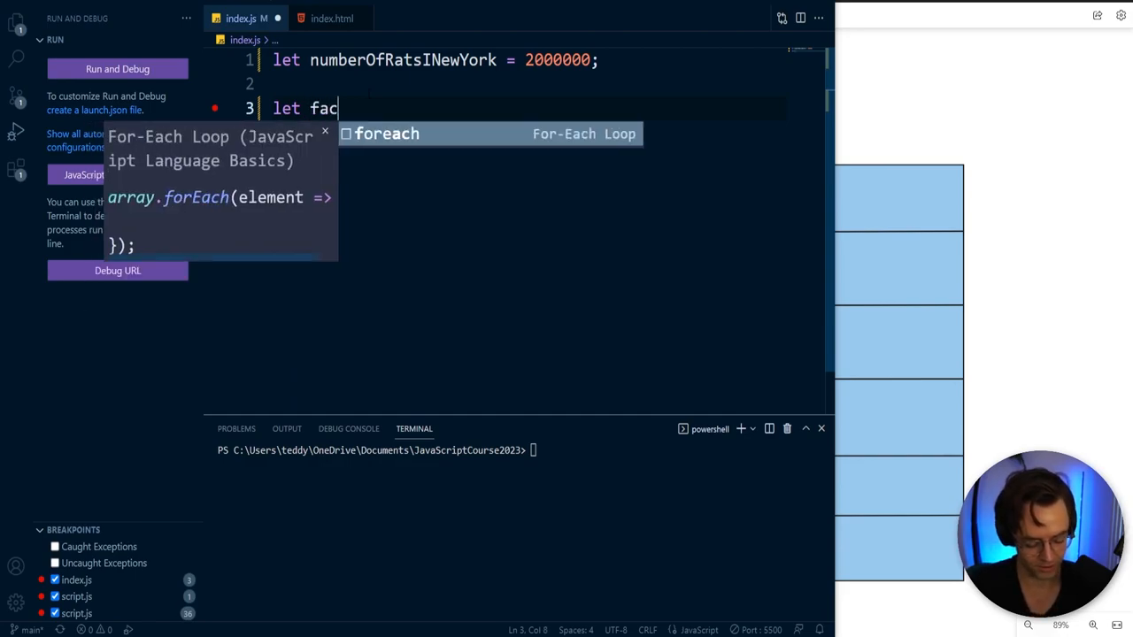
pyautogui.write('favorite')
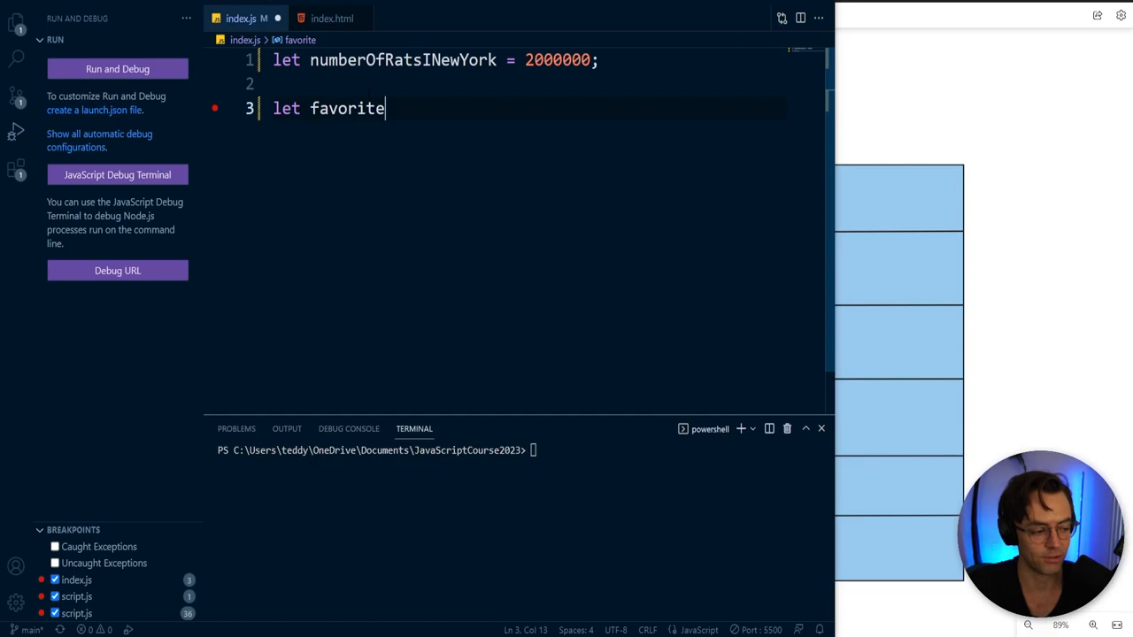
pyautogui.write('RatTyper')
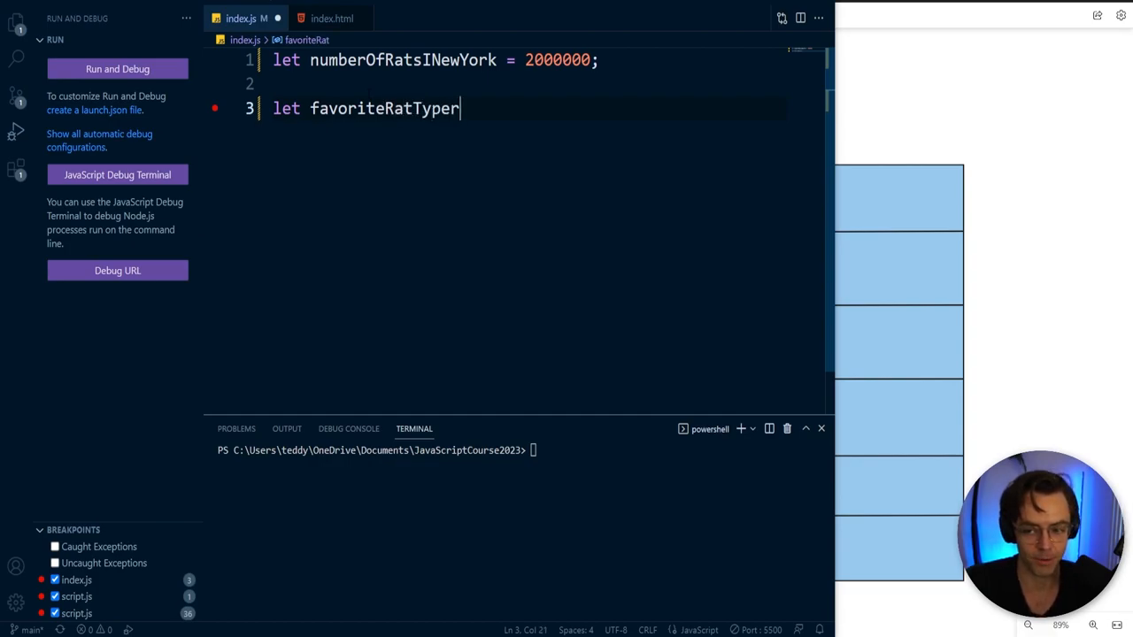
pyautogui.write('= ""')
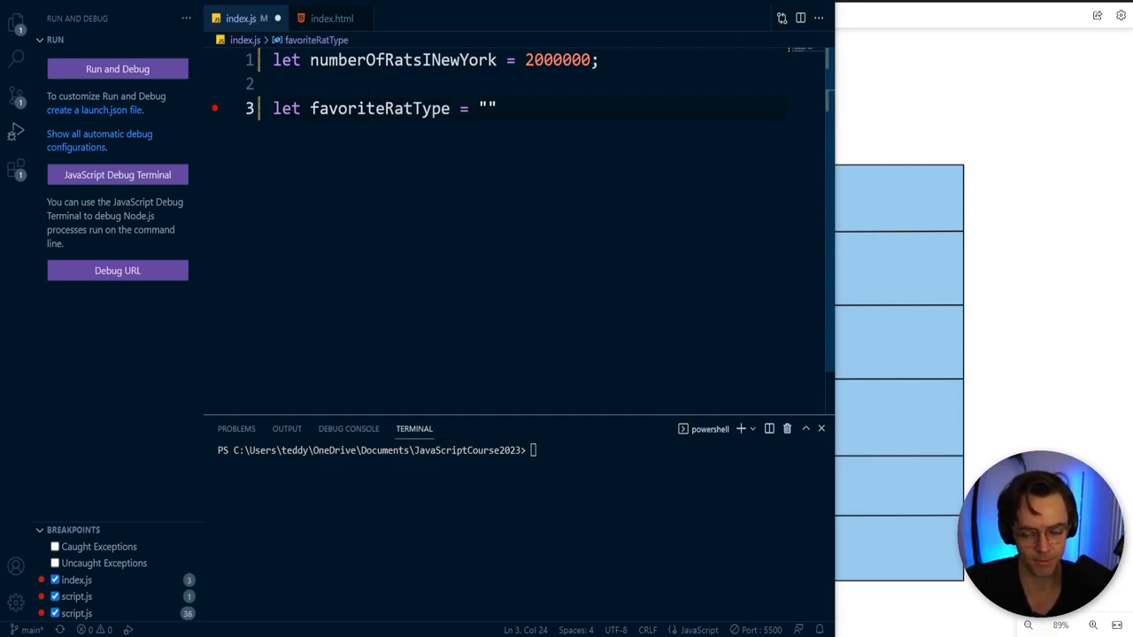
# Step: Fill the string with WOLF RAT and start a new line below it
pyautogui.write('W')
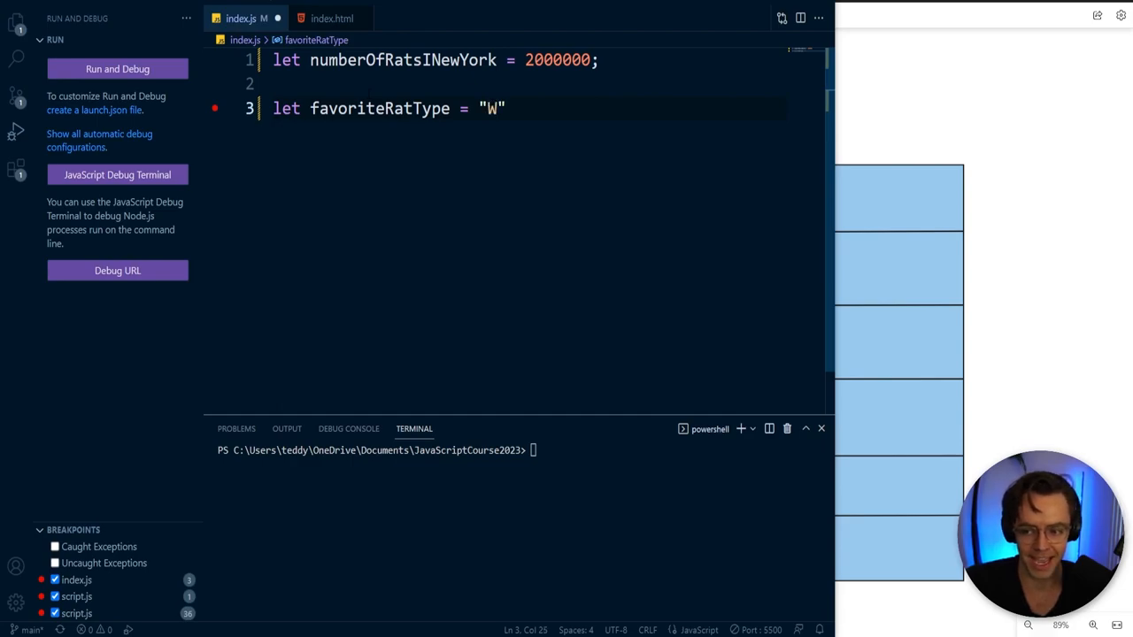
pyautogui.write('OLF R')
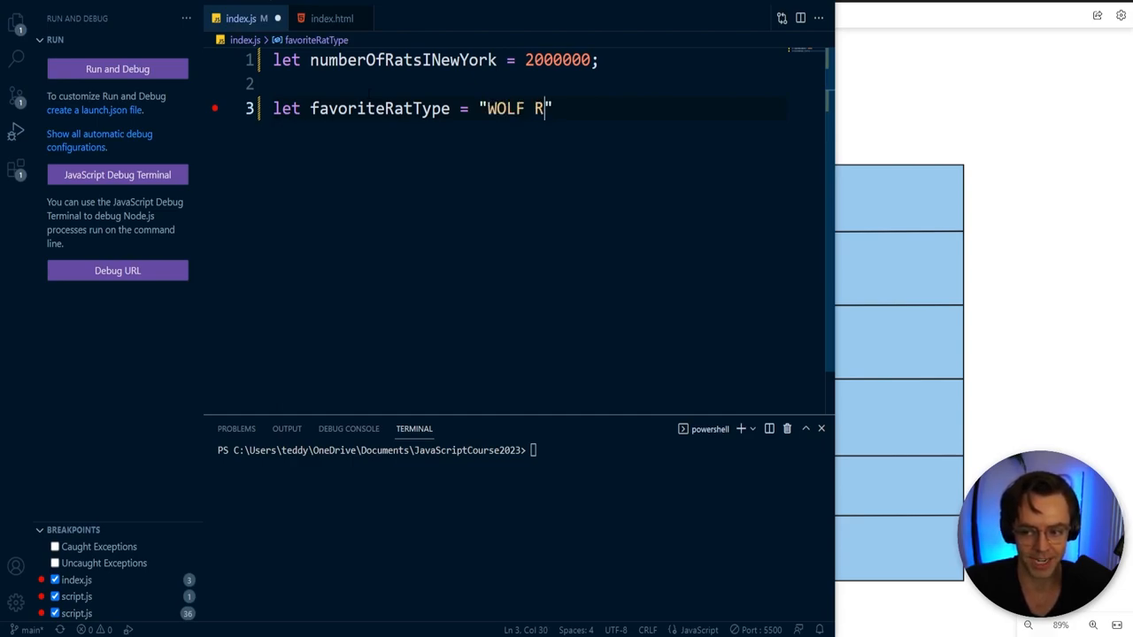
pyautogui.write('AT')
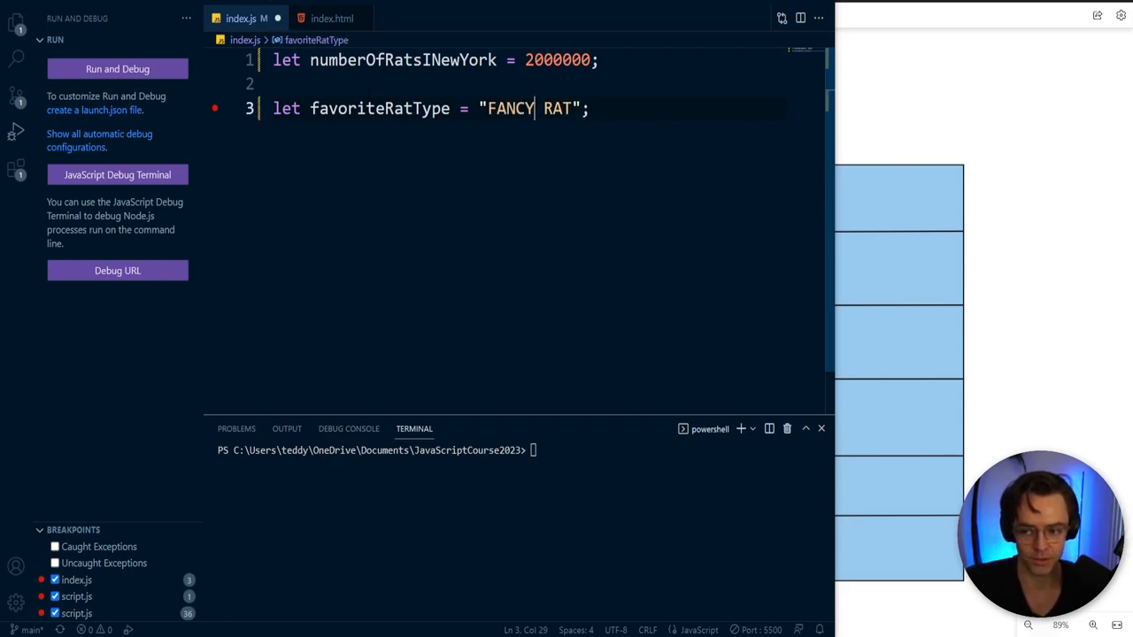
pyautogui.write('WOLF RAT')
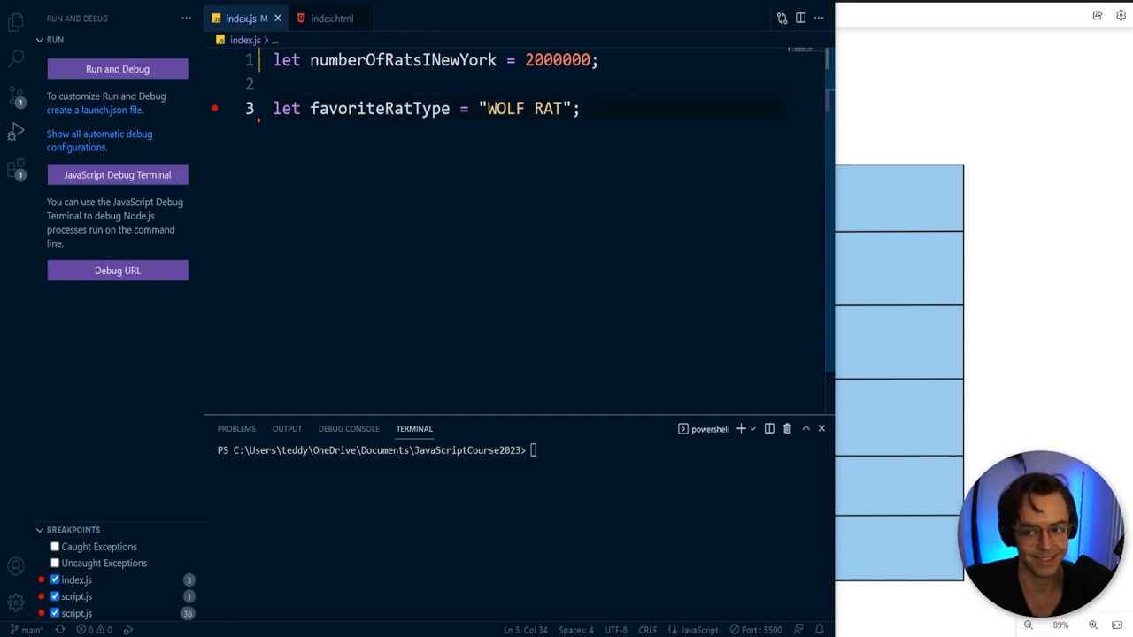
pyautogui.press('Enter')
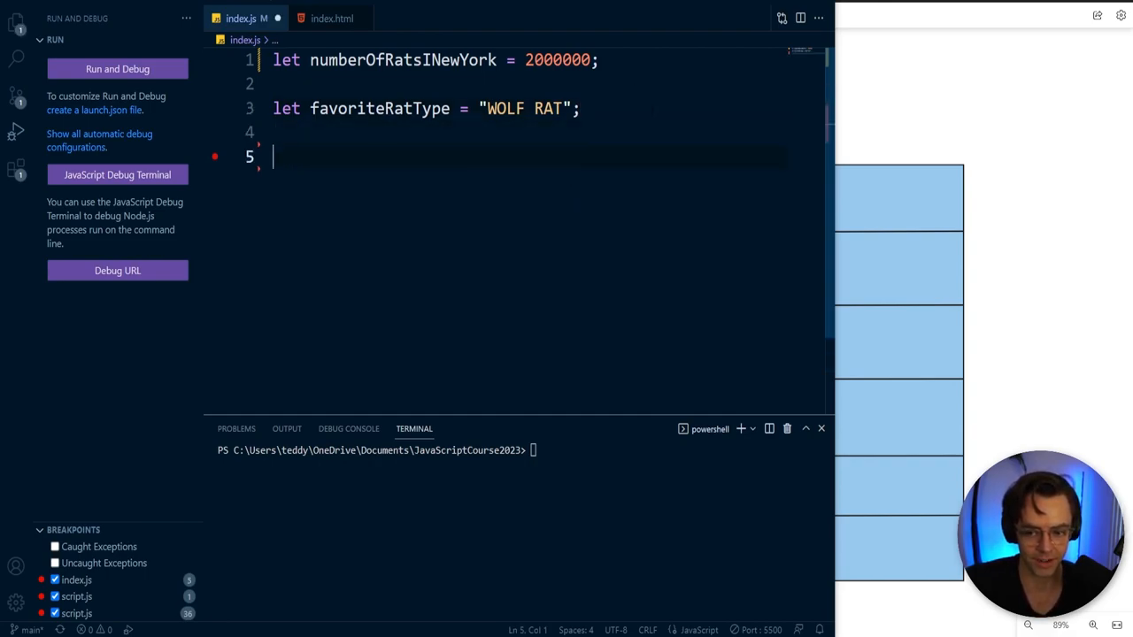
# Step: Log "yesterday on the subway i was bitten by a " + favoriteRatType with console.log
pyautogui.write('console.')
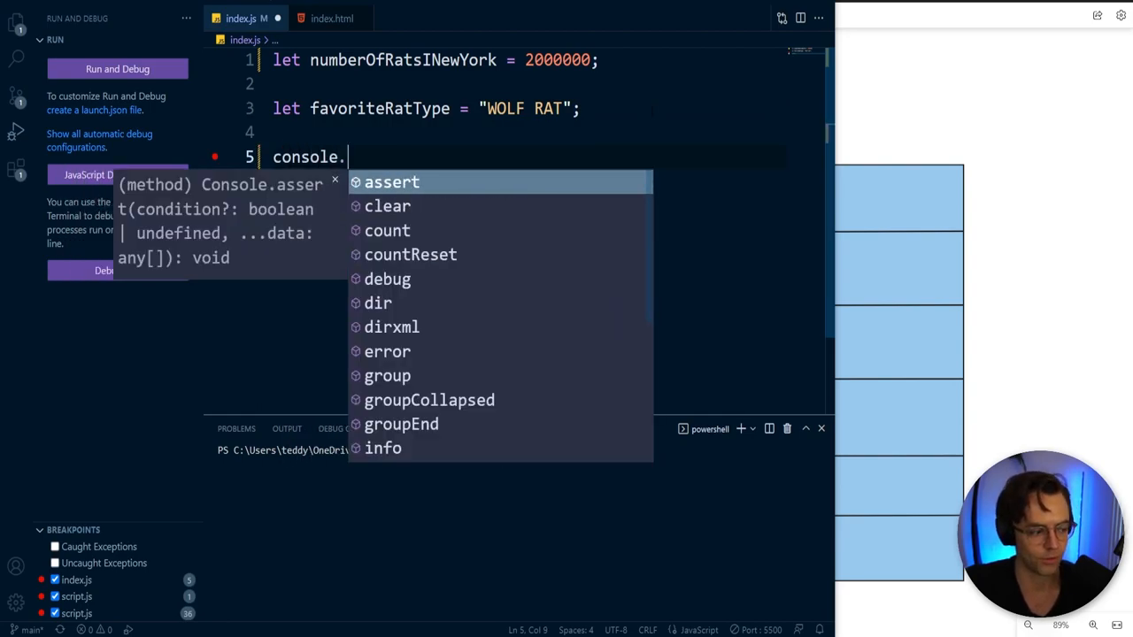
pyautogui.write('log("yesterday on the s')
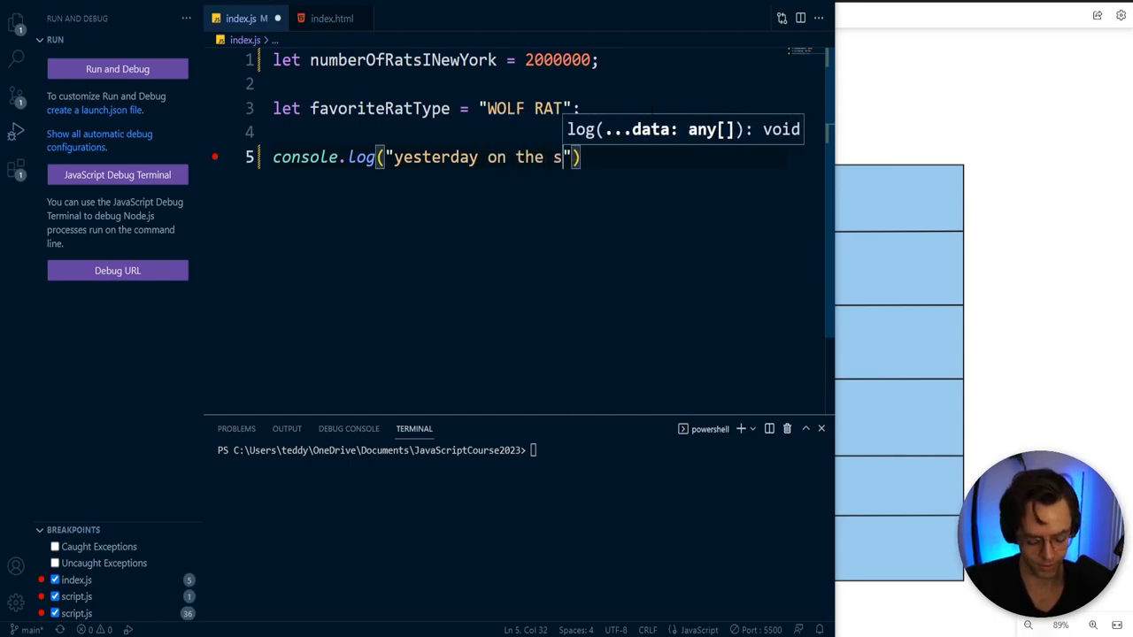
pyautogui.write('ubway i was bitten by a')
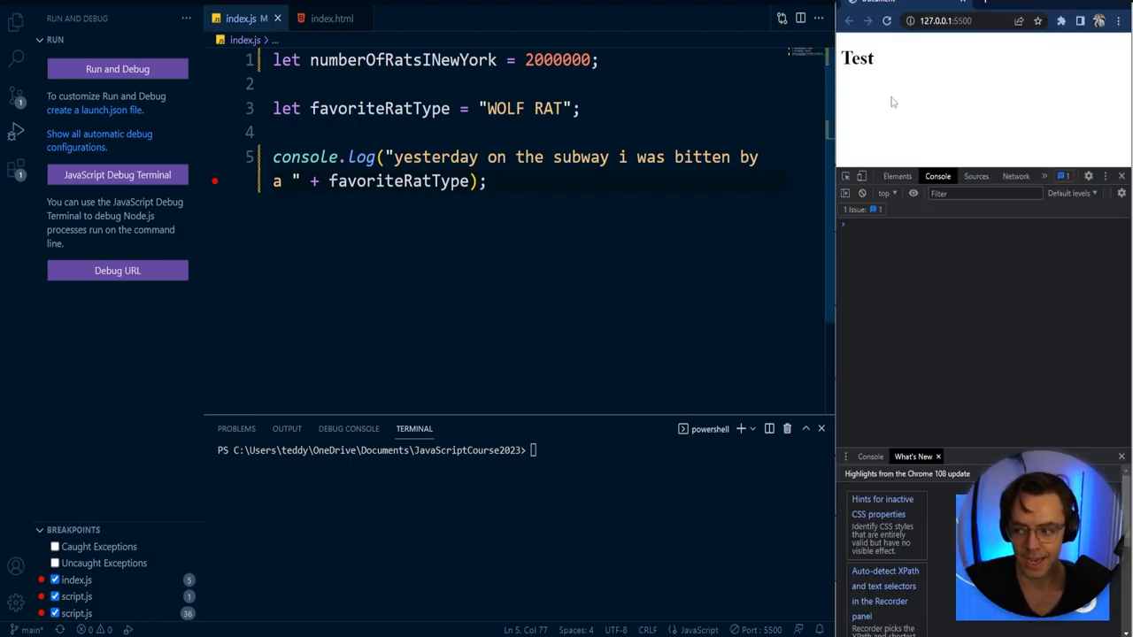
# Step: Reload the Chrome page so the console prints the sentence ending in WOLF RAT
pyautogui.click(885, 21)
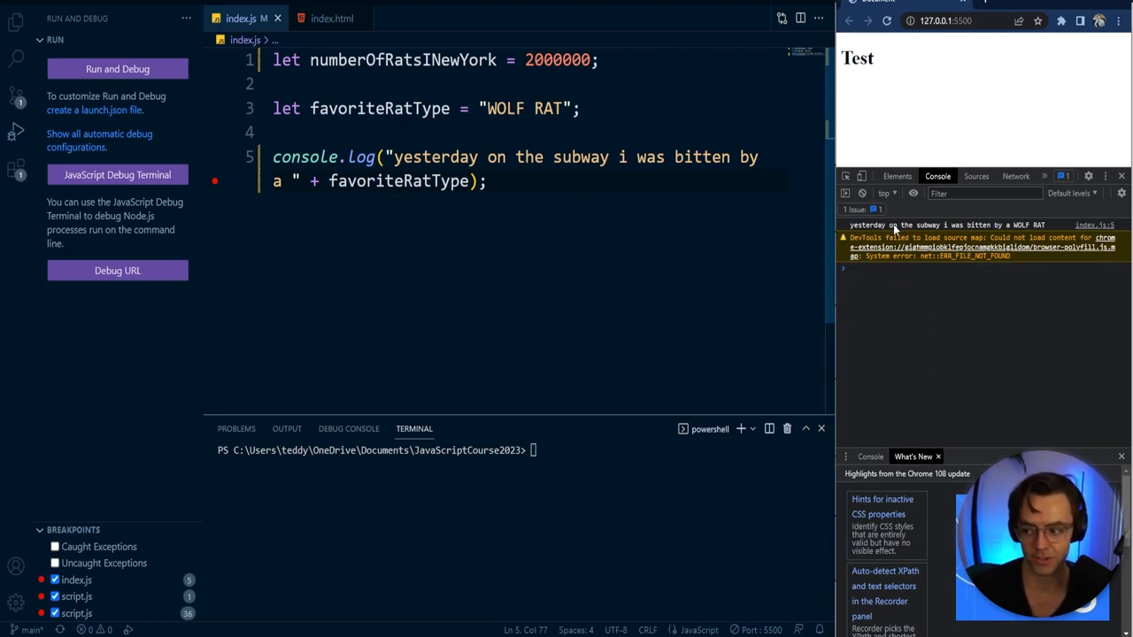
pyautogui.moveTo(977, 177)
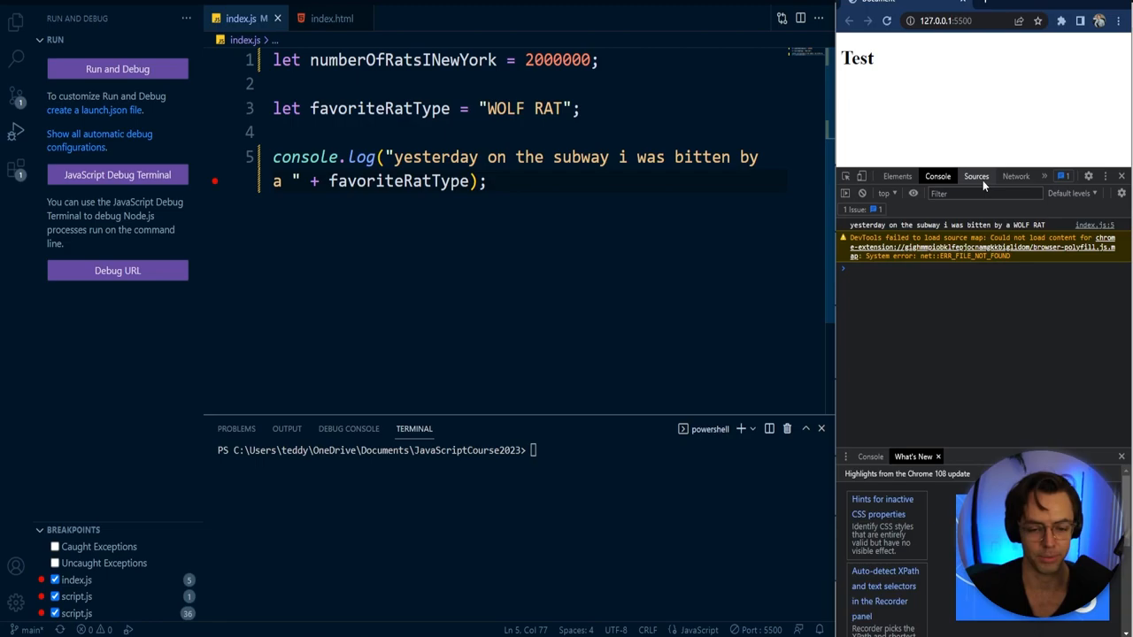
pyautogui.moveTo(977, 177)
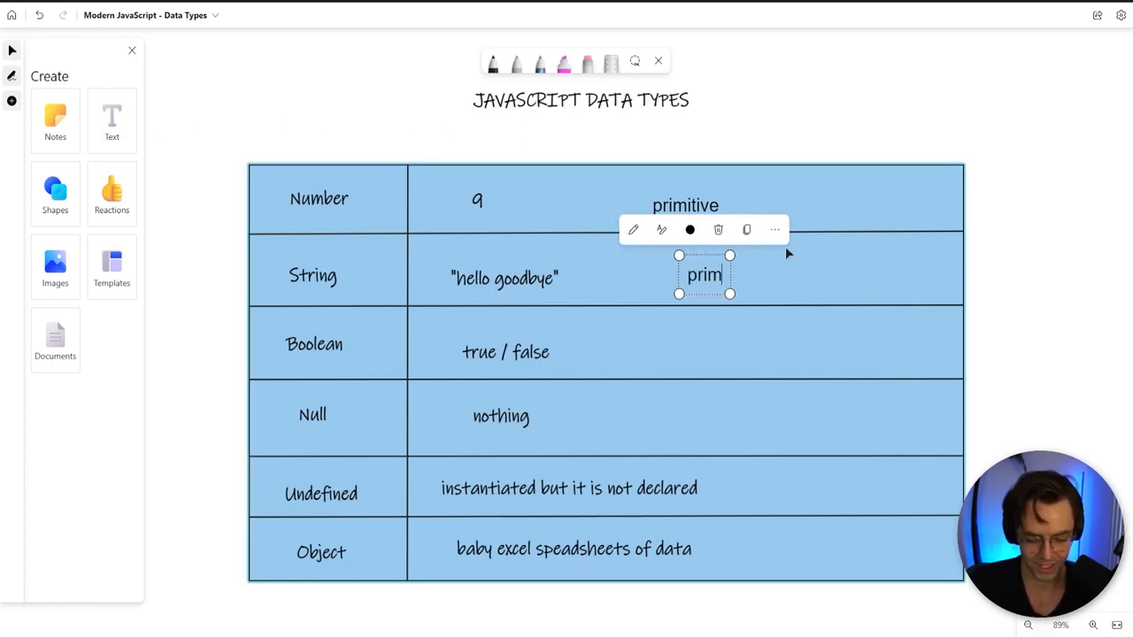
# Step: Label the String and Boolean rows 'primitive' and finish editing the Boolean label
pyautogui.write('itive')
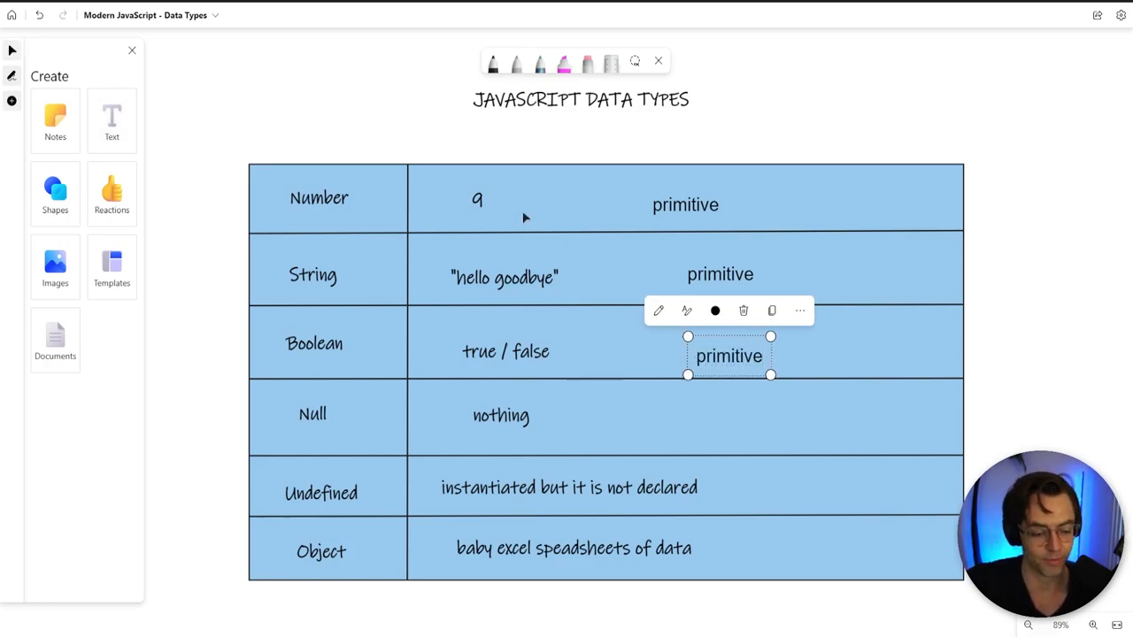
pyautogui.click(209, 281)
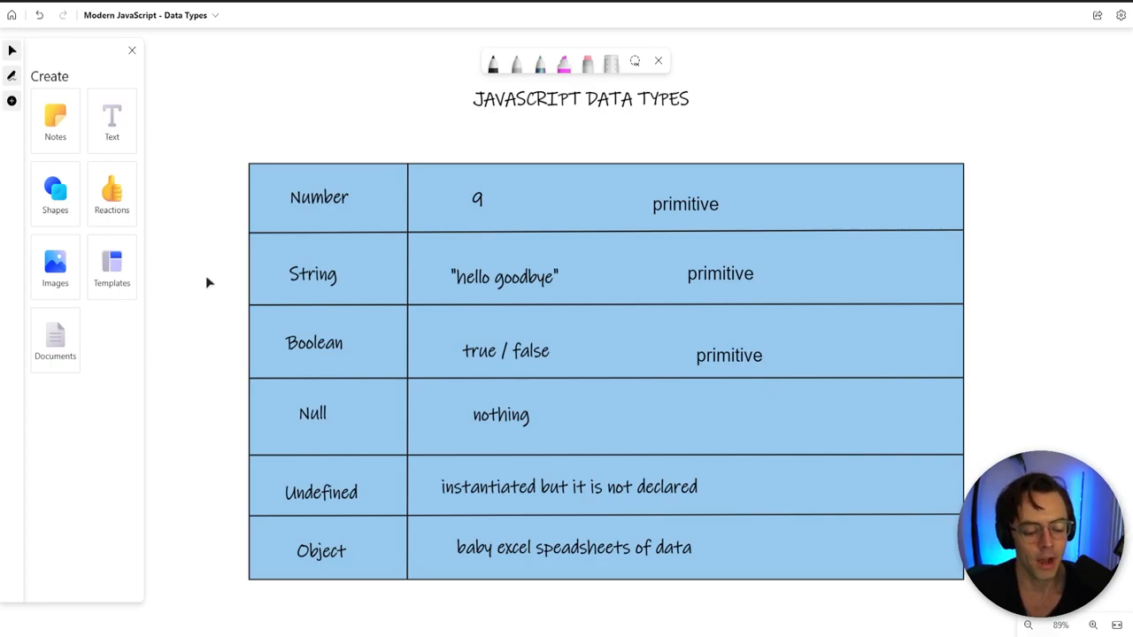
pyautogui.moveTo(203, 272)
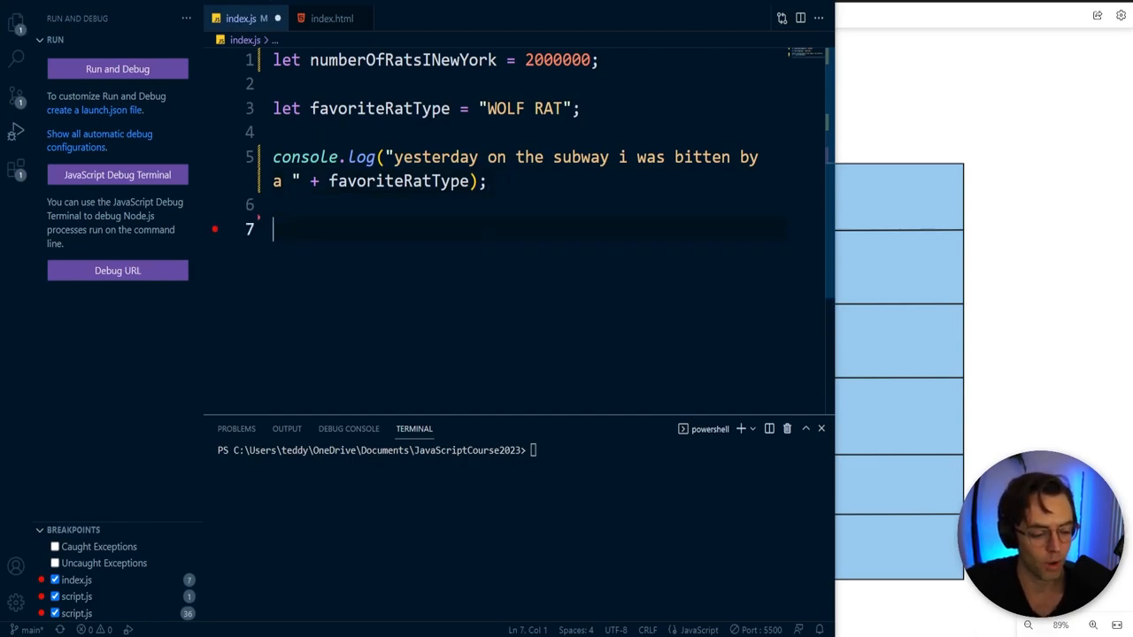
# Step: Declare let isRatCute = false; on line 5 after removing the extra empty line
pyautogui.press('Backspace')
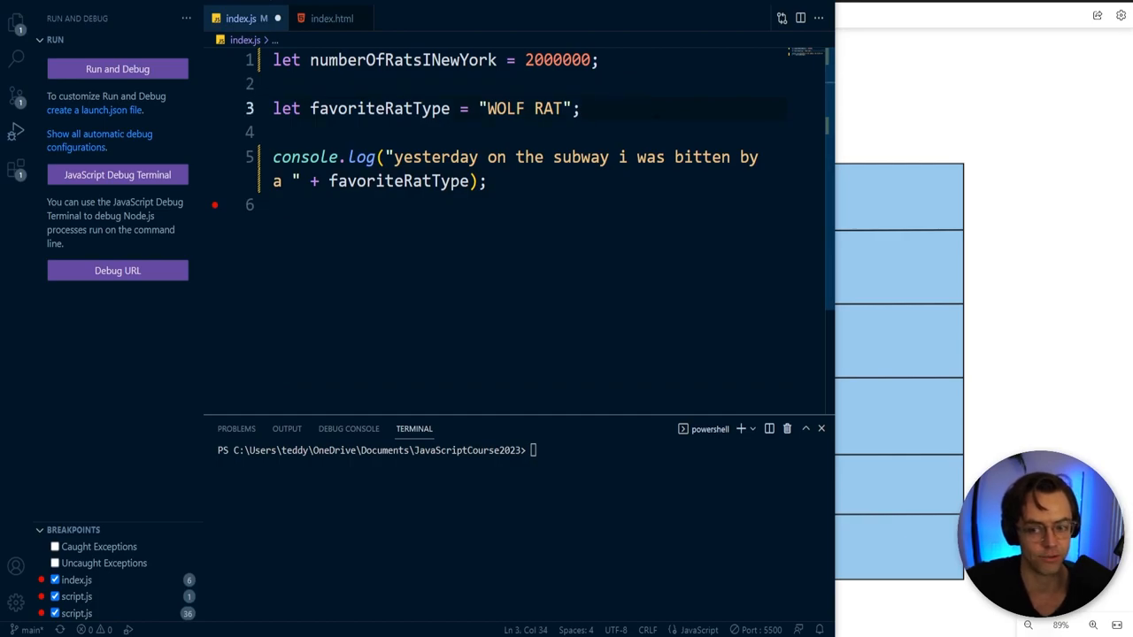
pyautogui.write('let')
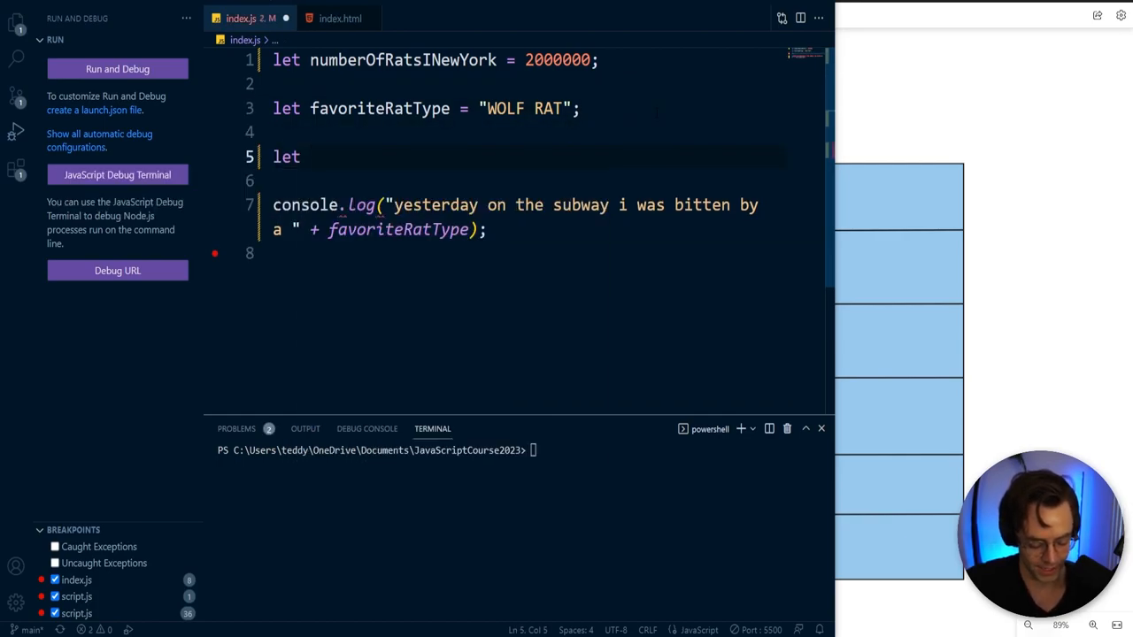
pyautogui.write('isRatC')
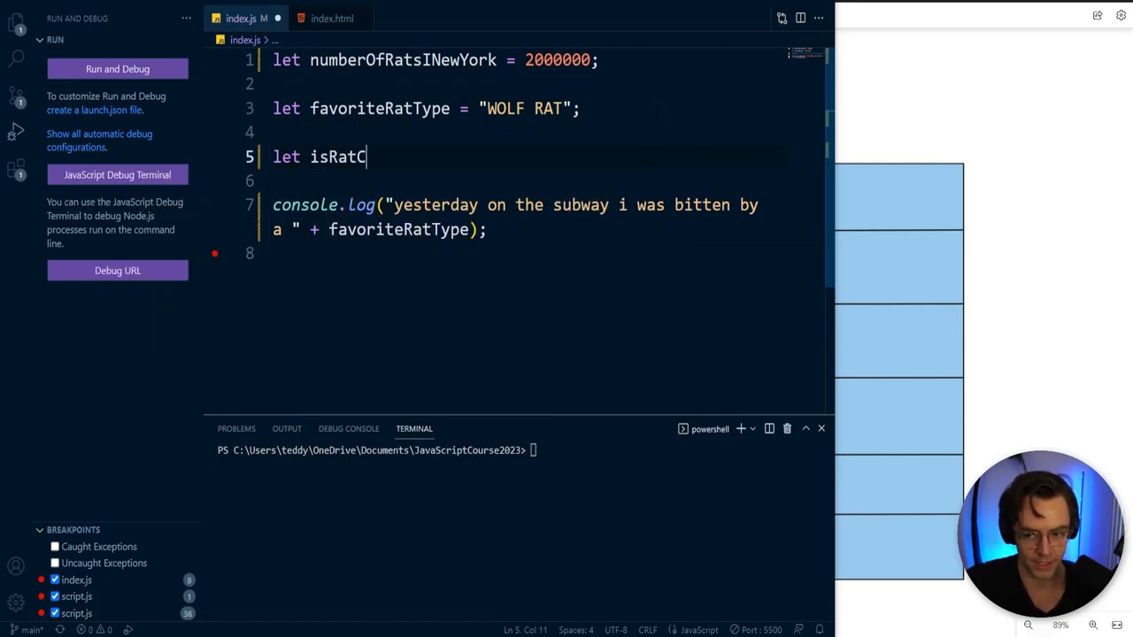
pyautogui.write('ute = false')
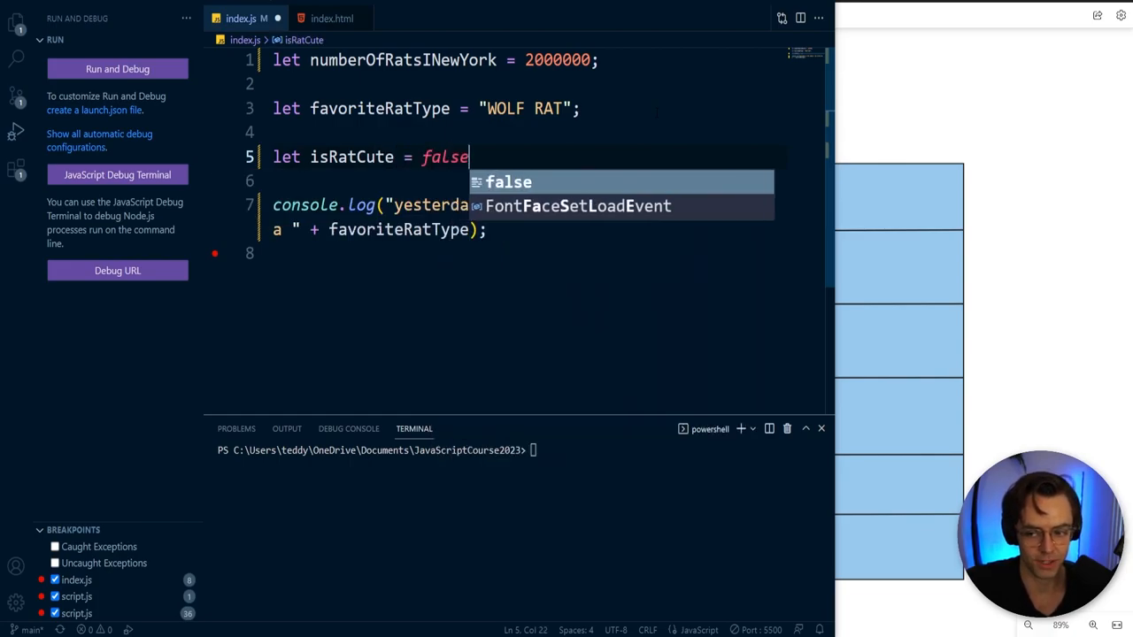
pyautogui.write(';')
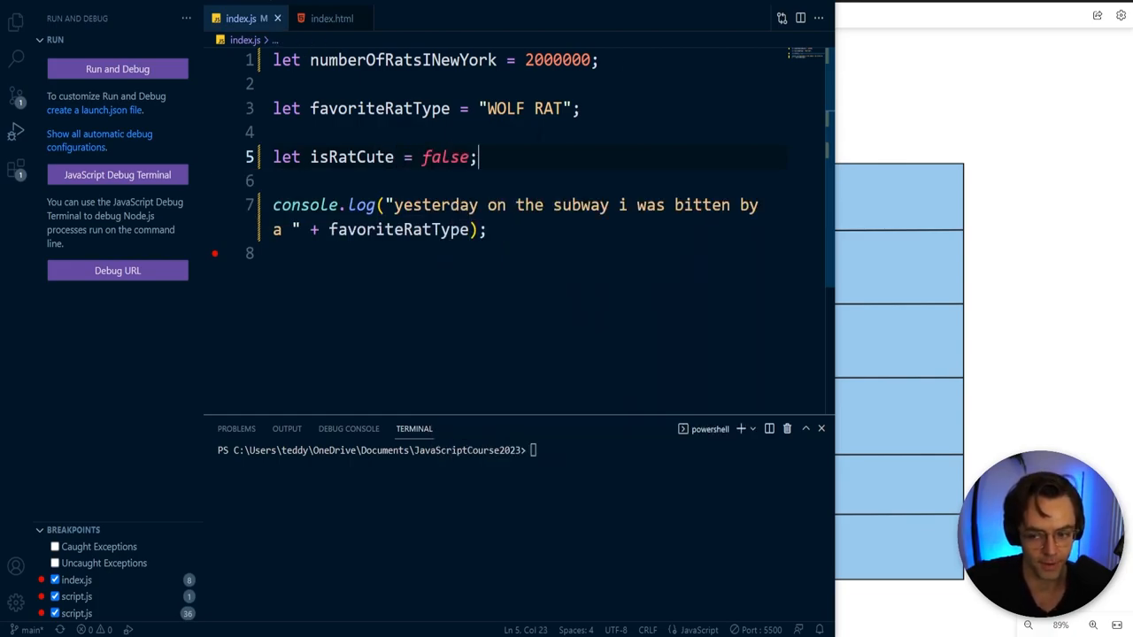
# Step: Try wrapping the false value in quotes and select the quoted "false"
pyautogui.doubleClick(446, 156)
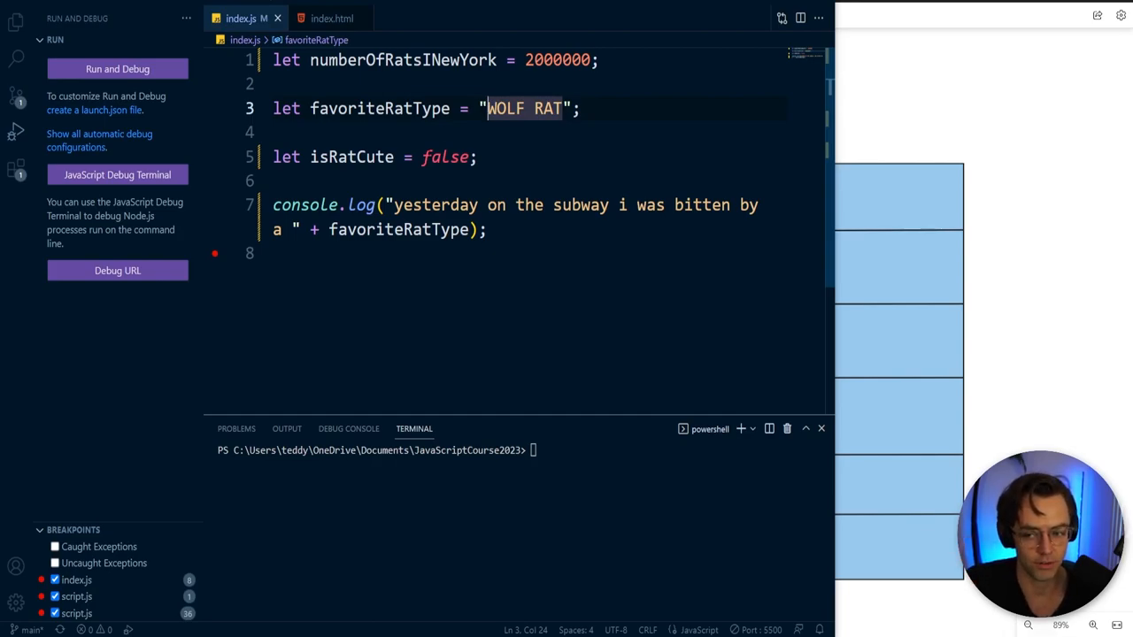
pyautogui.write('"')
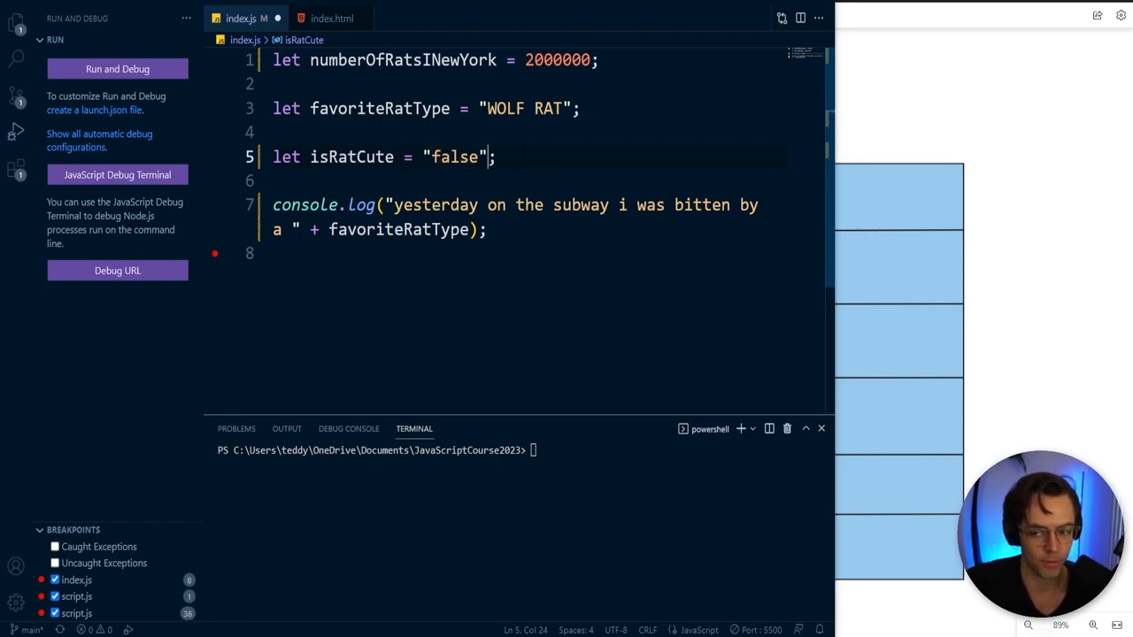
pyautogui.doubleClick(453, 156)
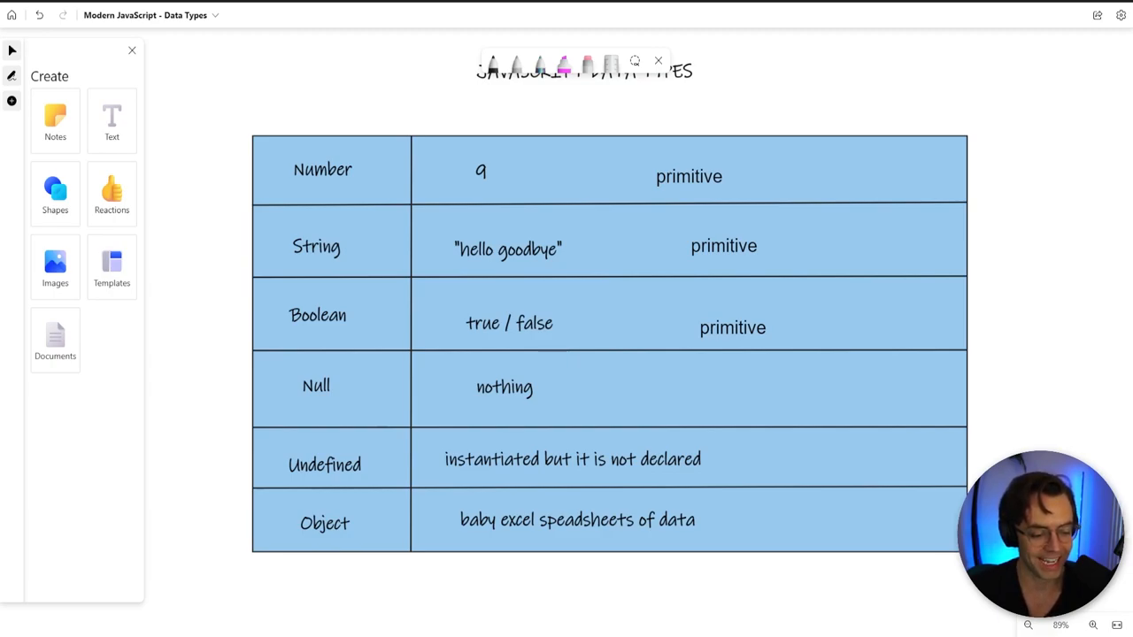
pyautogui.moveTo(246, 134)
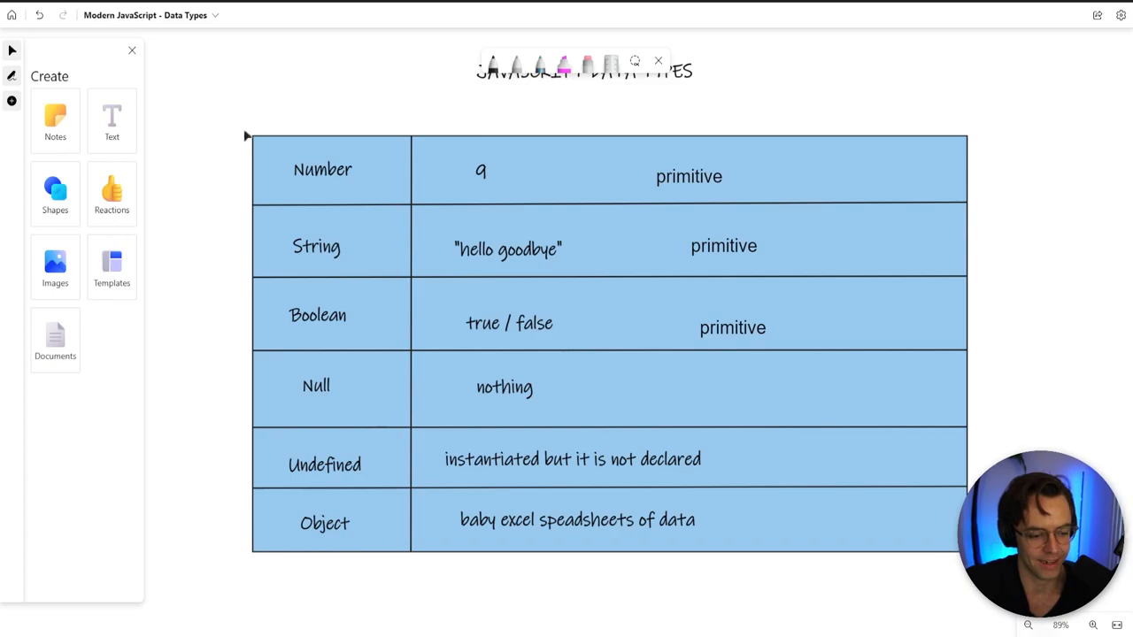
pyautogui.moveTo(195, 97)
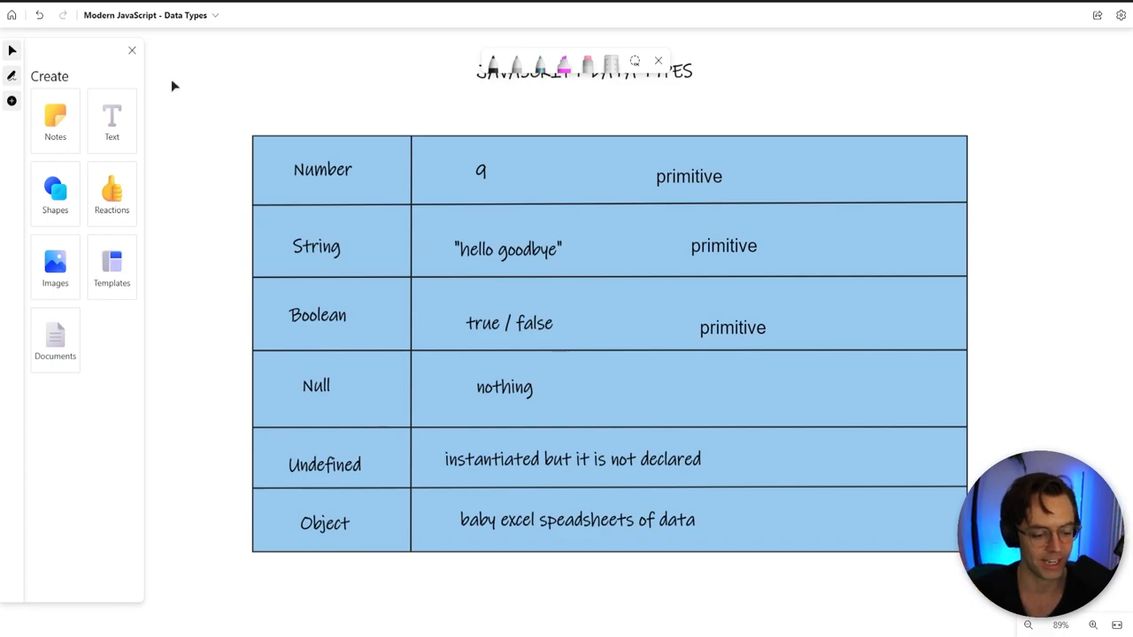
pyautogui.moveTo(198, 64)
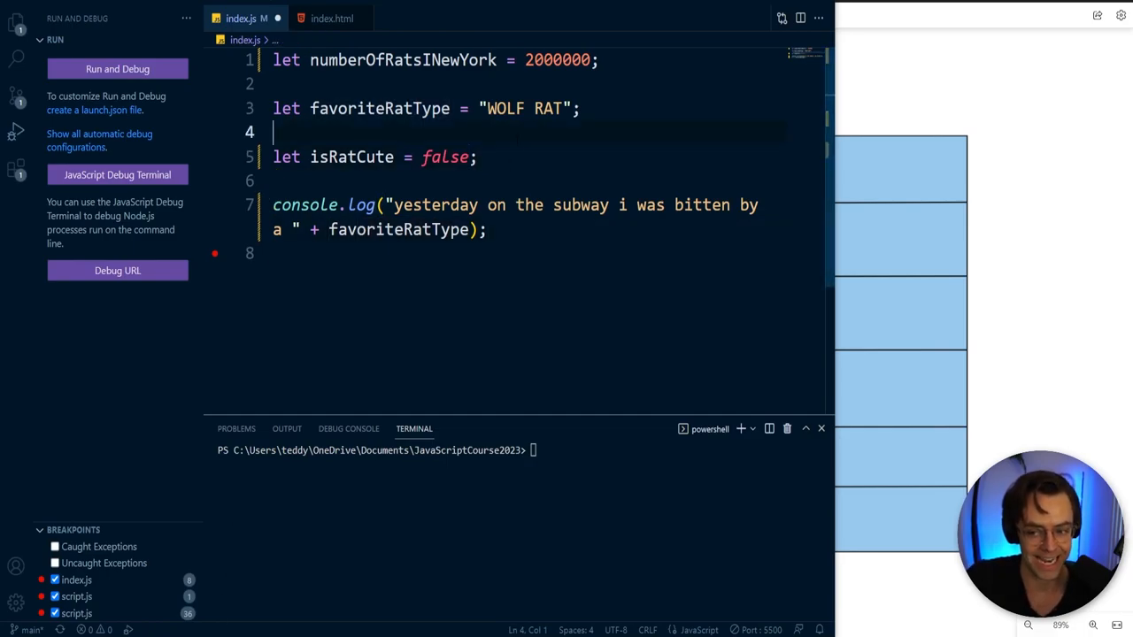
# Step: Declare let isNothing = null; on line 7 below isRatCute
pyautogui.write('let')
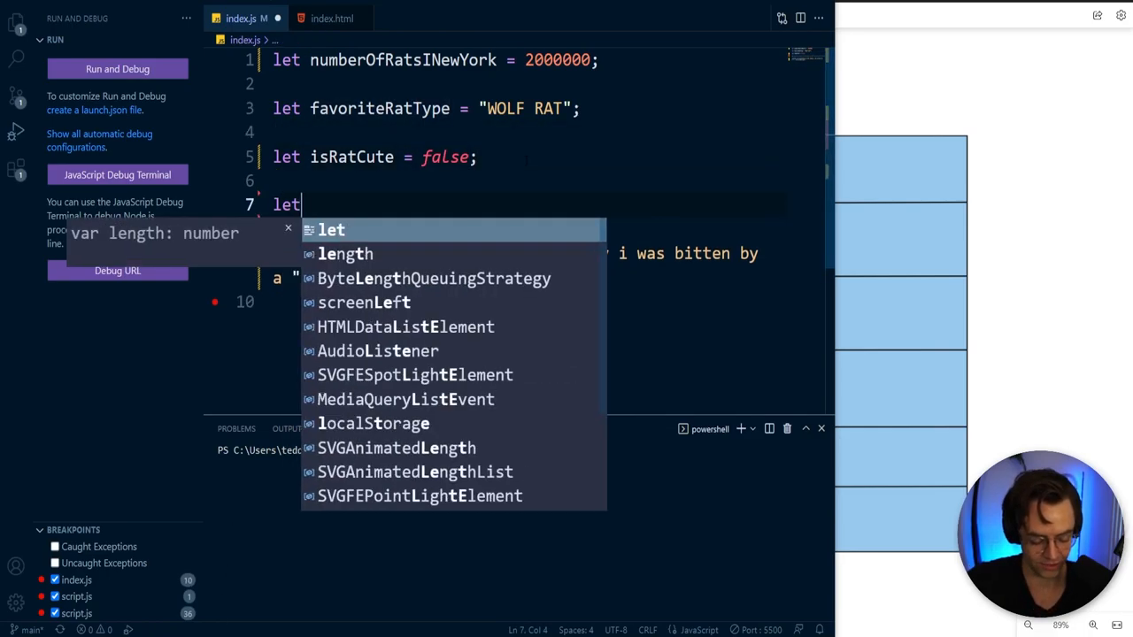
pyautogui.write('is')
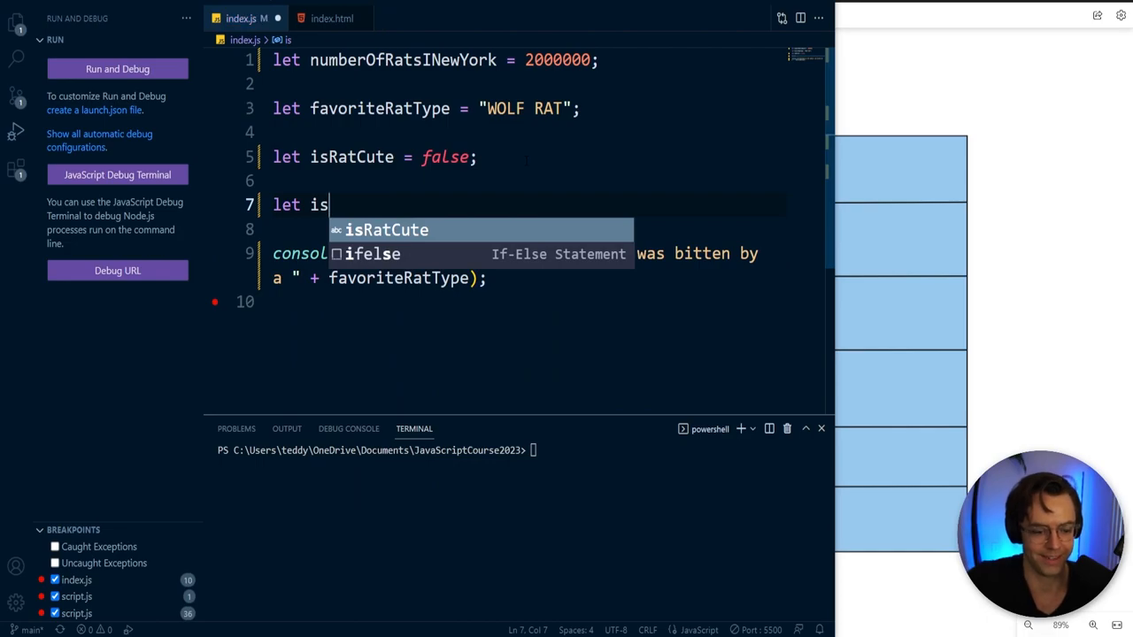
pyautogui.write('Nothing')
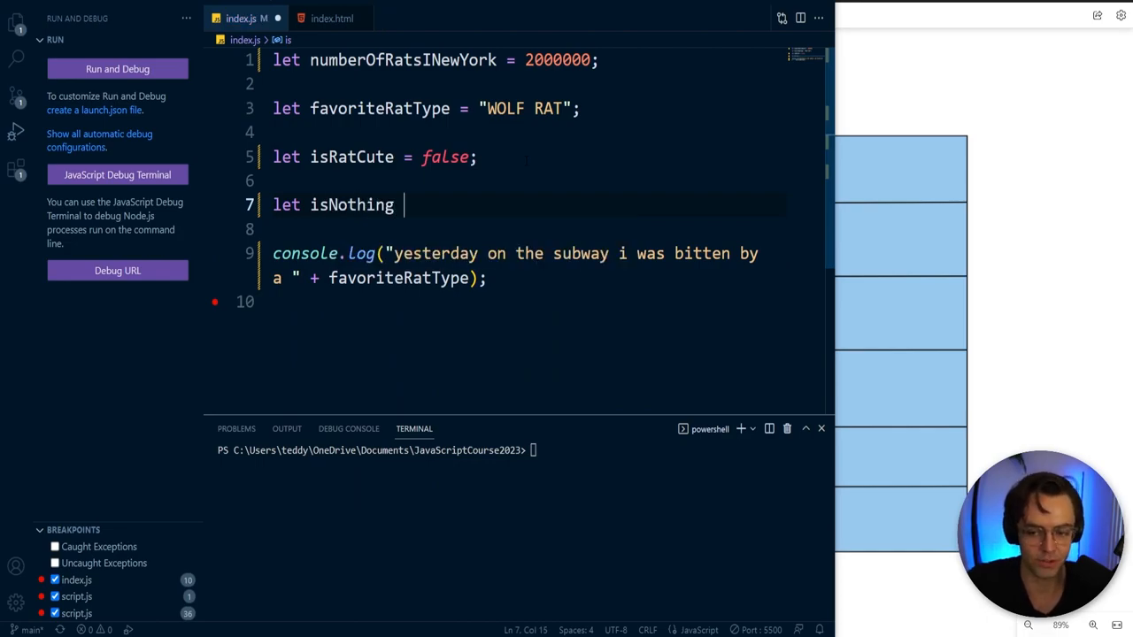
pyautogui.write('= null')
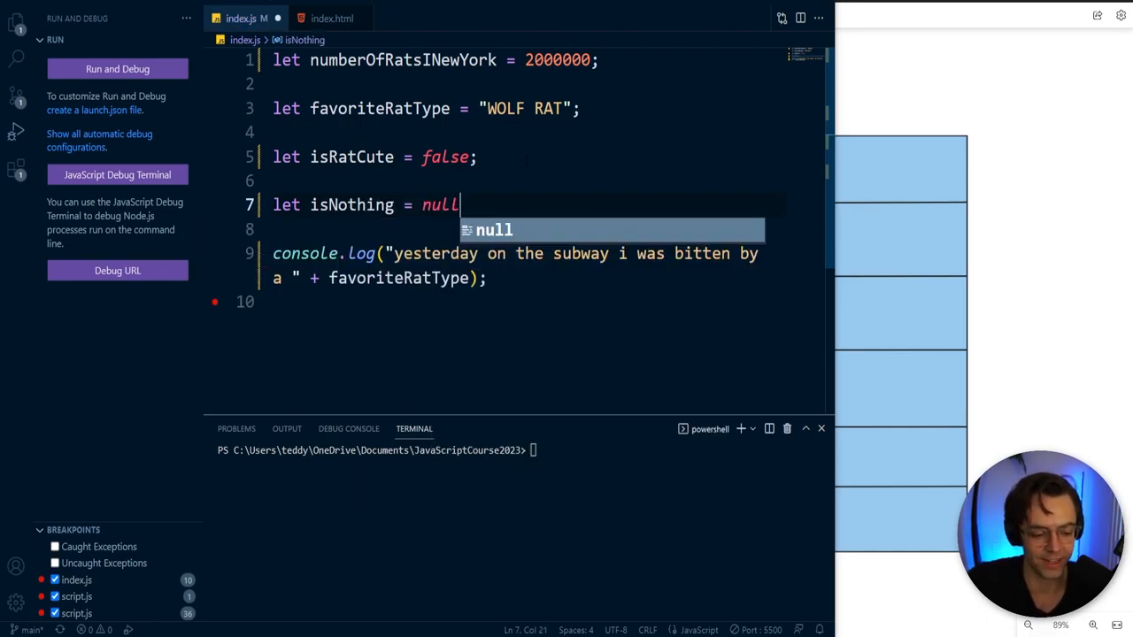
pyautogui.write(';')
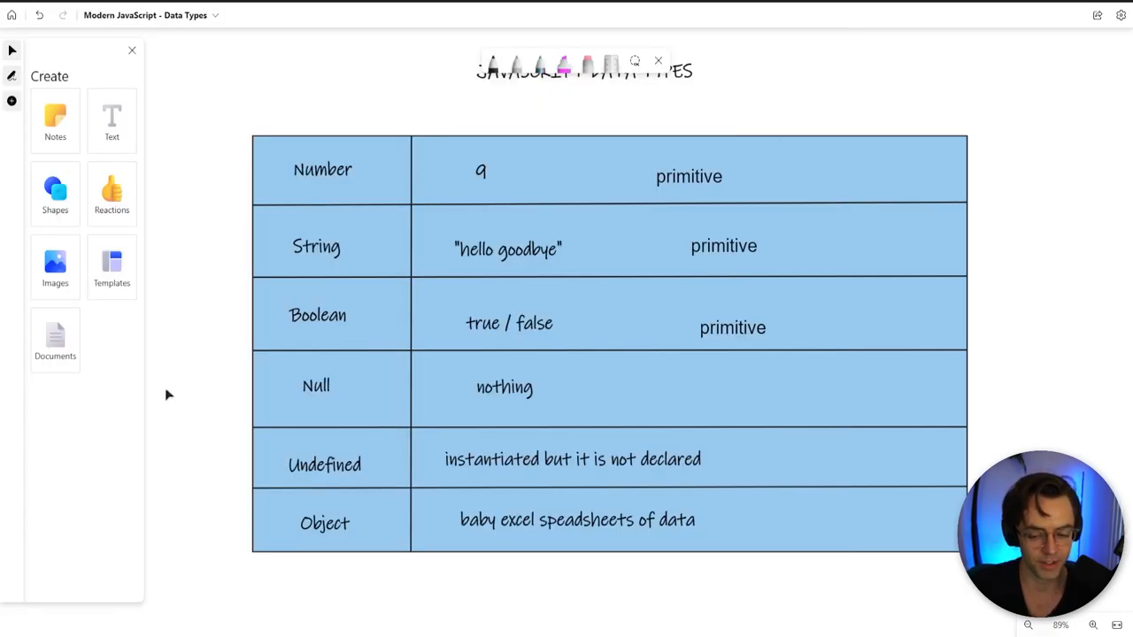
pyautogui.moveTo(186, 402)
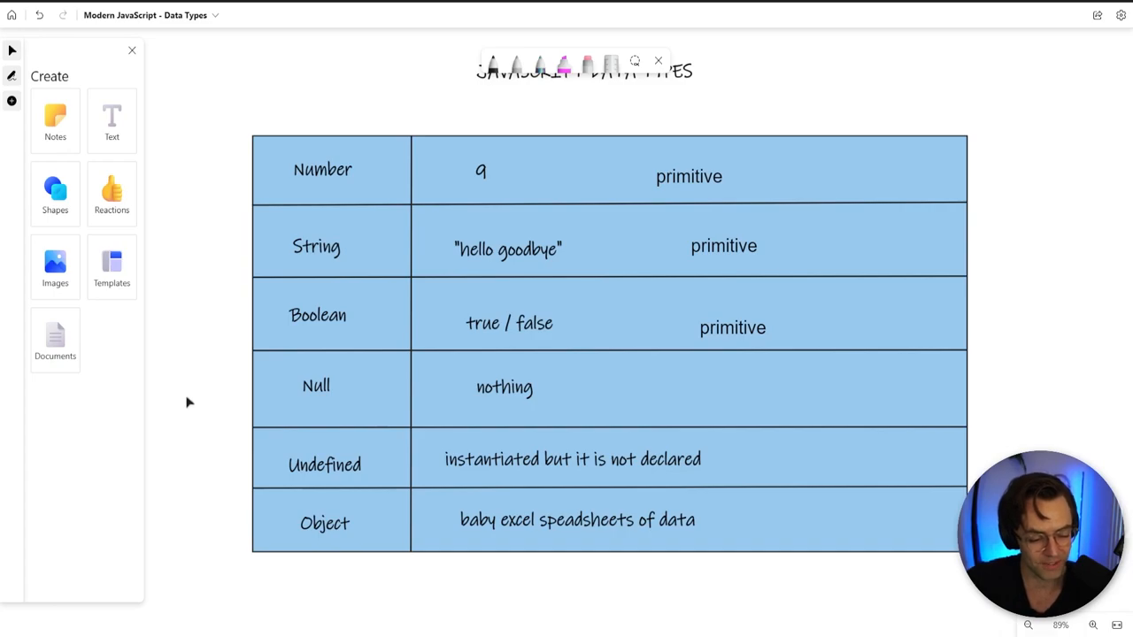
pyautogui.click(574, 461)
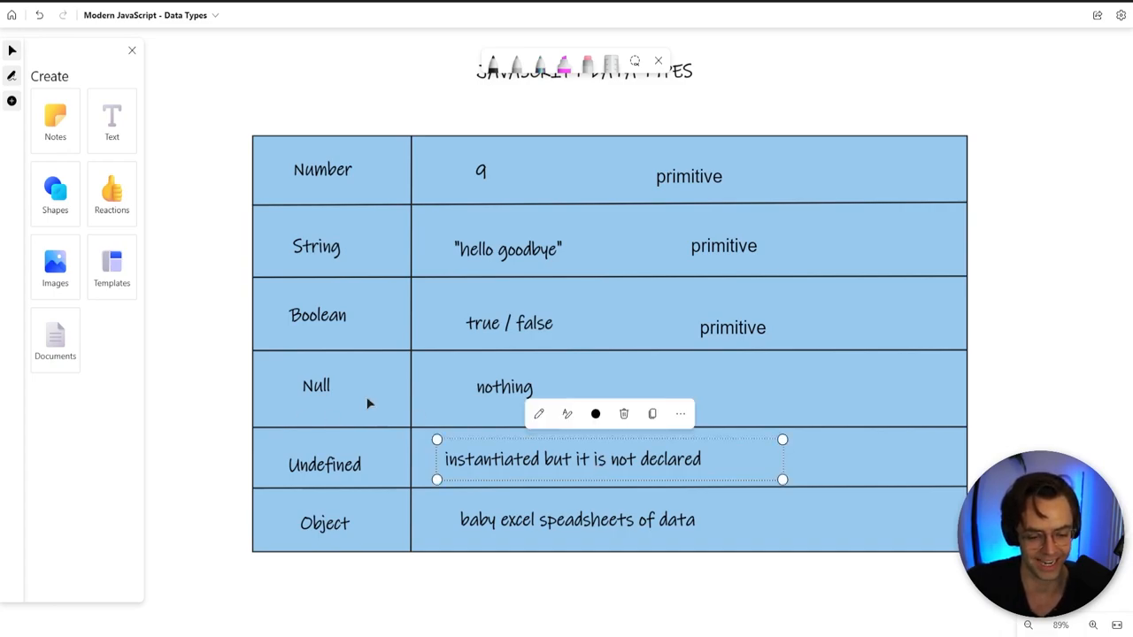
pyautogui.moveTo(204, 320)
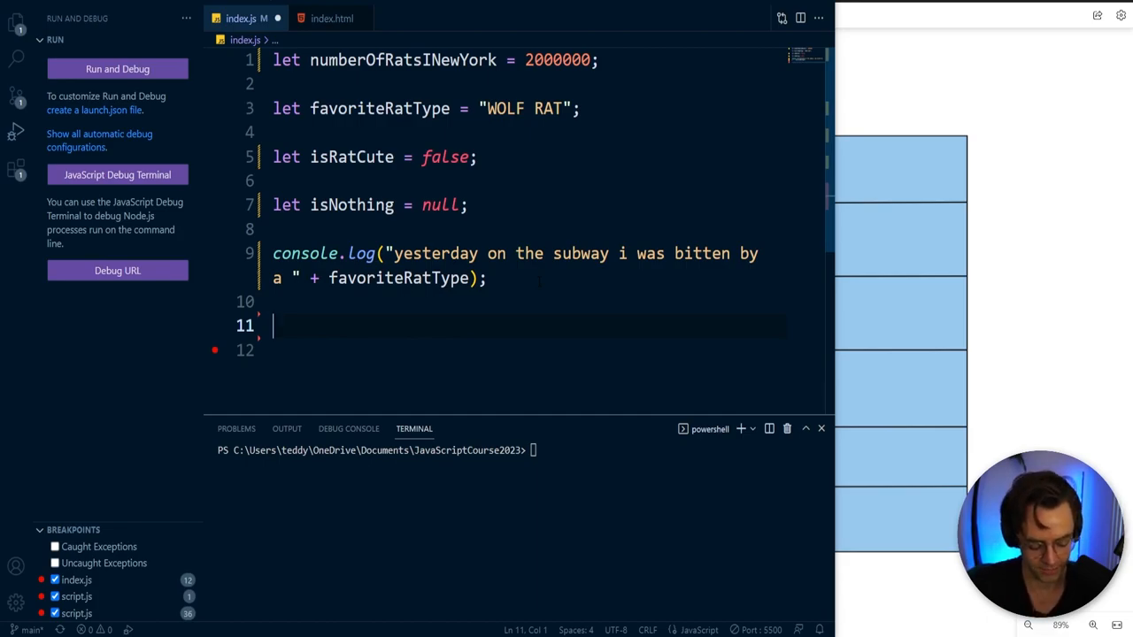
# Step: Write the declaration-and-instantiation comment and declare an unassigned var rat;
pyautogui.write('var')
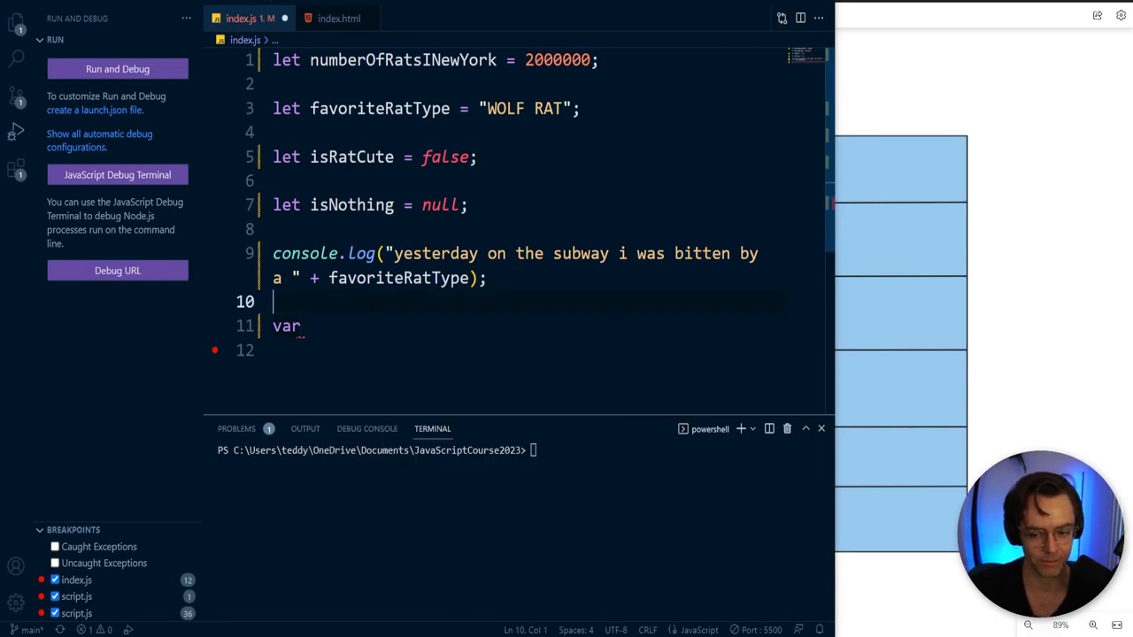
pyautogui.write('//')
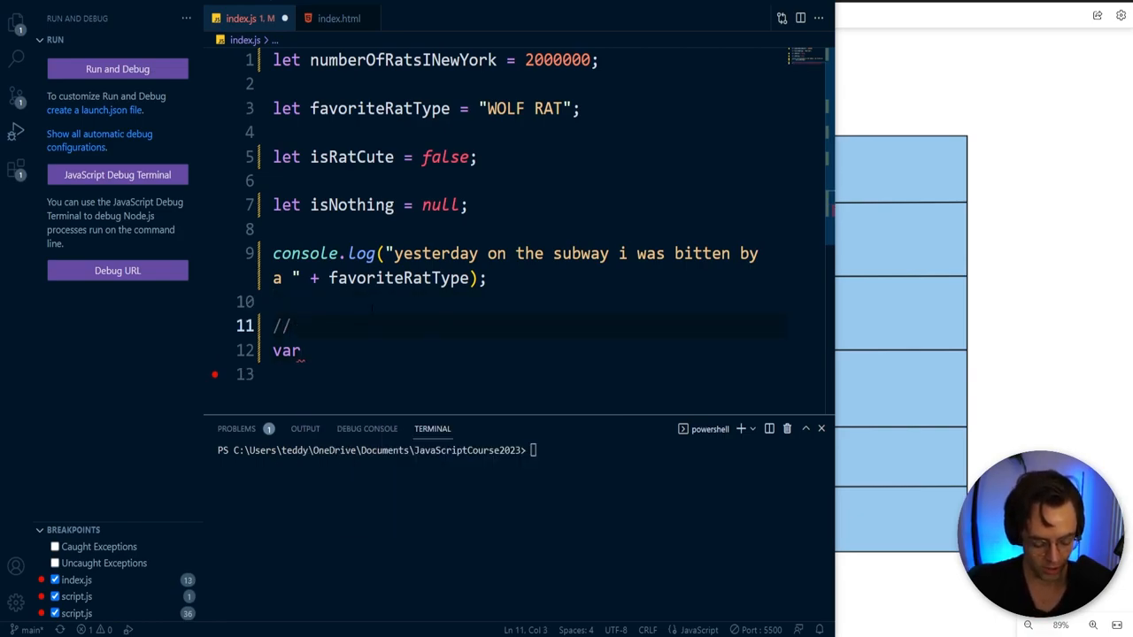
pyautogui.write('decla')
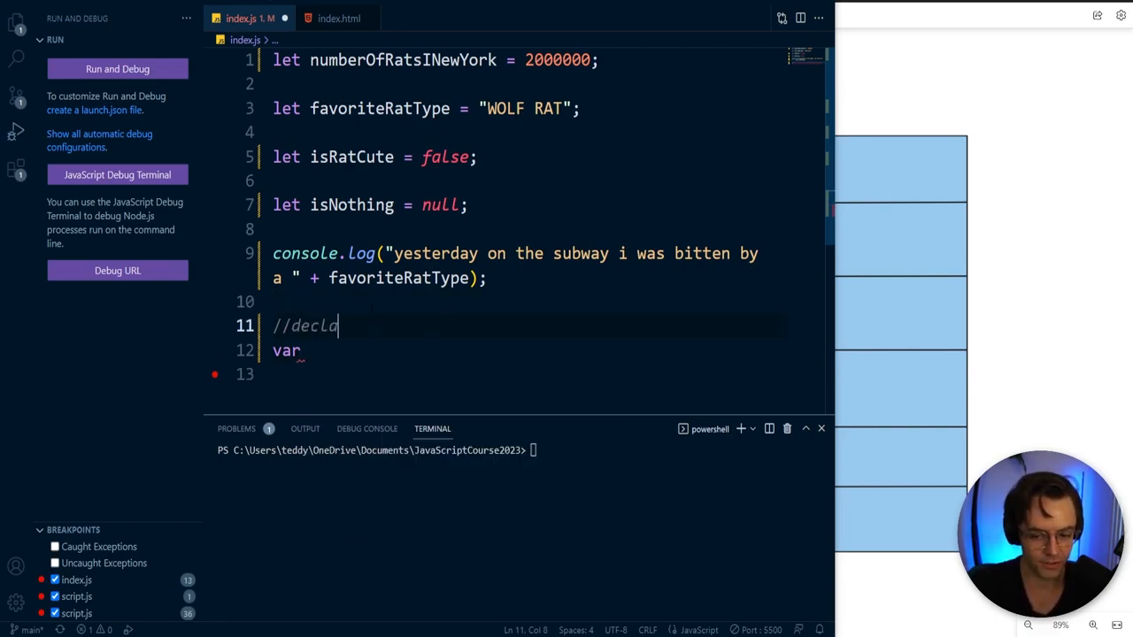
pyautogui.write('ration a')
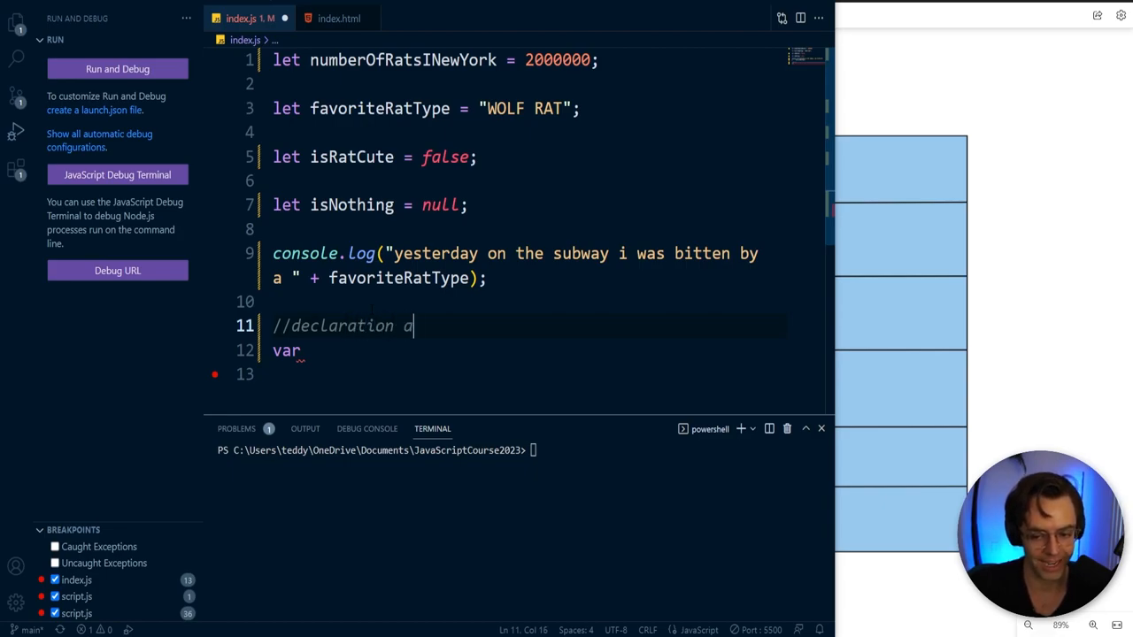
pyautogui.write('nd instation')
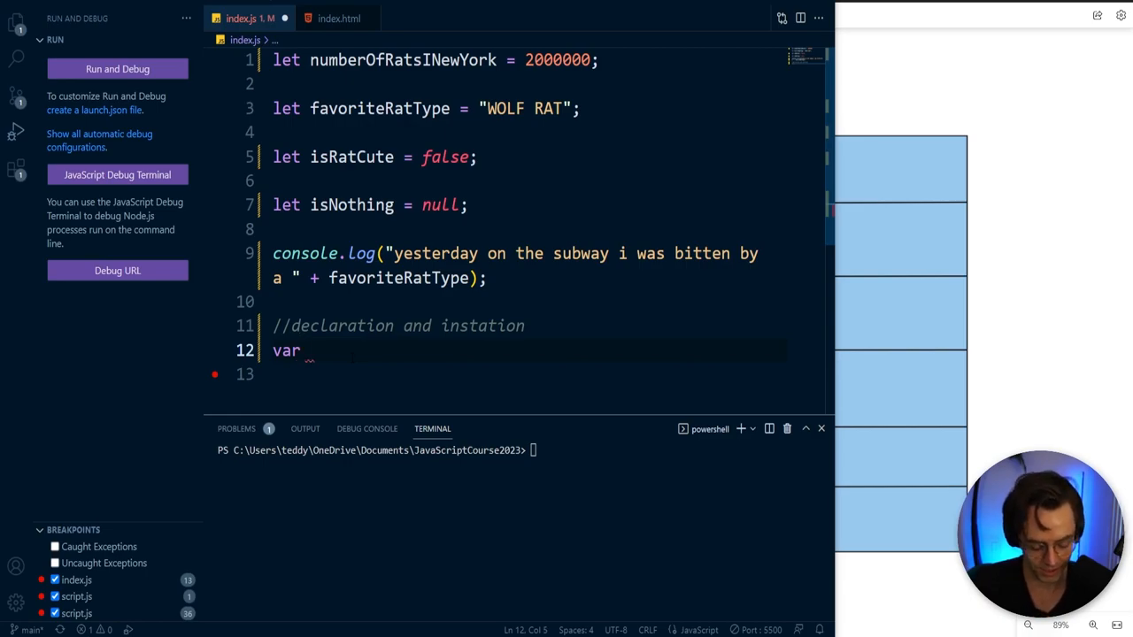
pyautogui.write('rat;')
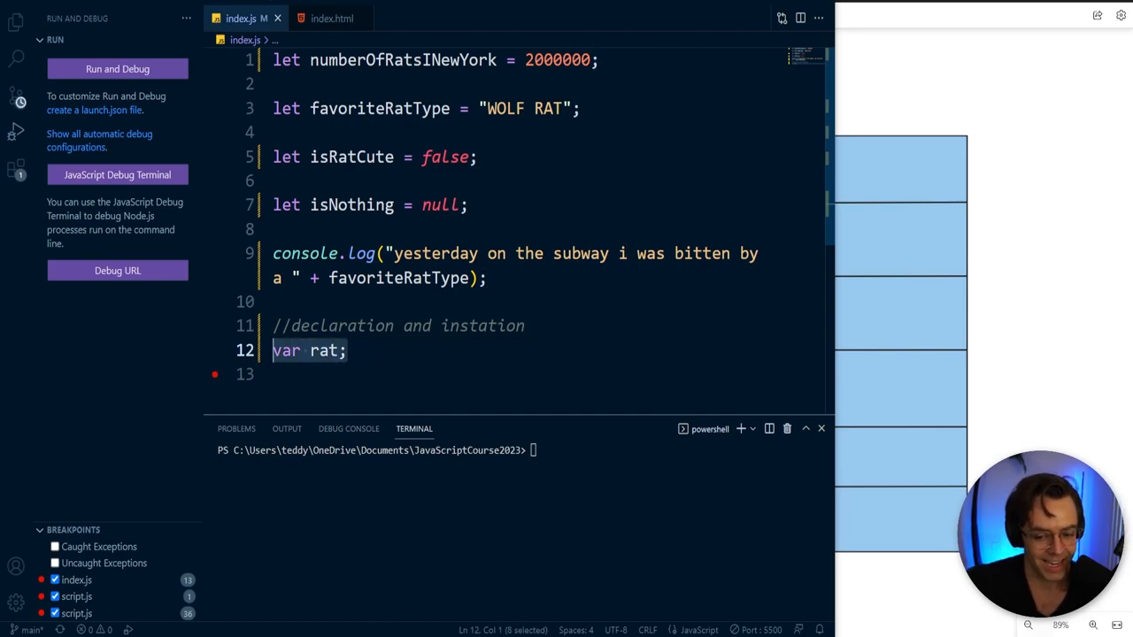
# Step: Add console.log(rat); on the next line
pyautogui.press('Enter')
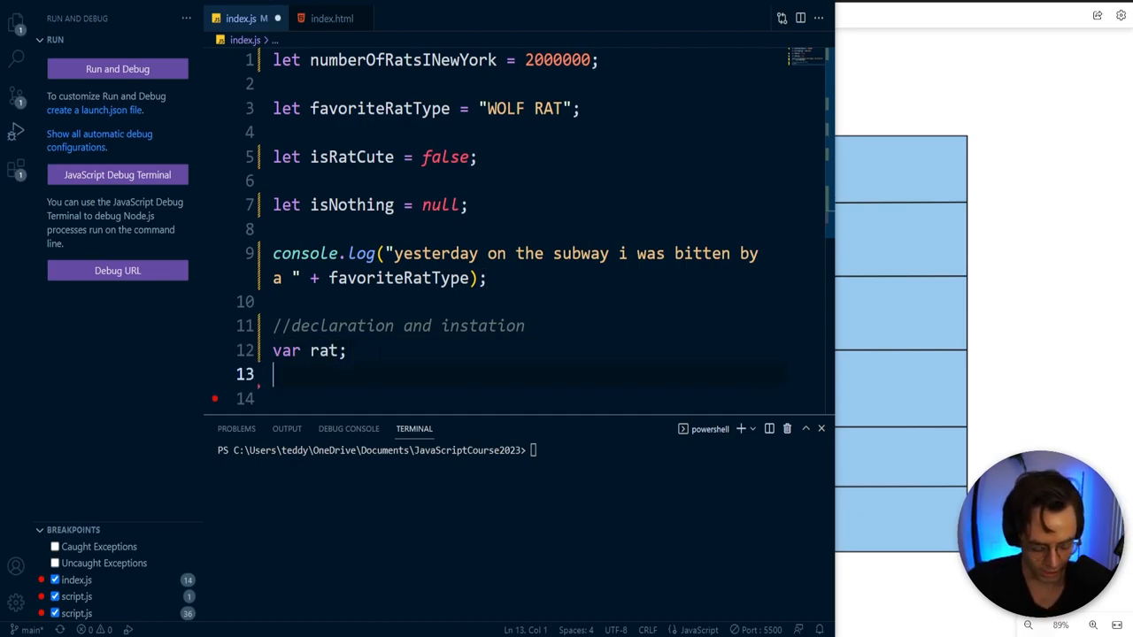
pyautogui.write('console.log()')
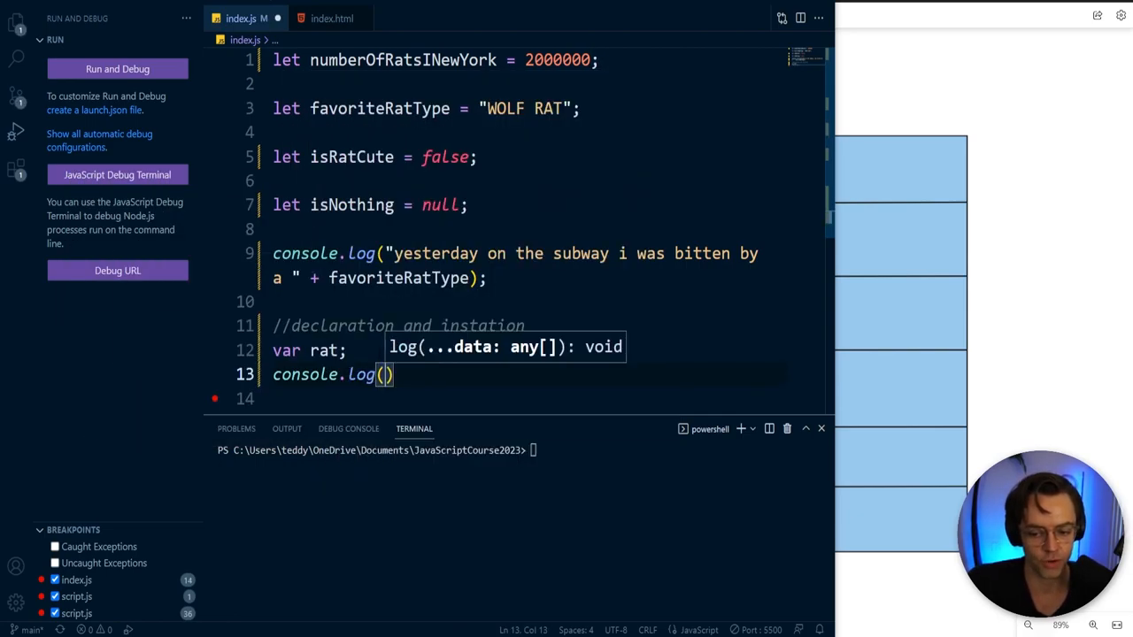
pyautogui.write('rat')
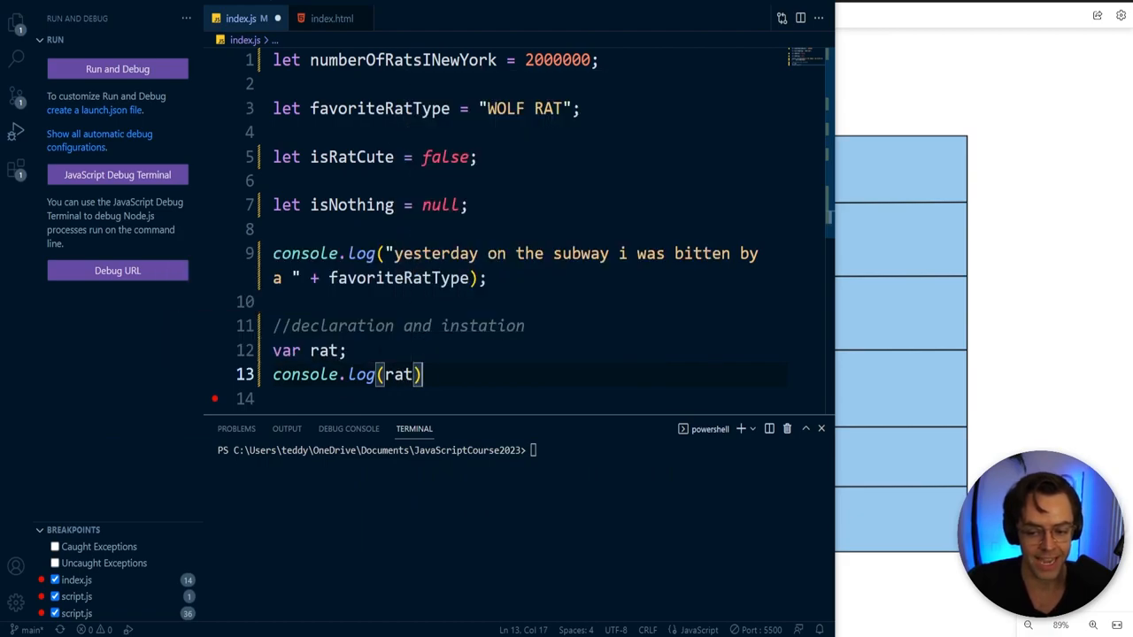
pyautogui.write(';')
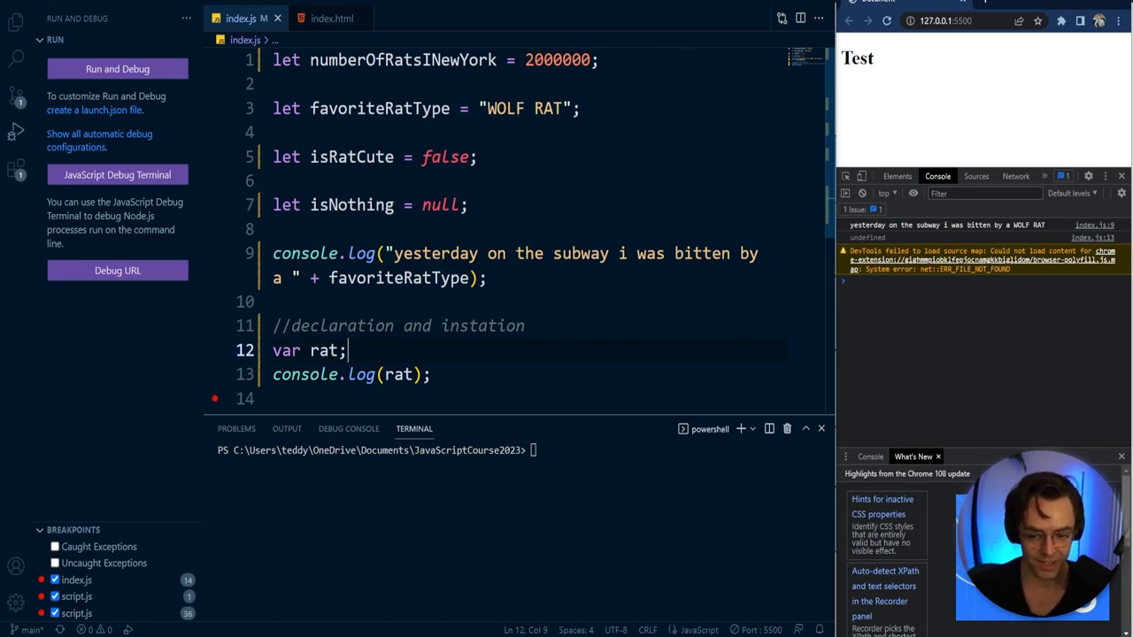
# Step: Show the browser console printing undefined for the unassigned rat
pyautogui.doubleClick(439, 205)
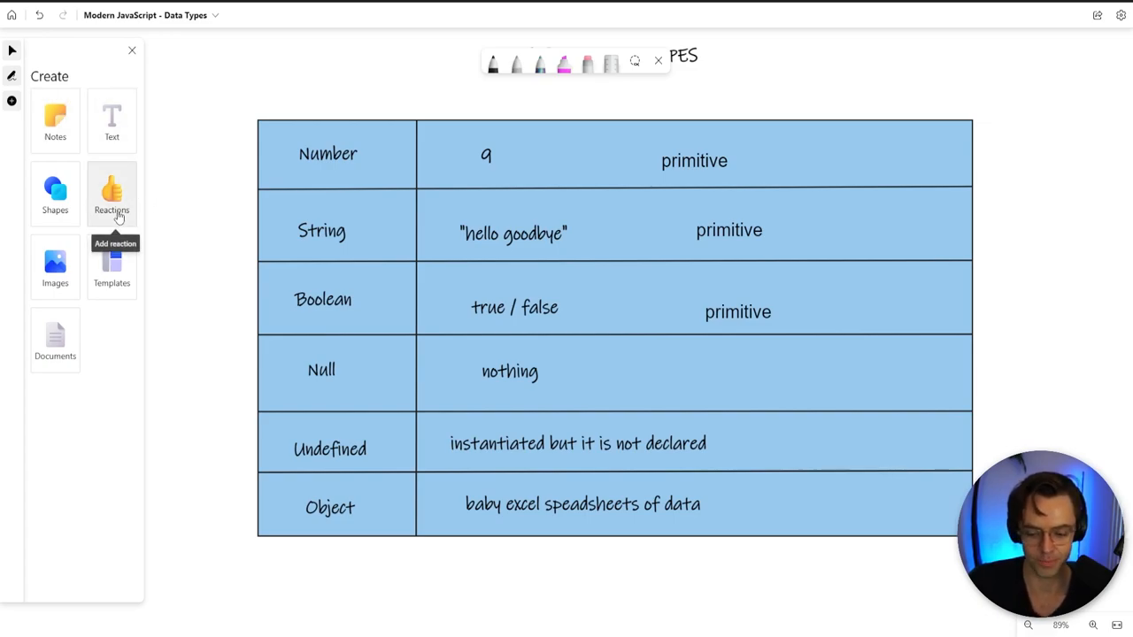
pyautogui.moveTo(450, 23)
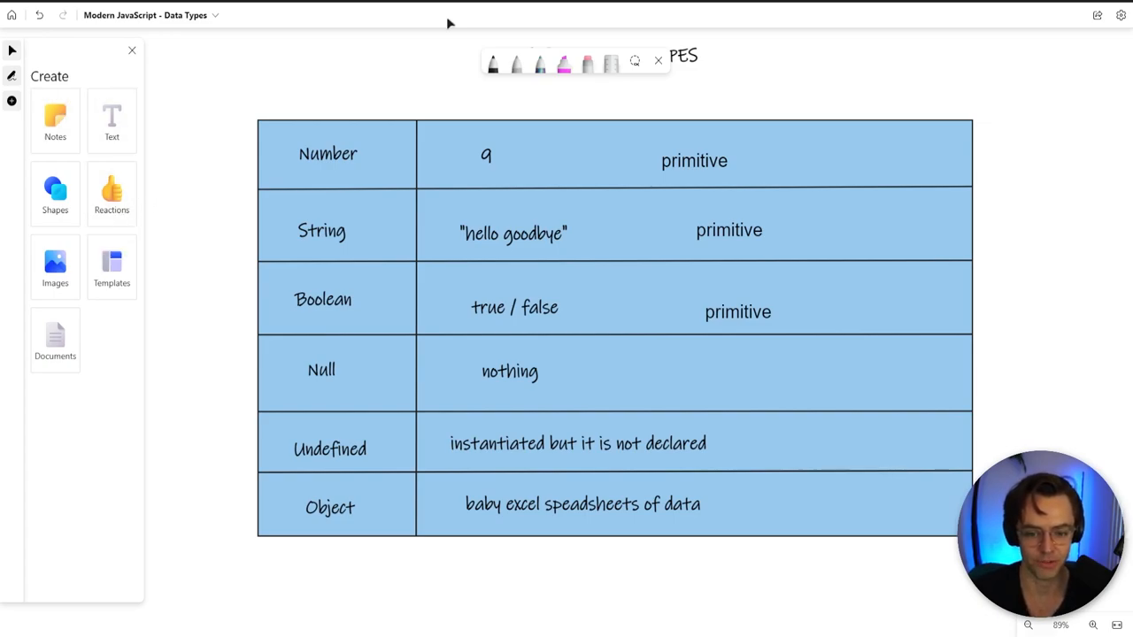
# Step: Ink a loop around the Number-through-Null rows and an arrow at the Object row
pyautogui.click(492, 63)
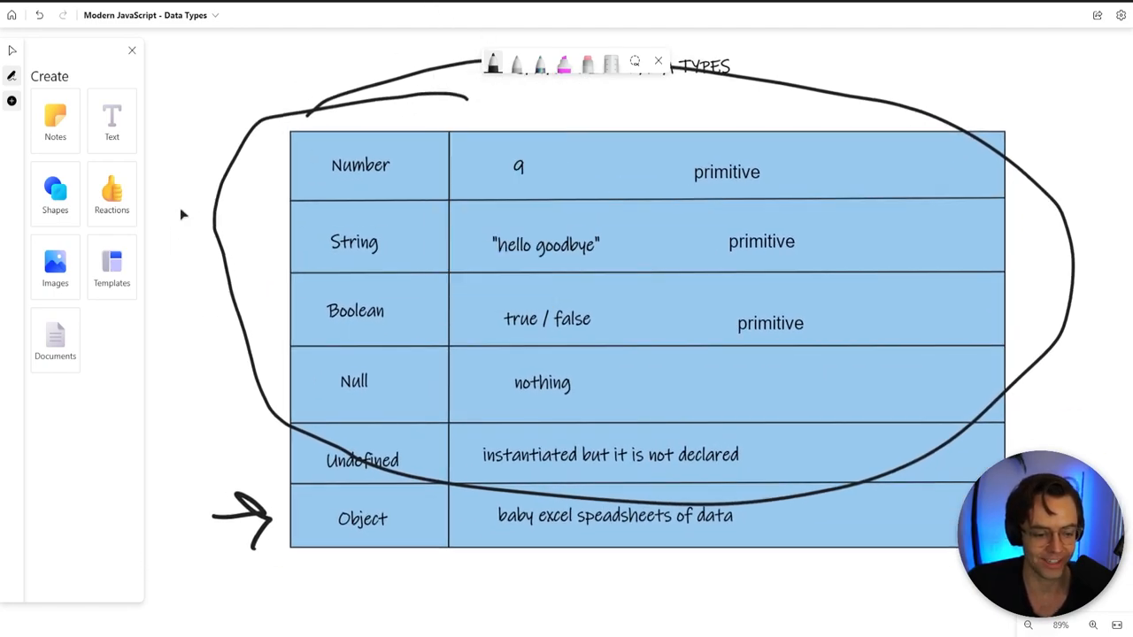
pyautogui.scroll(-3)
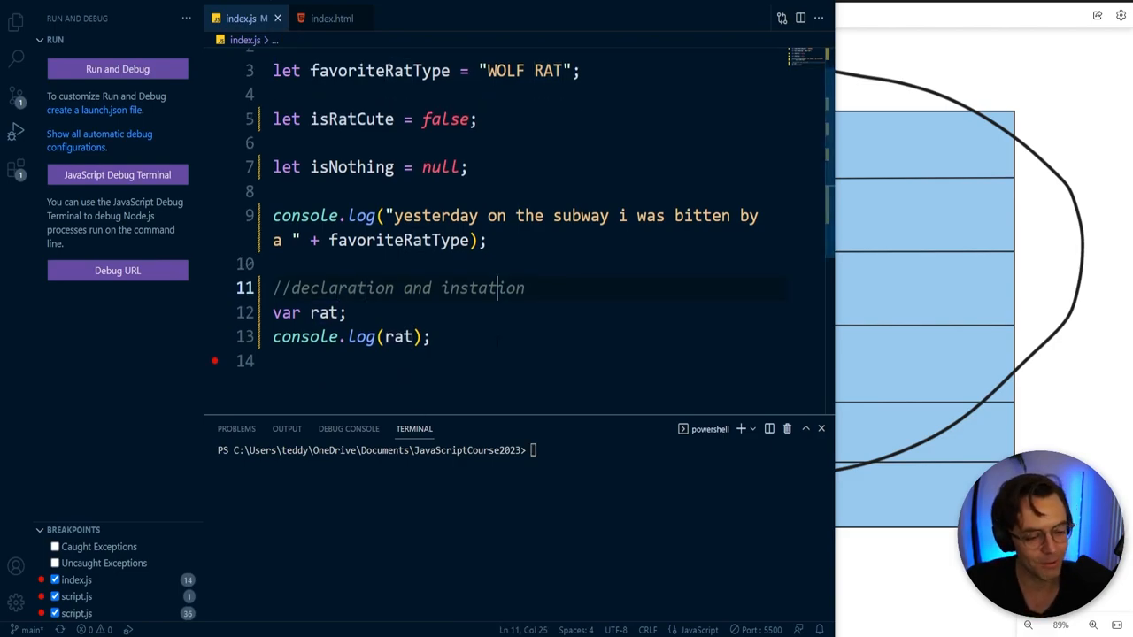
# Step: Start const ratProperties = {} above the comment with numberOfRatsINewYork: 20000000
pyautogui.click(487, 241)
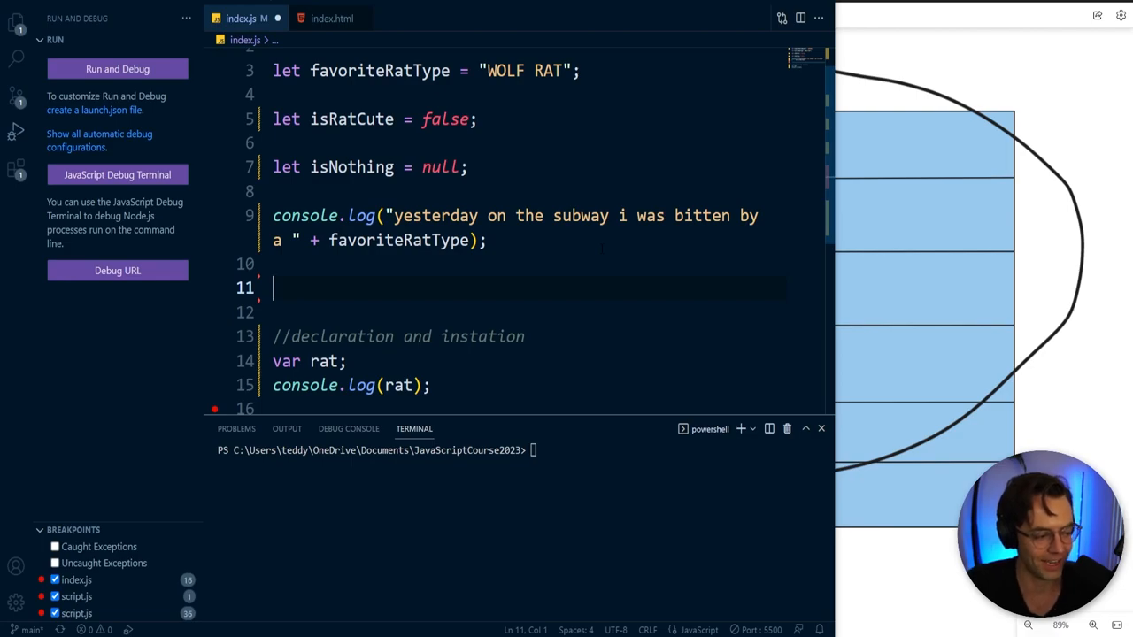
pyautogui.write('const rat6')
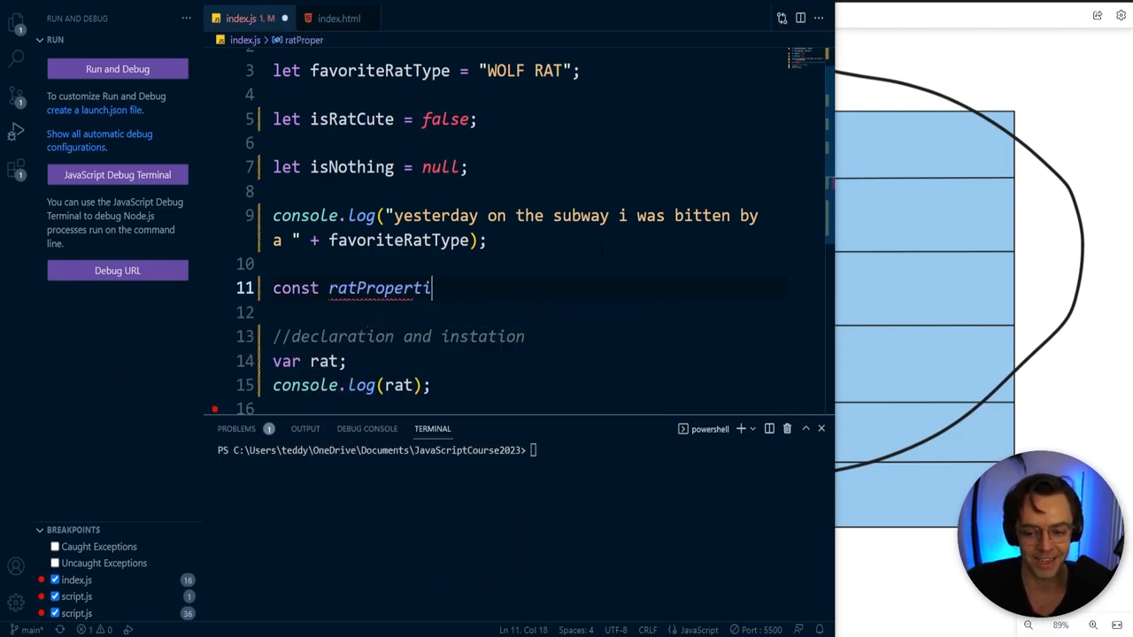
pyautogui.write('es = {}')
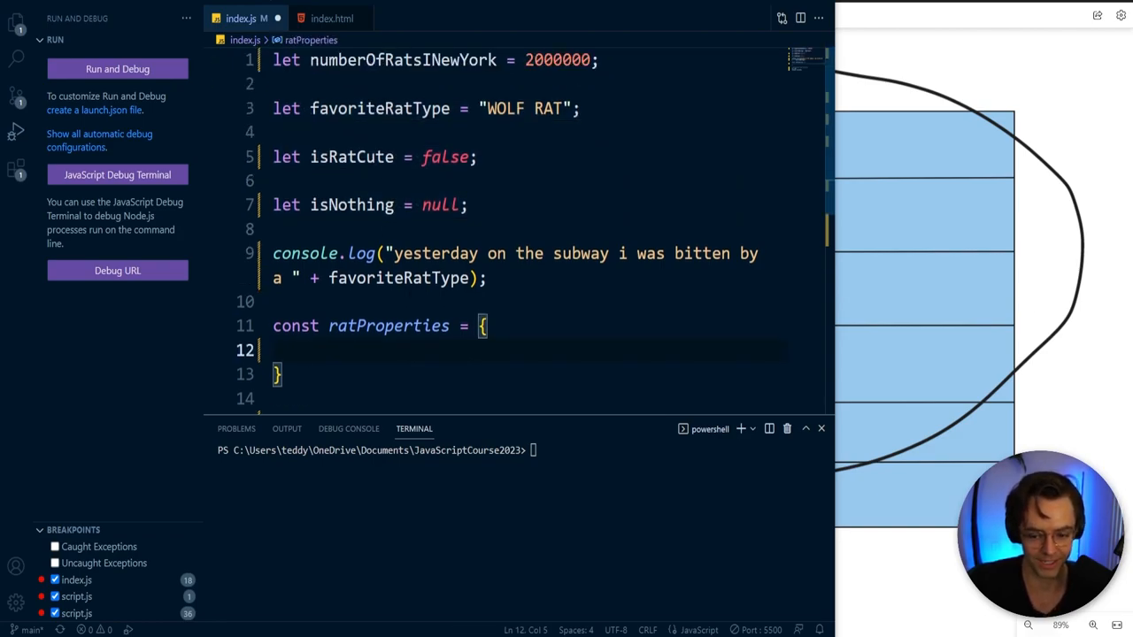
pyautogui.write('n')
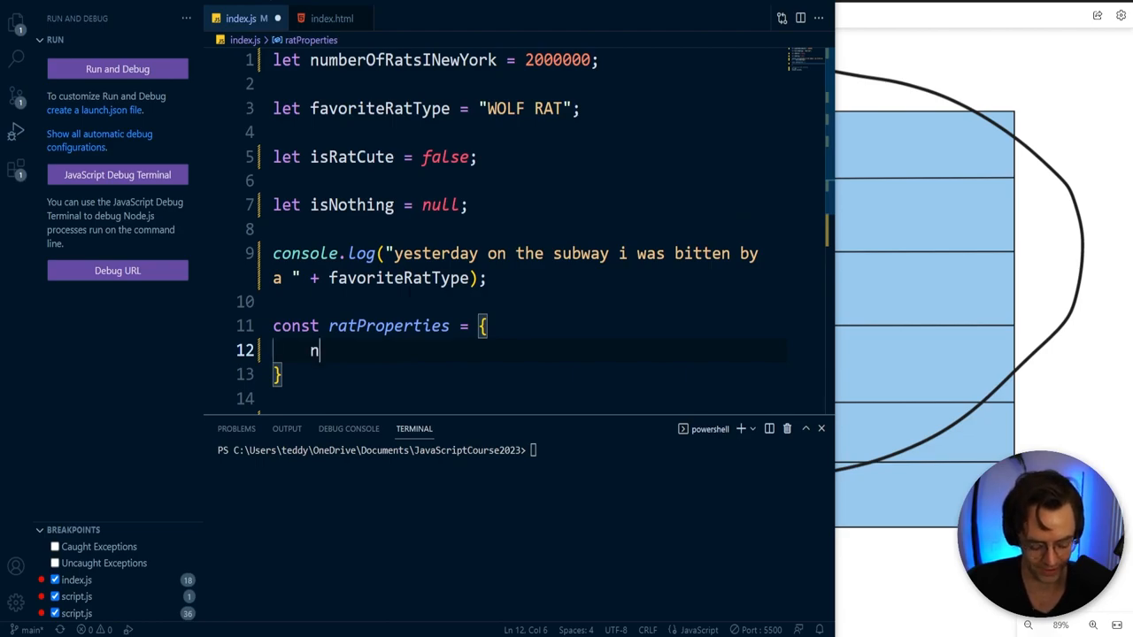
pyautogui.write('umberOfRatsINewYork')
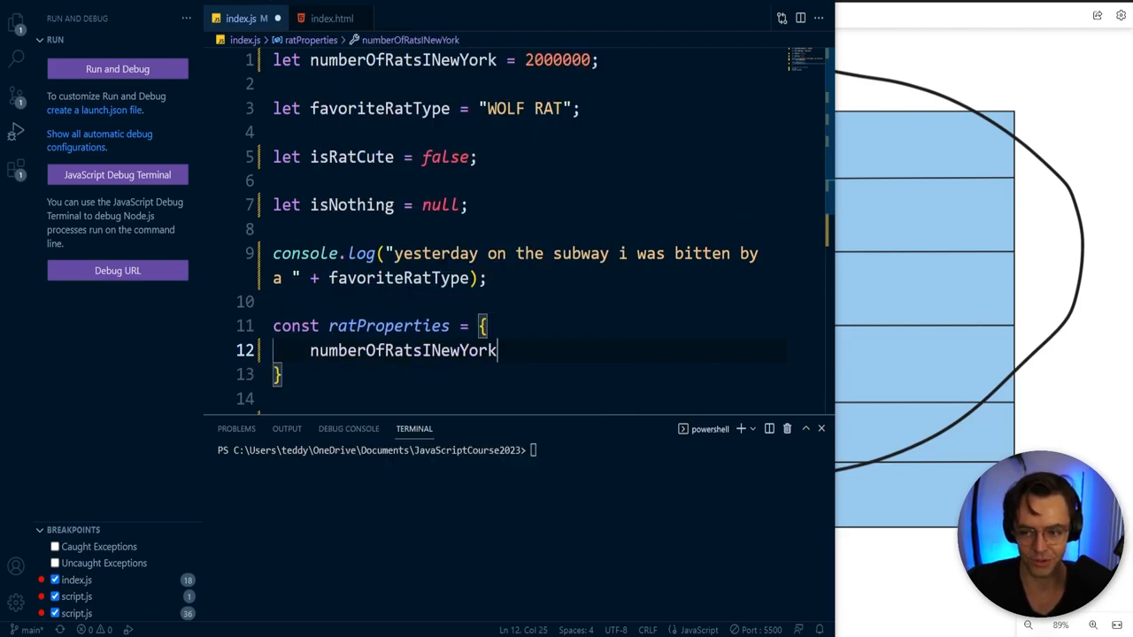
pyautogui.write(':')
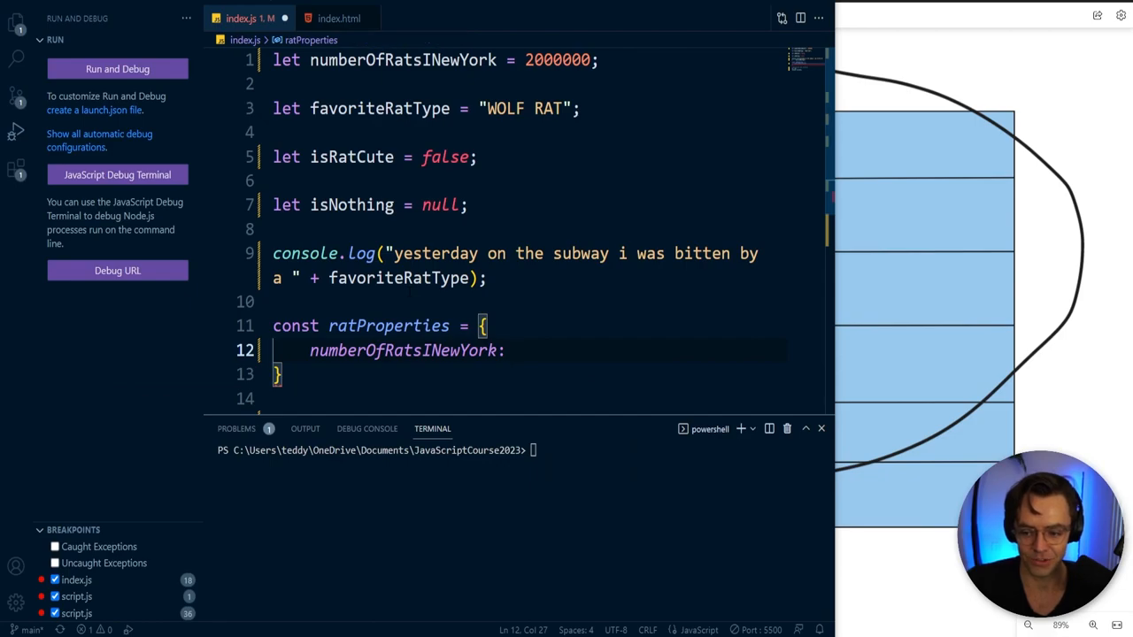
pyautogui.write('20000000;')
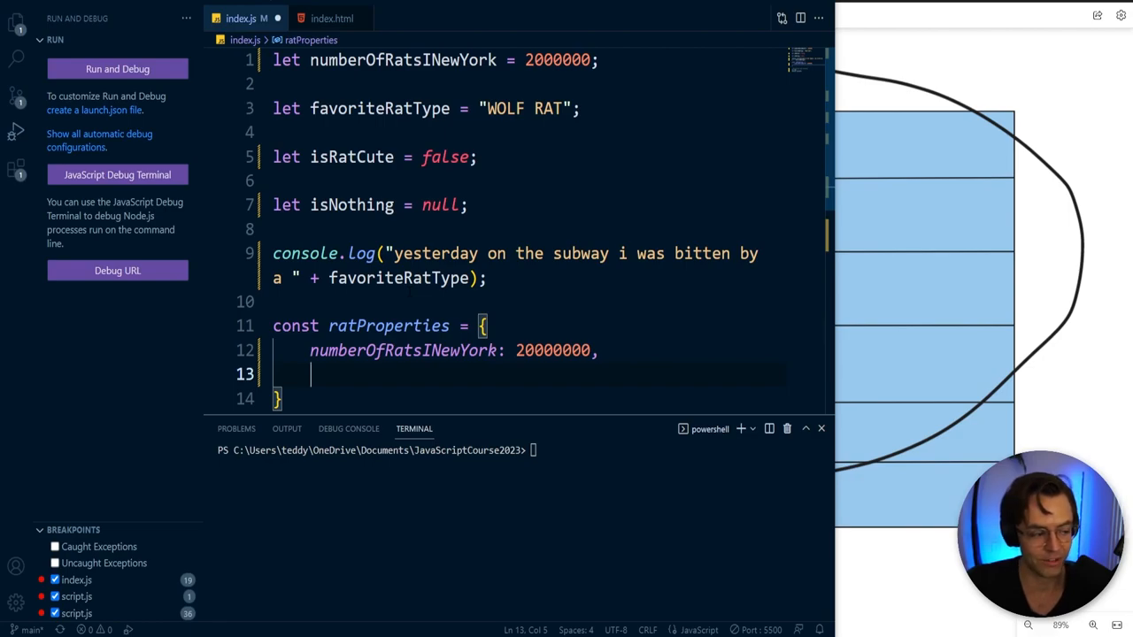
# Step: Add favoriteRatType: "WOLF RAT" and isRatCute: false to the object
pyautogui.write('f')
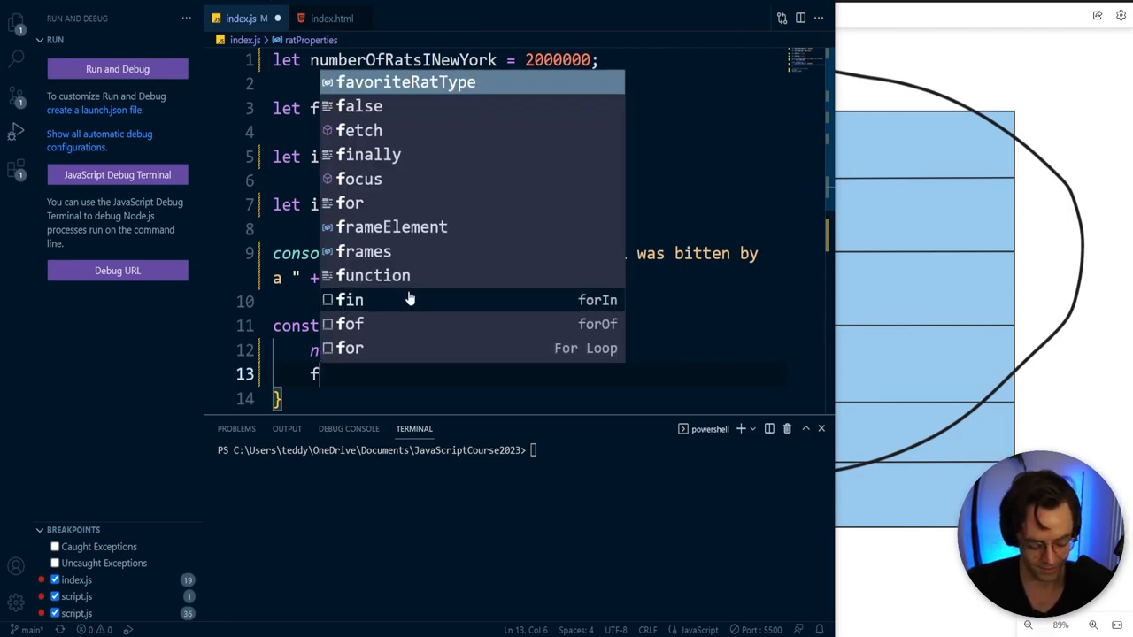
pyautogui.write('favoriteRatType')
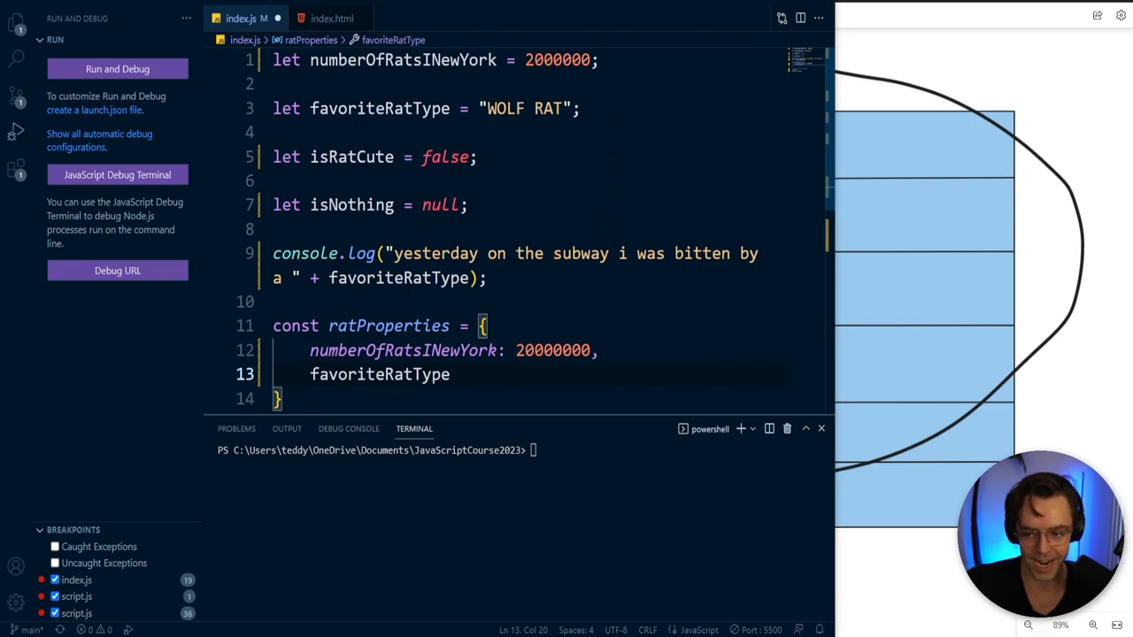
pyautogui.write(': ""')
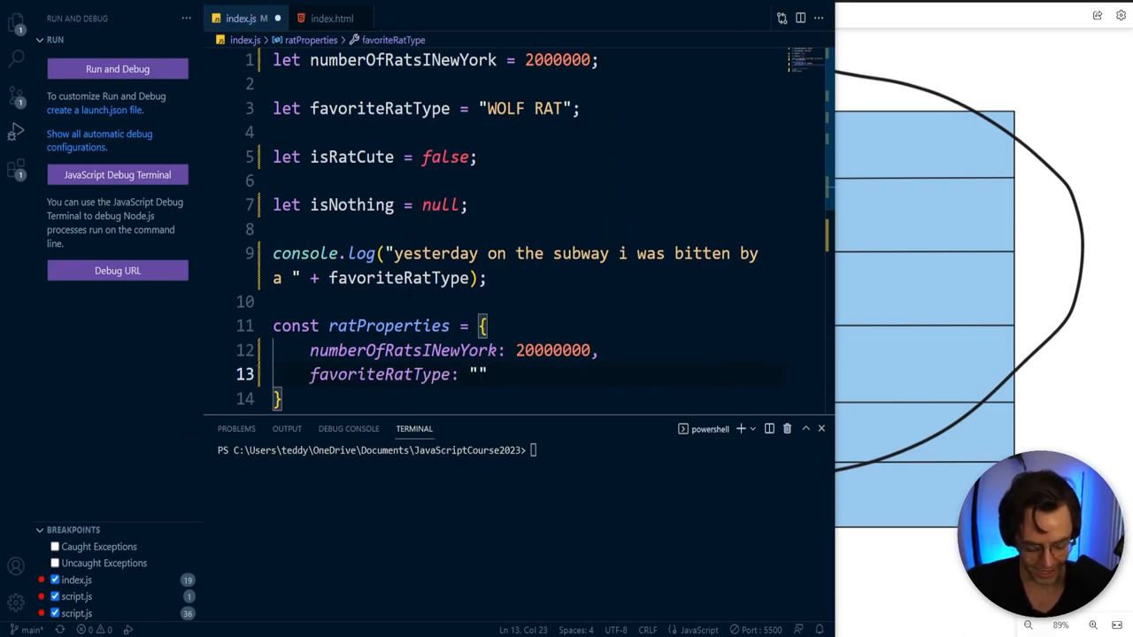
pyautogui.write('Wol')
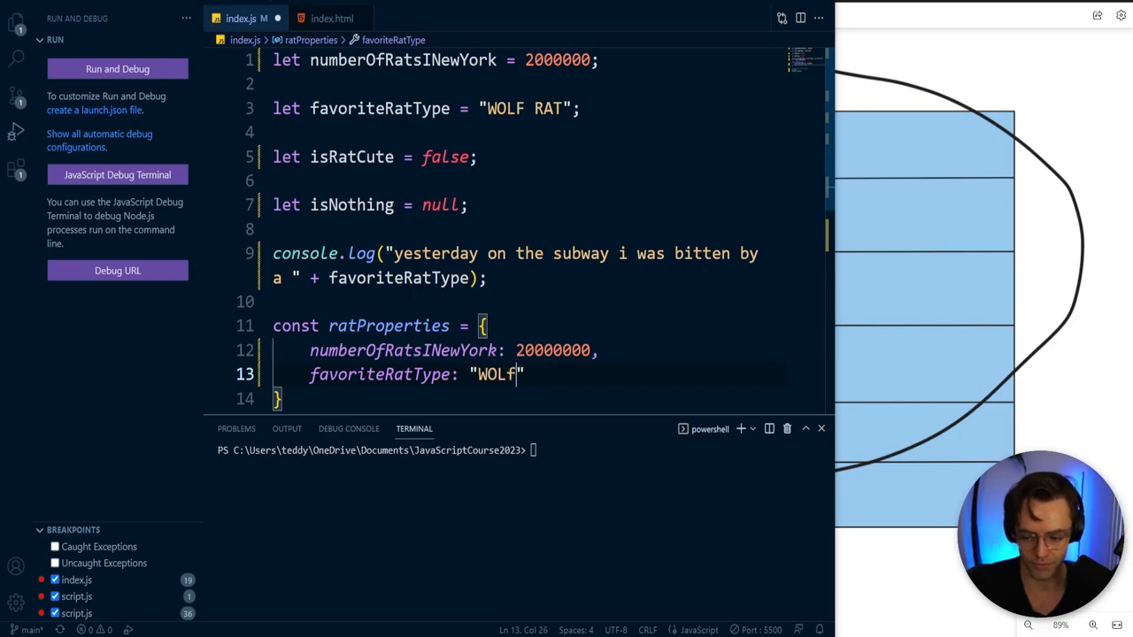
pyautogui.write('RAT')
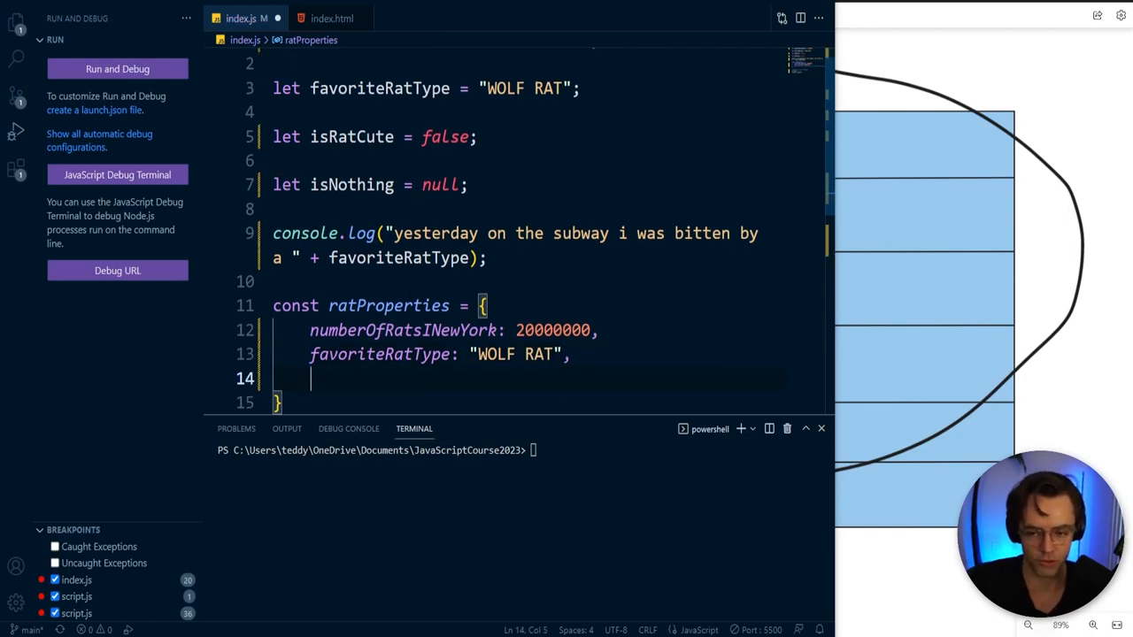
pyautogui.write('isRatCute')
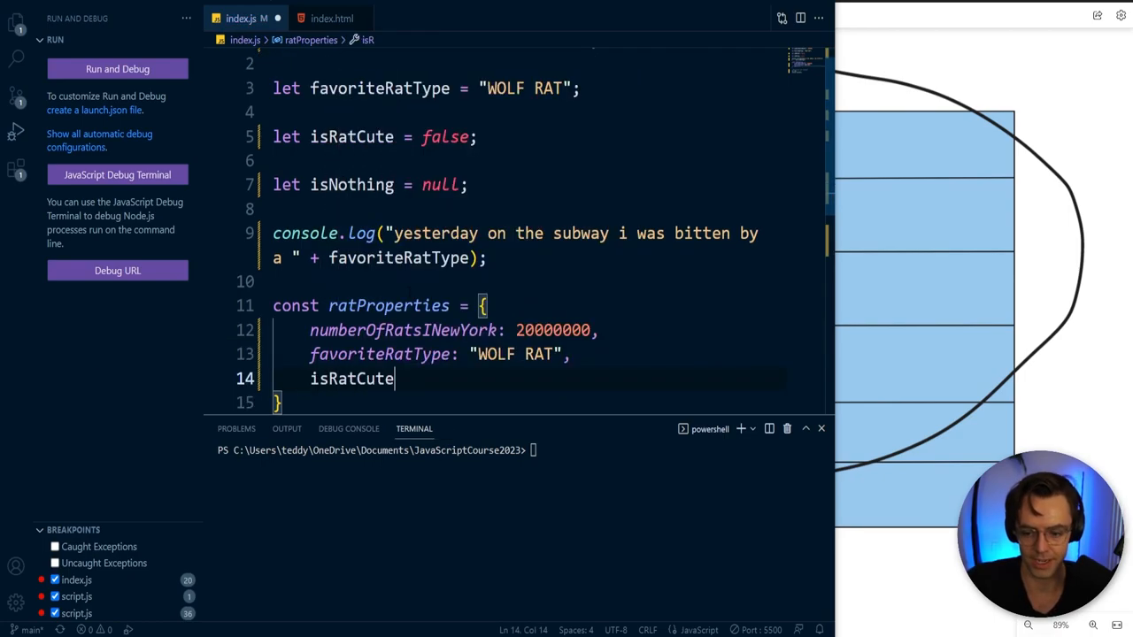
pyautogui.write(':')
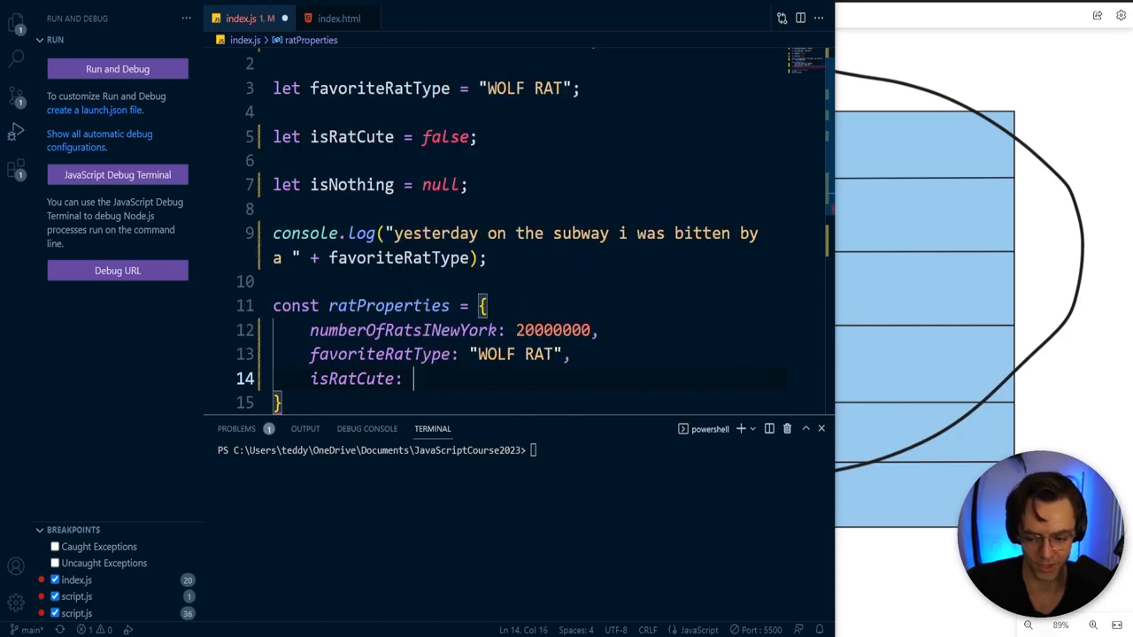
pyautogui.write('false')
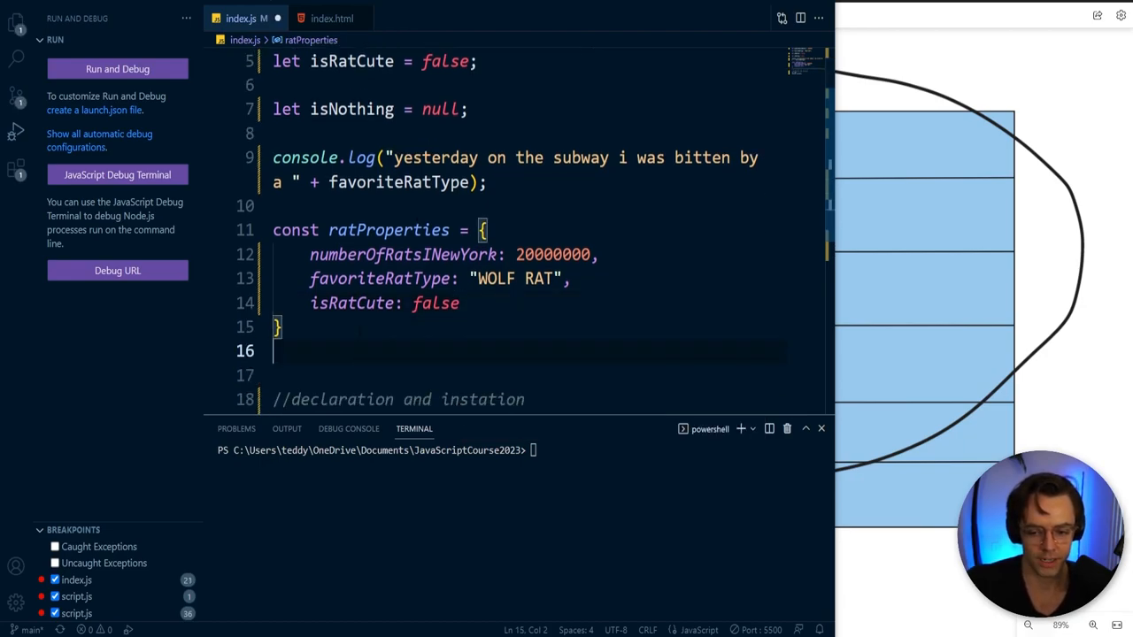
# Step: Log ratProperties and expand the printed object's three properties in the console
pyautogui.write('console.lo')
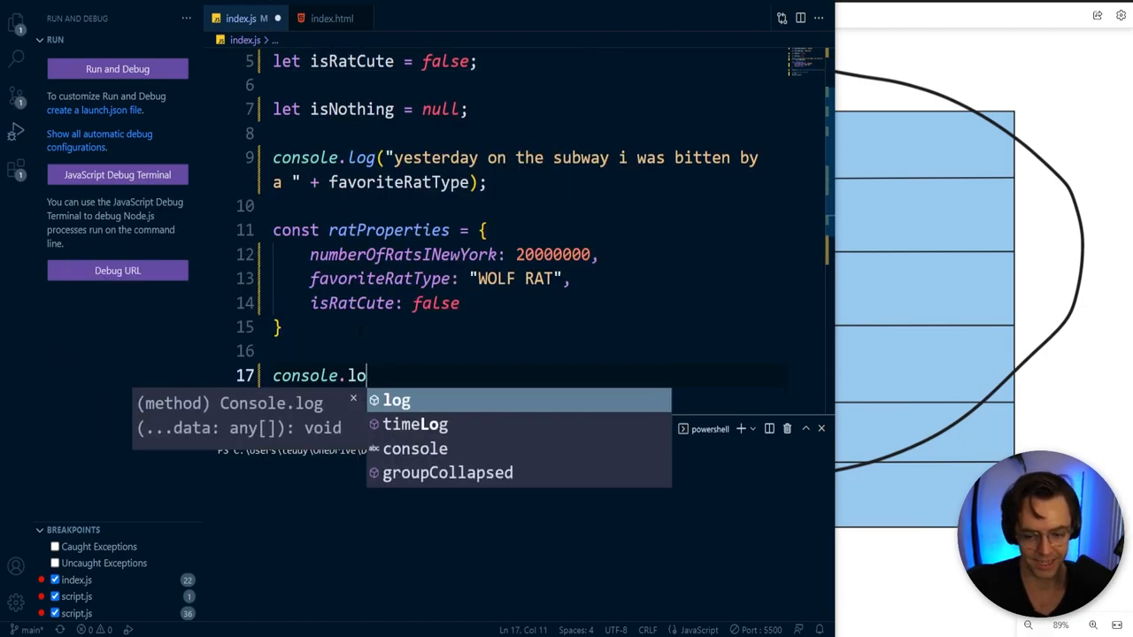
pyautogui.write('(rap')
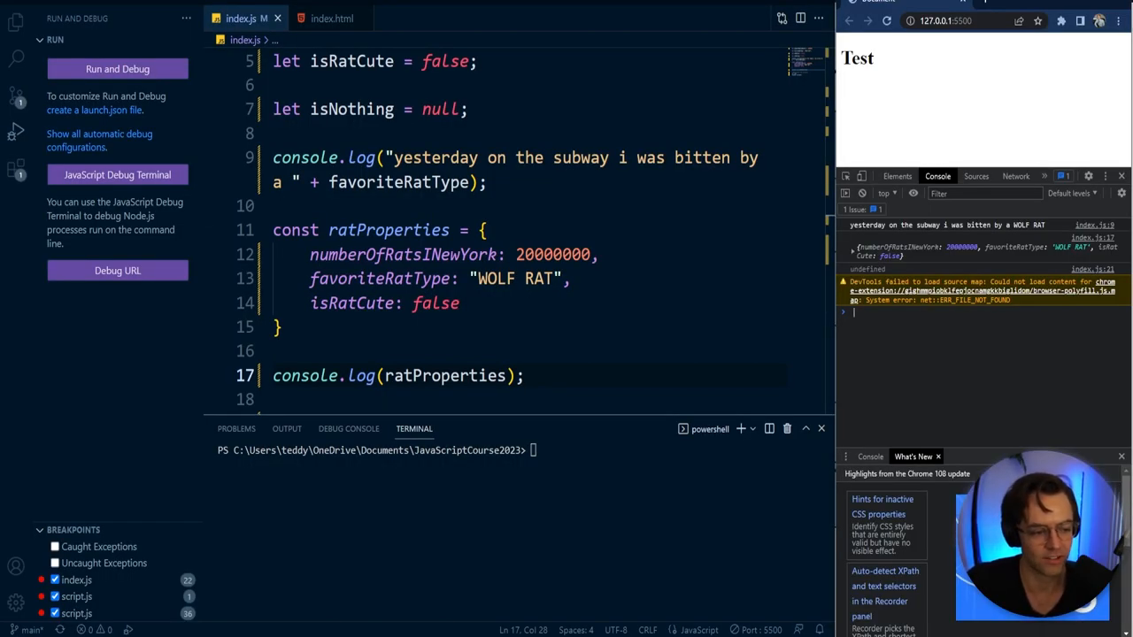
pyautogui.click(856, 248)
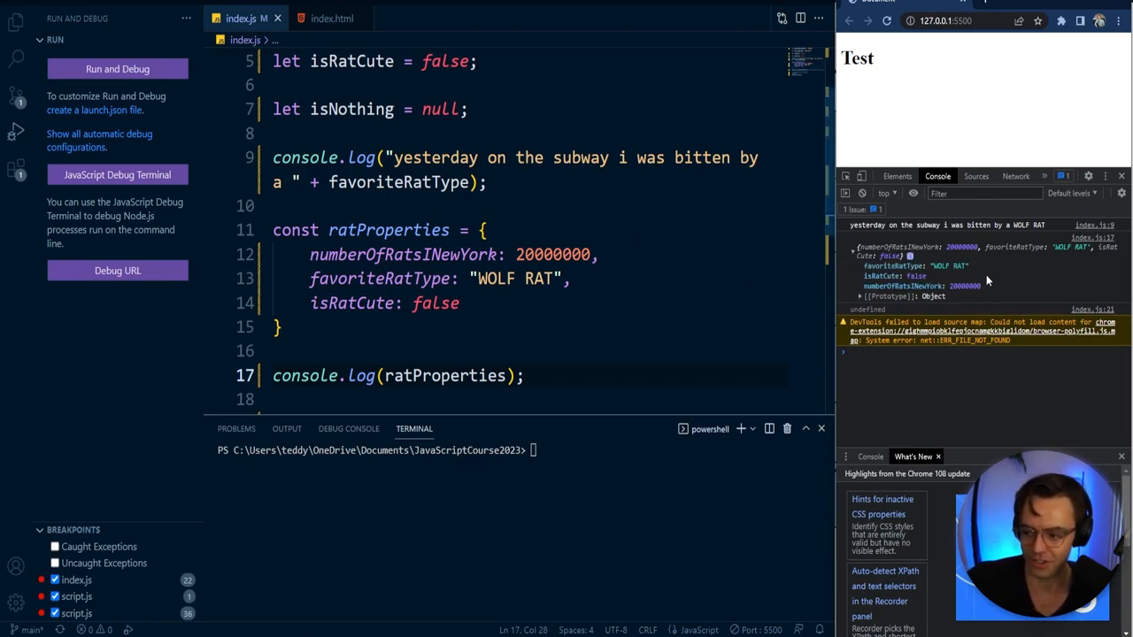
pyautogui.moveTo(894, 266)
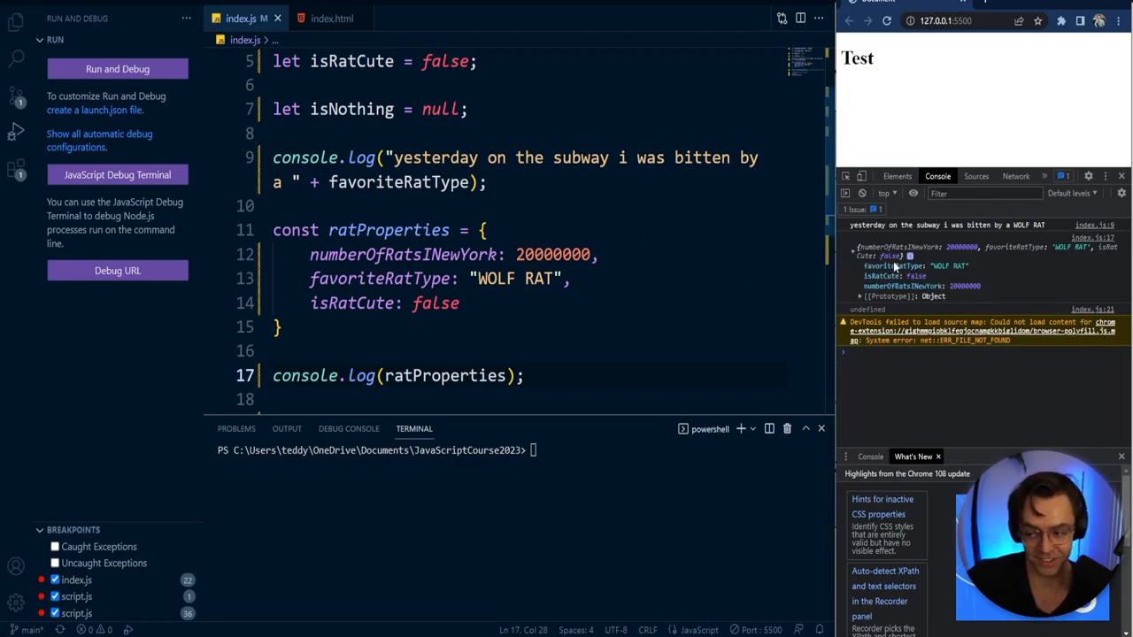